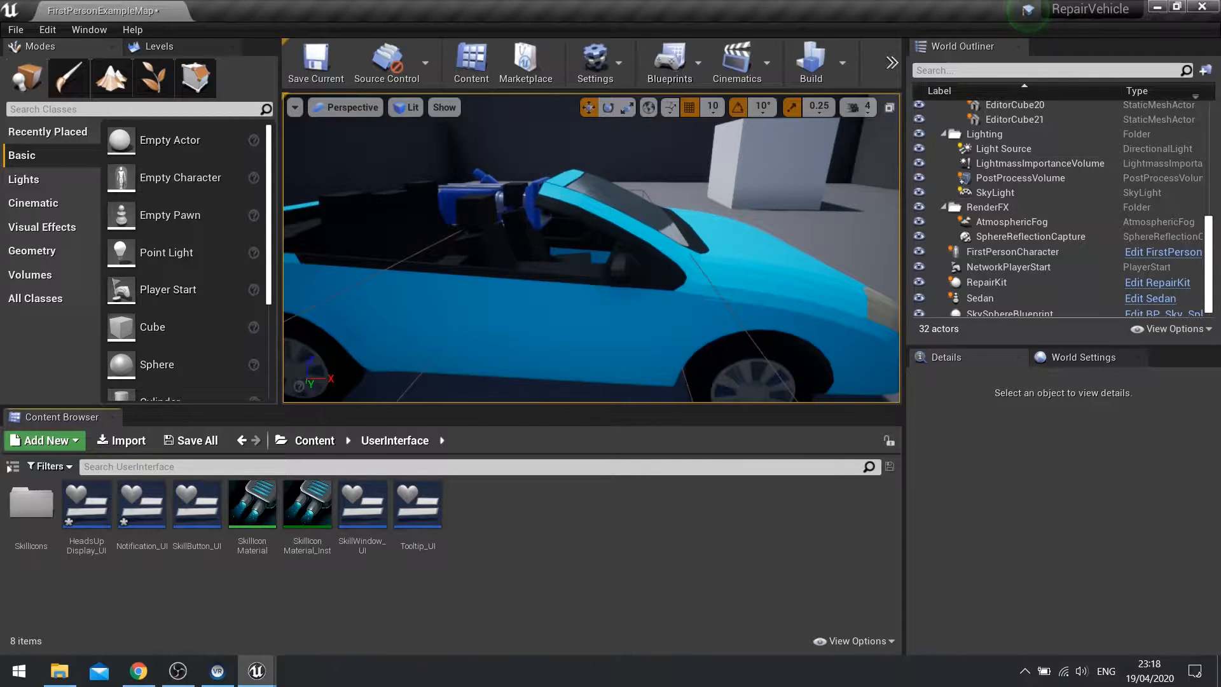
Step: Choose a play option, then select the Sedan car actor in the level viewport
left_click(891, 63)
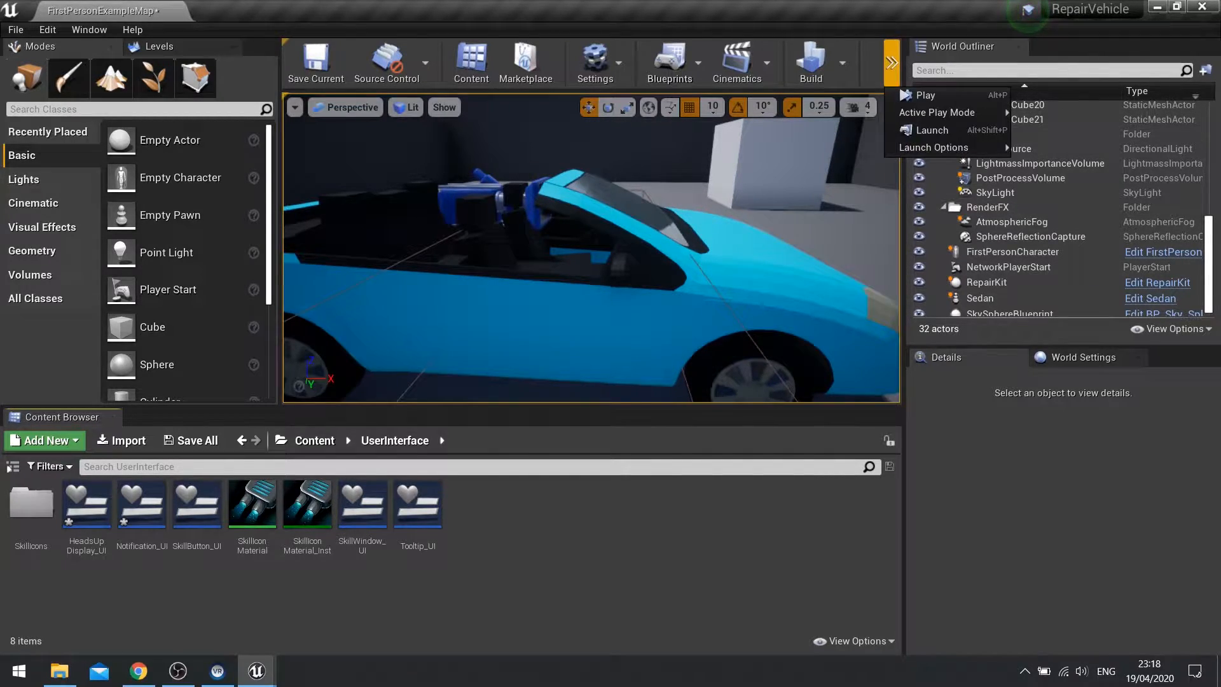
left_click(925, 94)
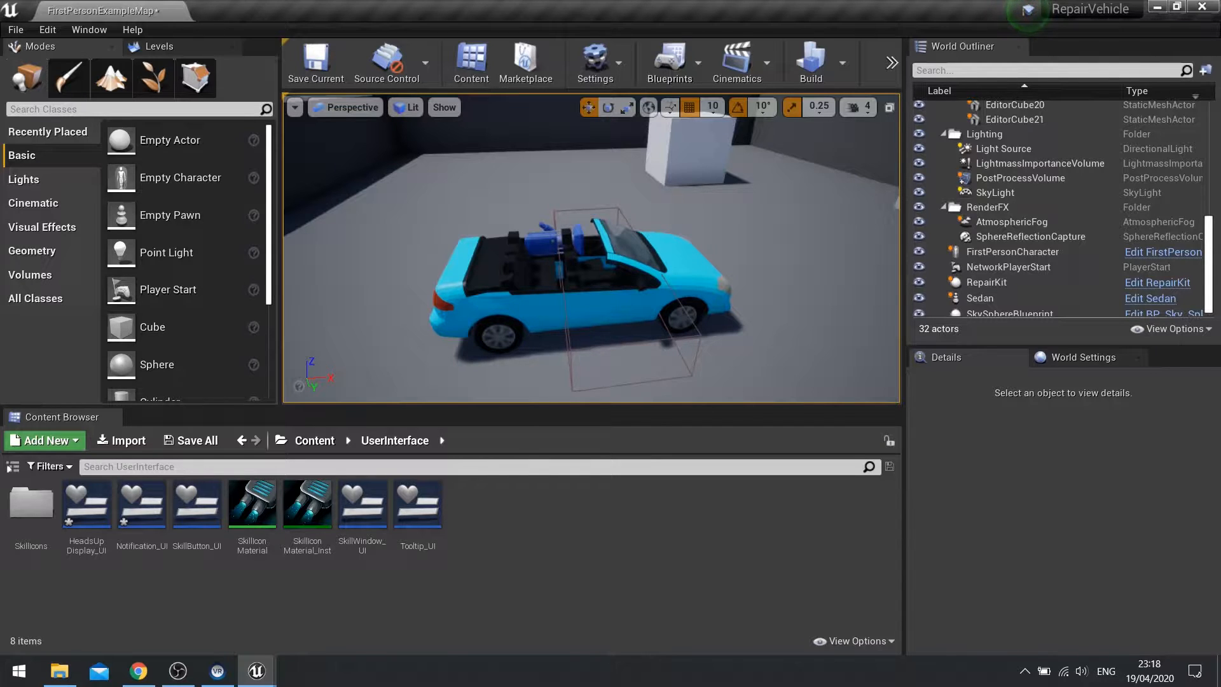
left_click(544, 281)
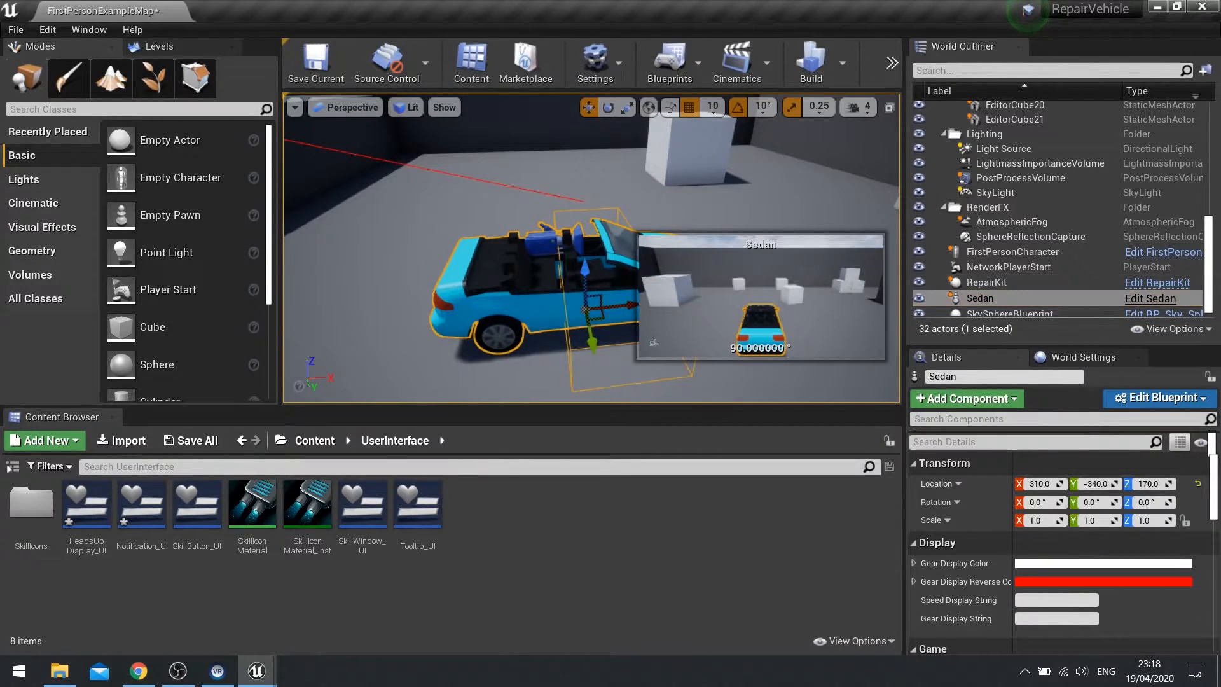
Step: Edit the Sedan blueprint and add a new Float variable named RepairStatus
left_click(1150, 298)
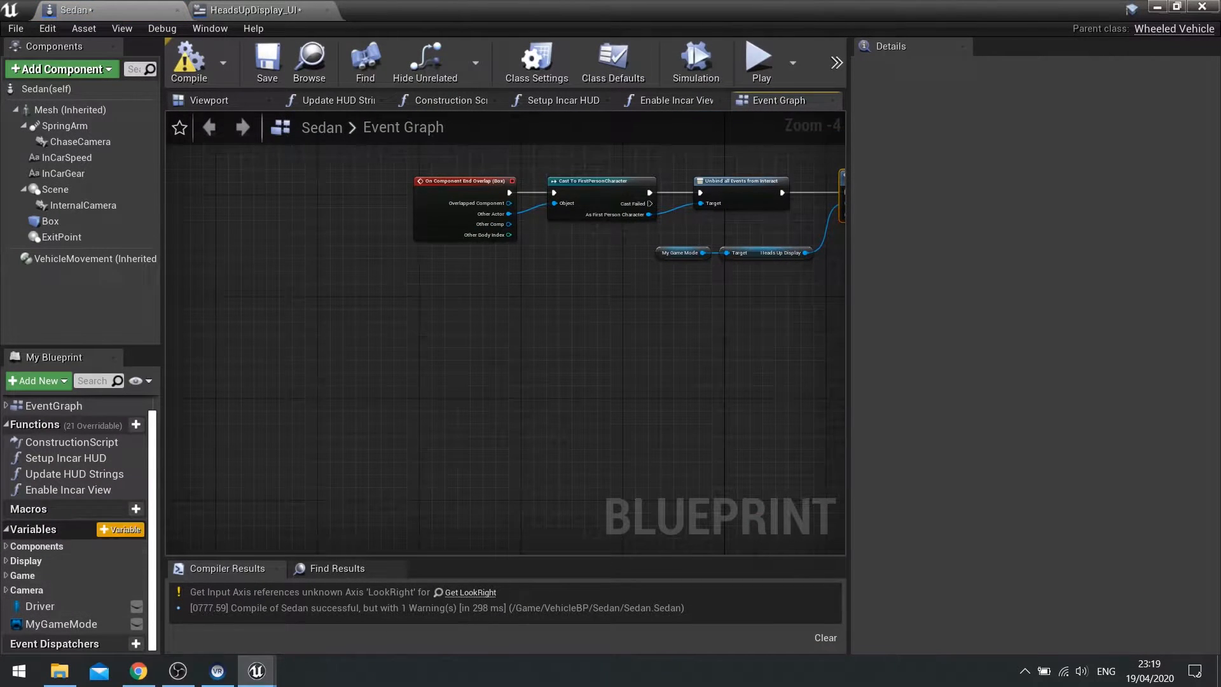
left_click(135, 529)
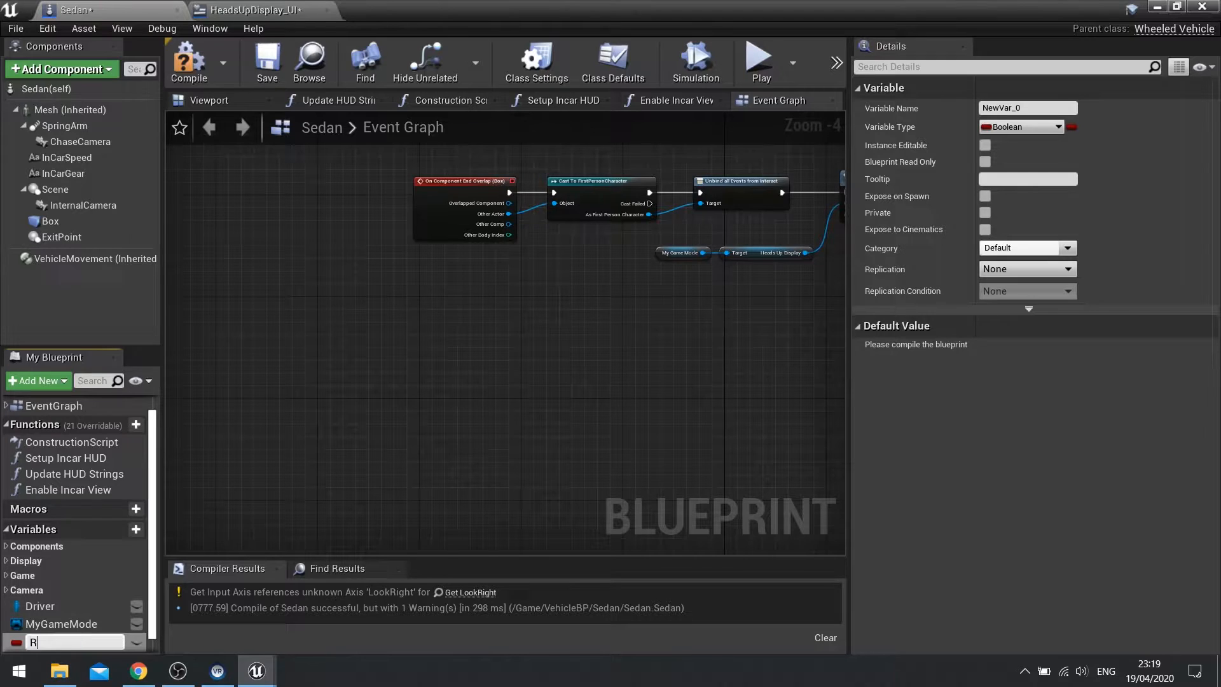
type("RepairStatus")
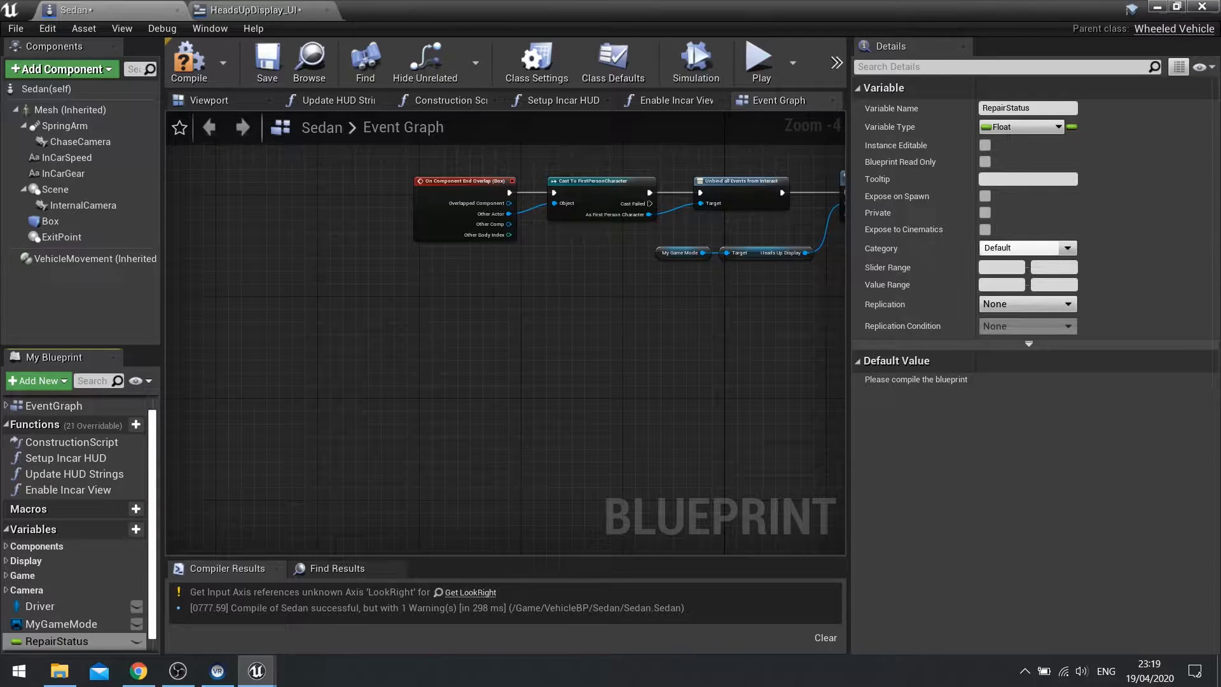
mouse_move(189, 62)
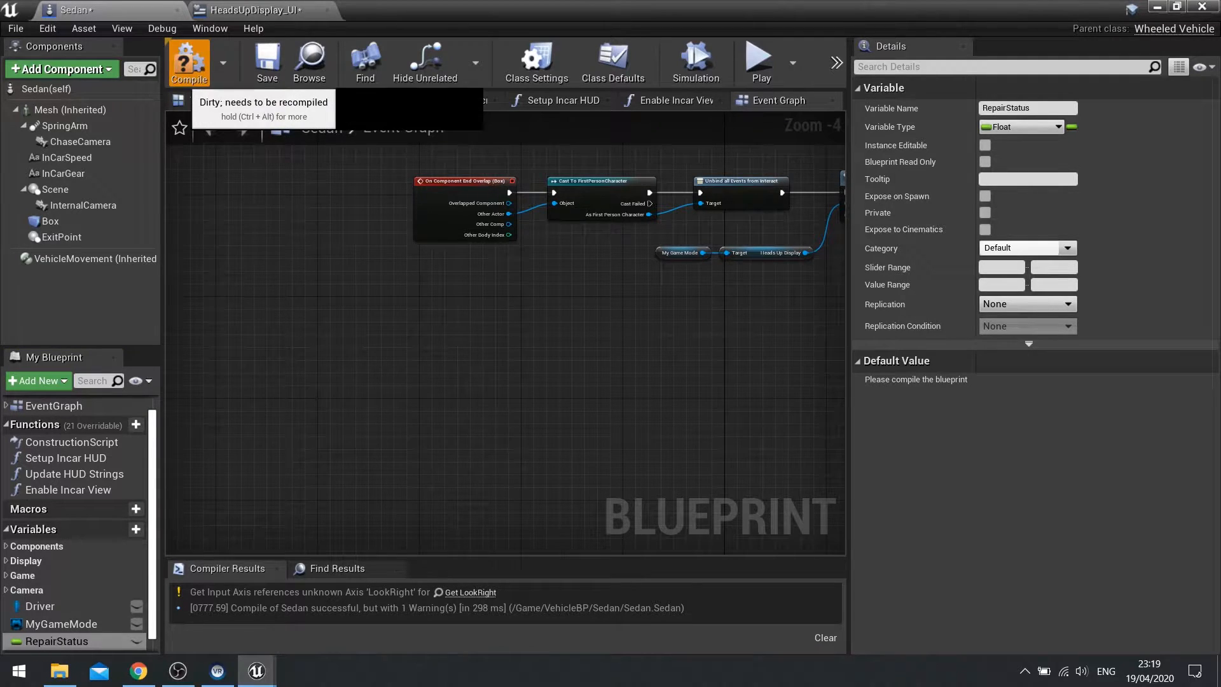
Step: Compile, then set RepairStatus from a Random Float in Range node with Max 0.2
left_click(188, 62)
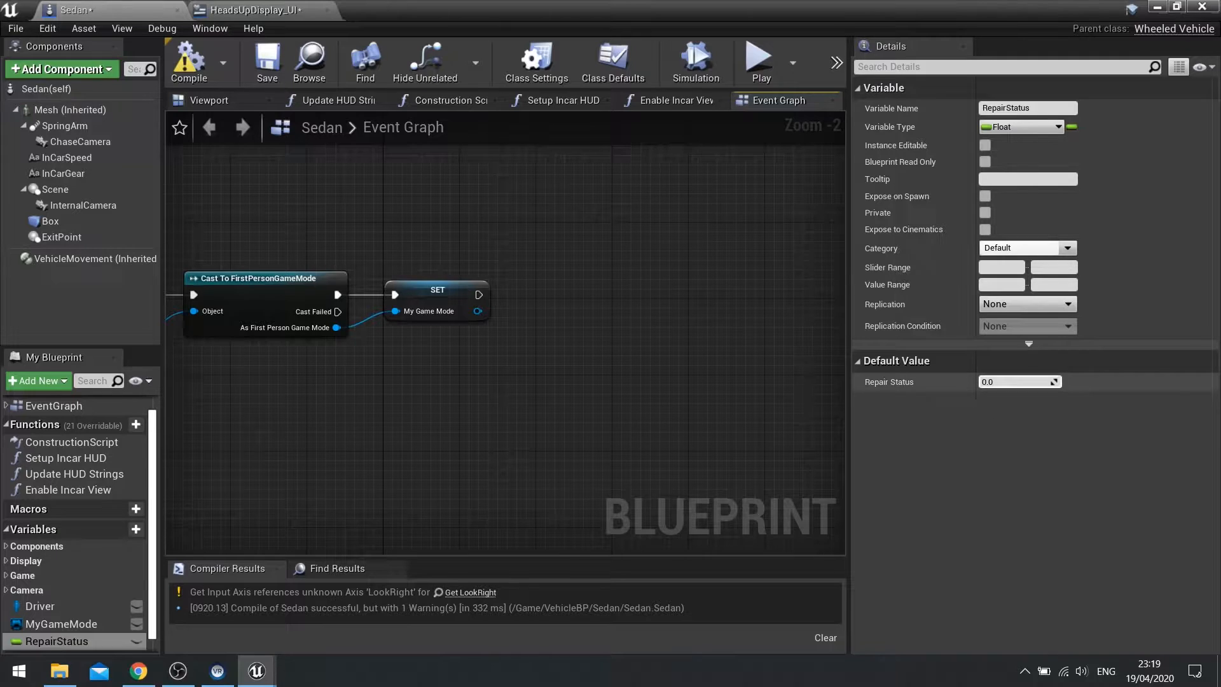
left_click_drag(55, 640, 666, 462)
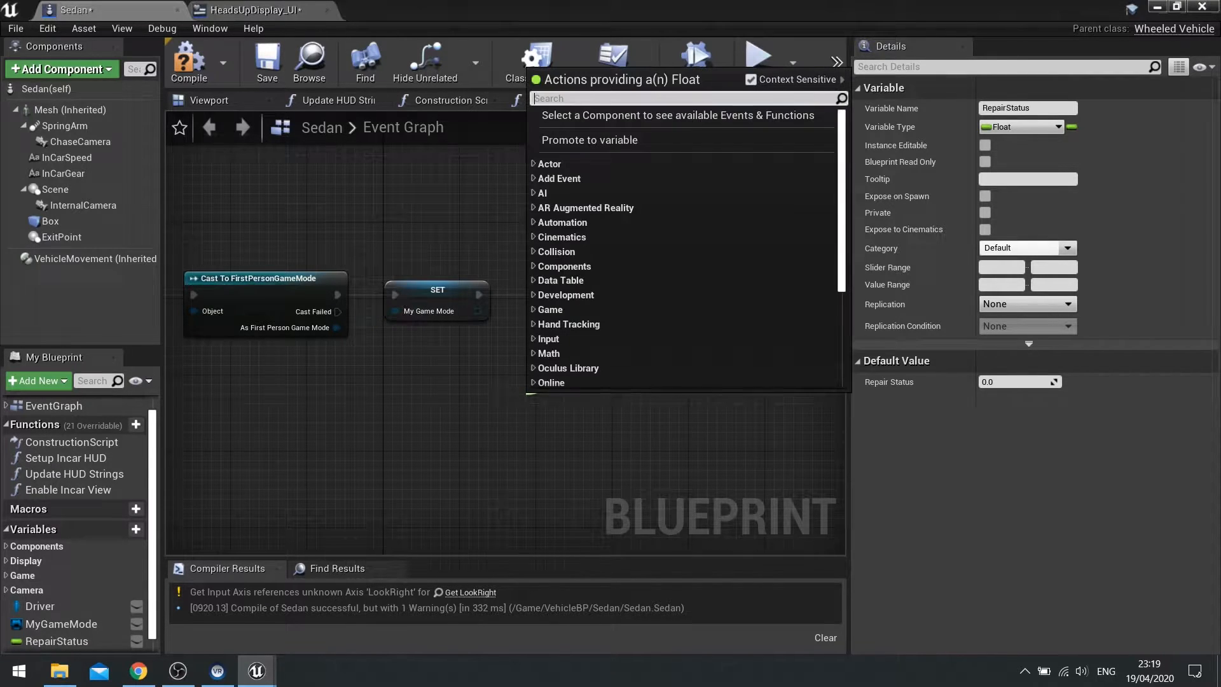
type("get rand")
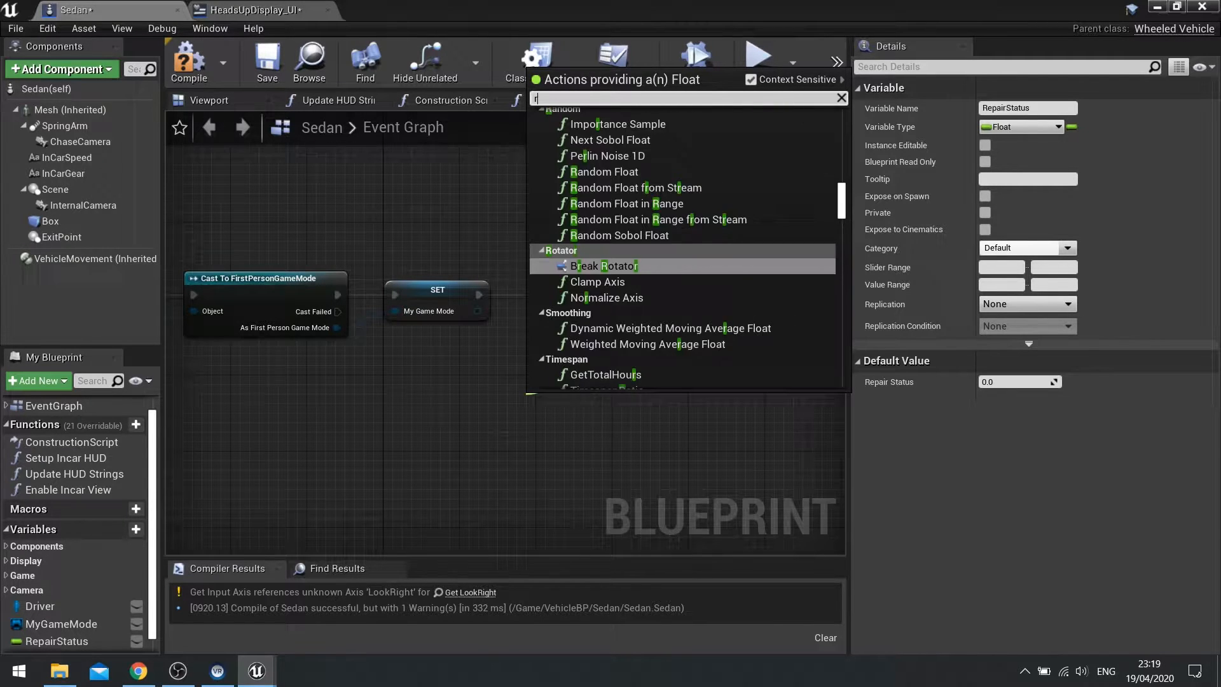
type("andom")
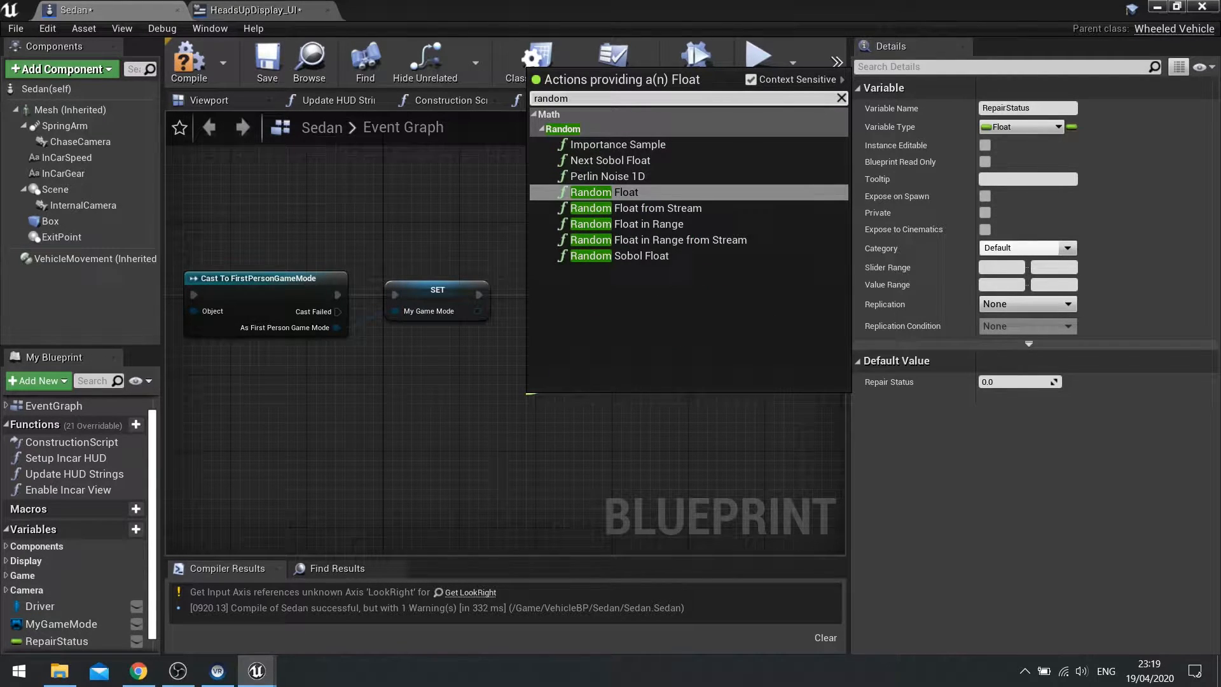
left_click(627, 223)
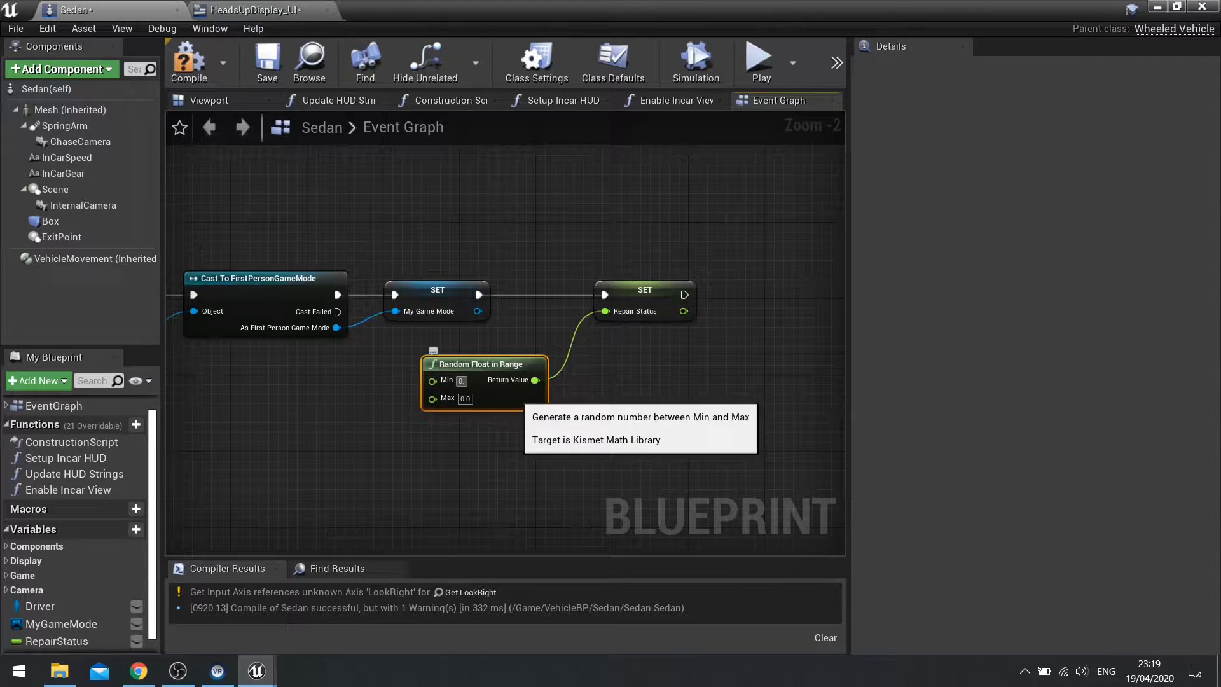
type("0.2")
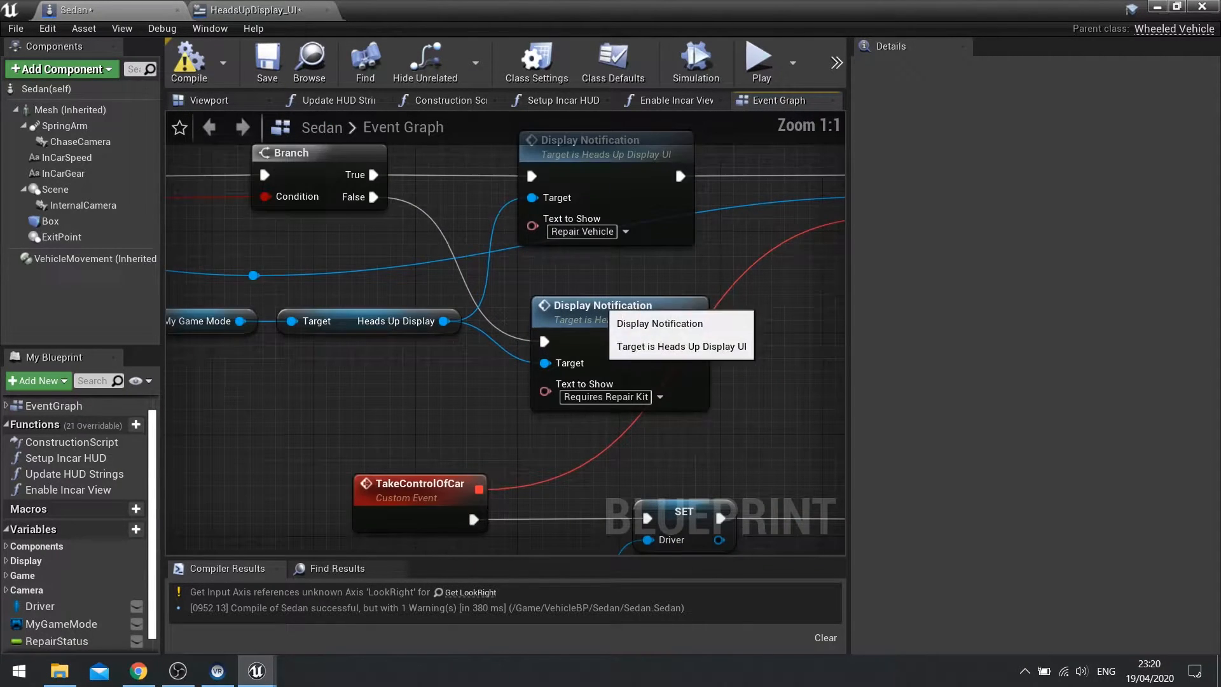
mouse_move(580, 231)
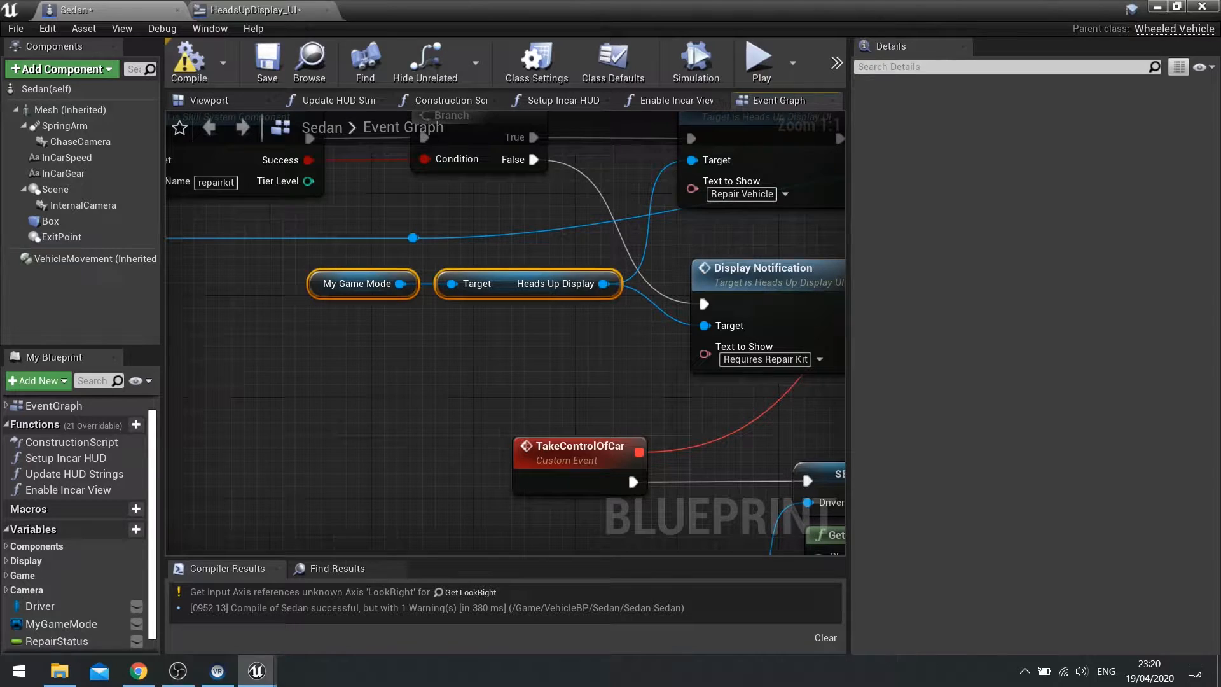
Step: Move the game mode nodes aside and write the format text "Repair Vehicle ({r}%)"
left_click_drag(361, 283, 312, 384)
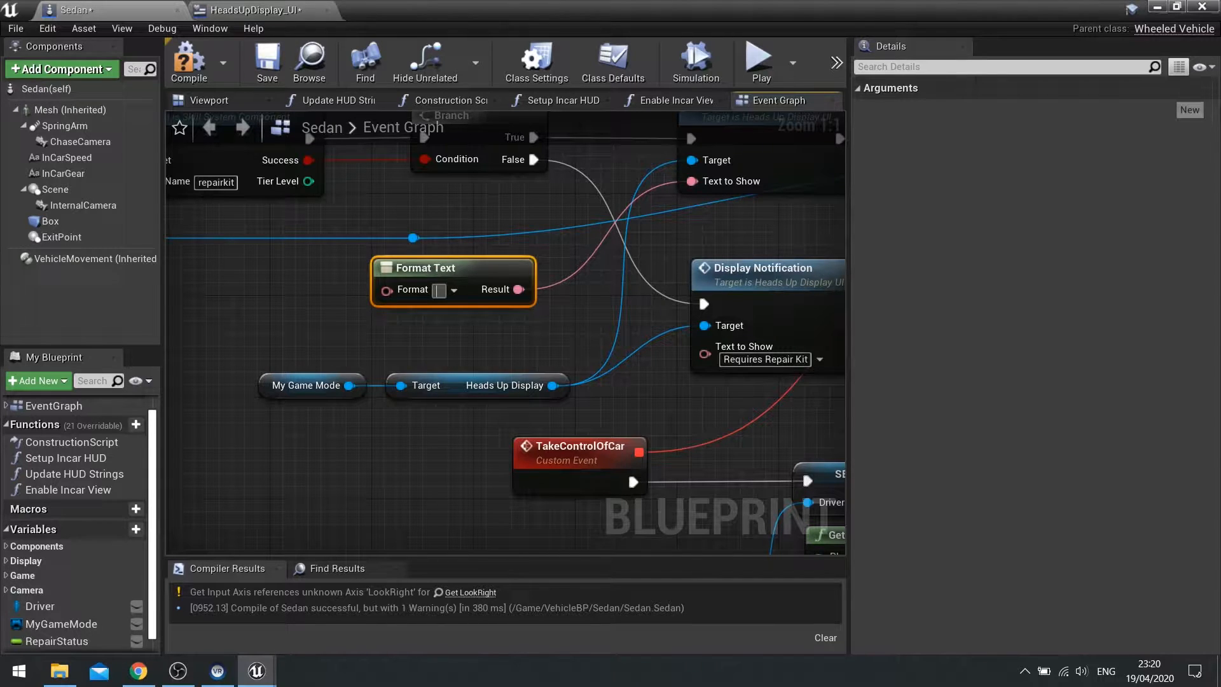
type("Reap")
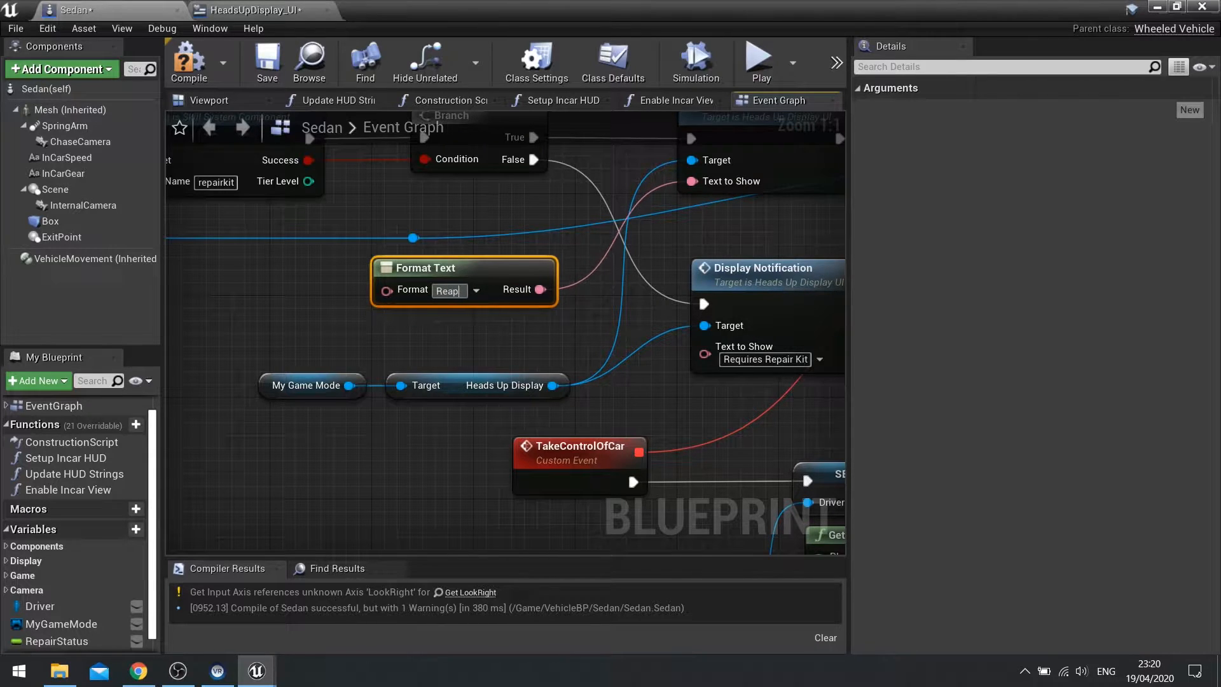
key("BackSpace")
type("pair Vehicle")
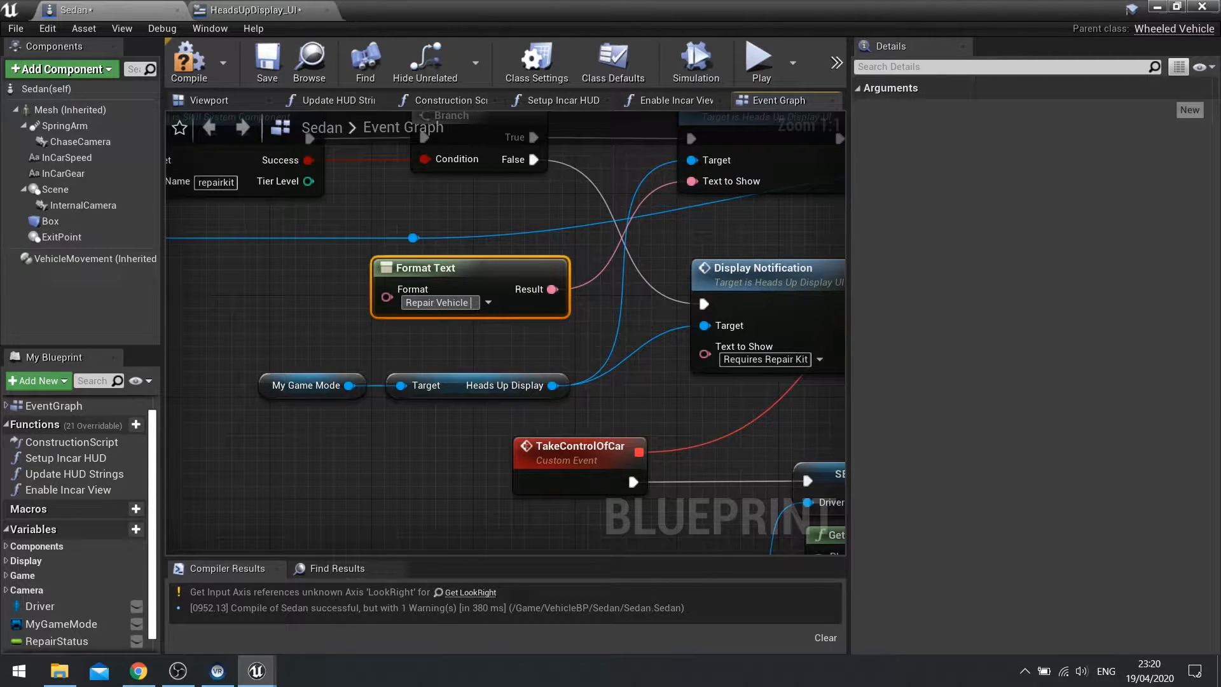
type("({r")
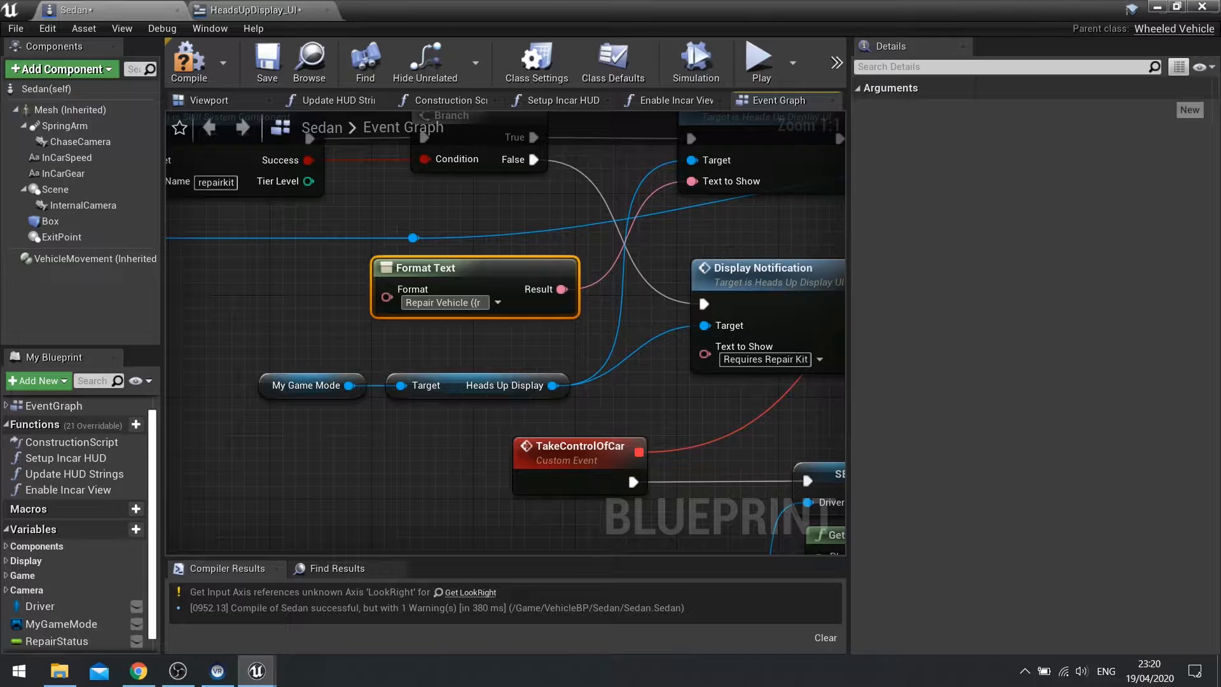
left_click(444, 302)
type("}")
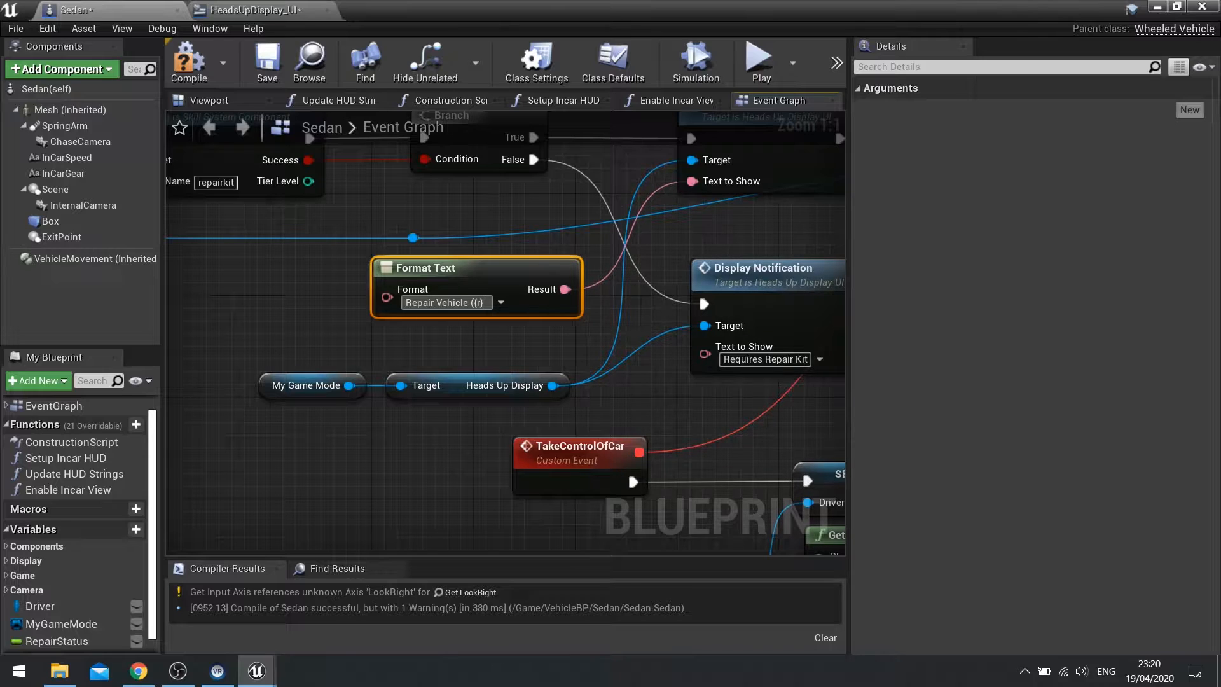
type("%)")
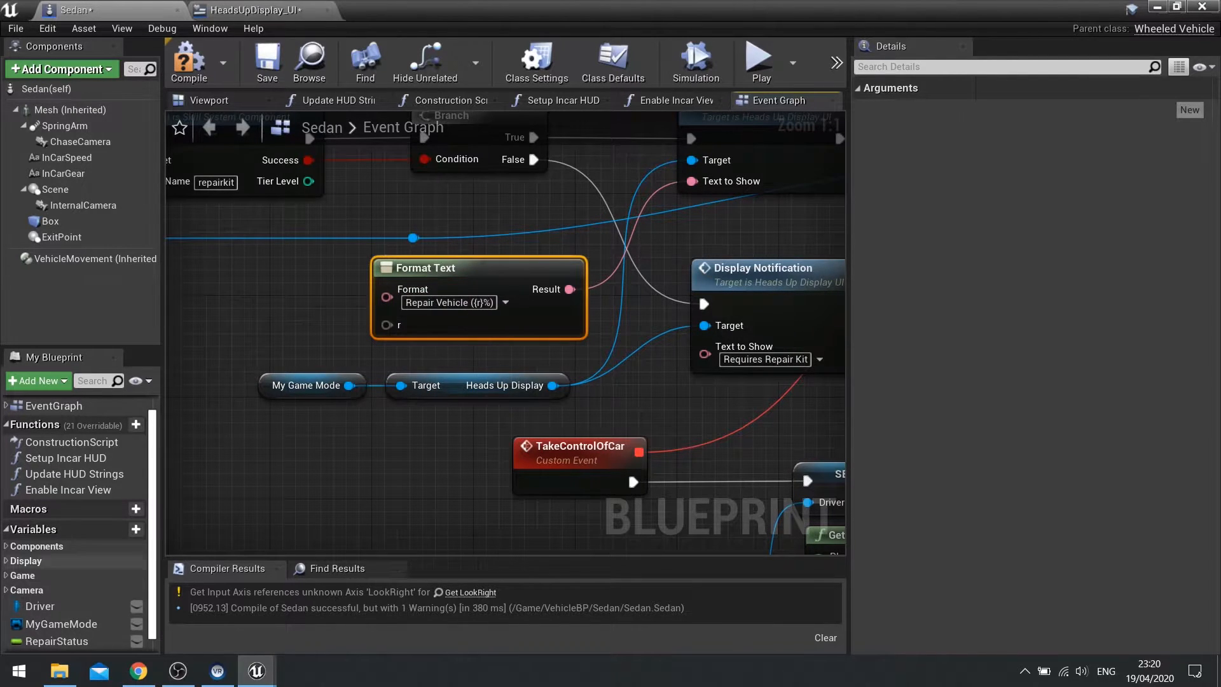
Step: Confirm the format text and feed RepairStatus into its r input
left_click(56, 641)
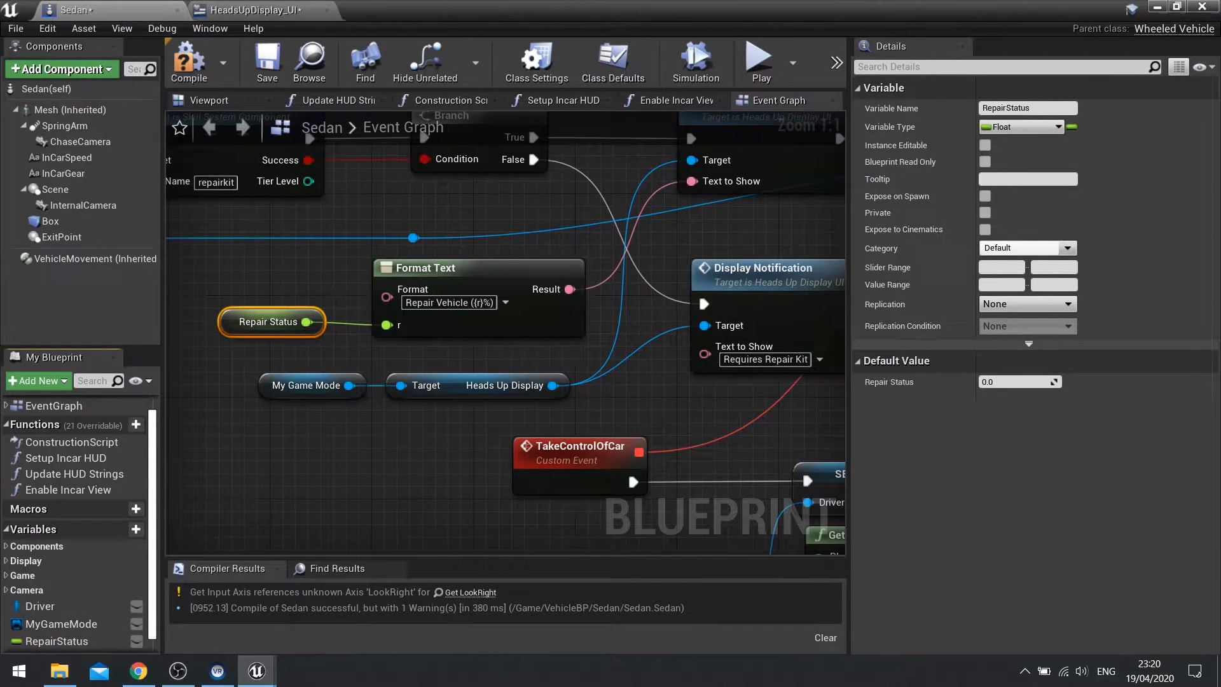
left_click(188, 61)
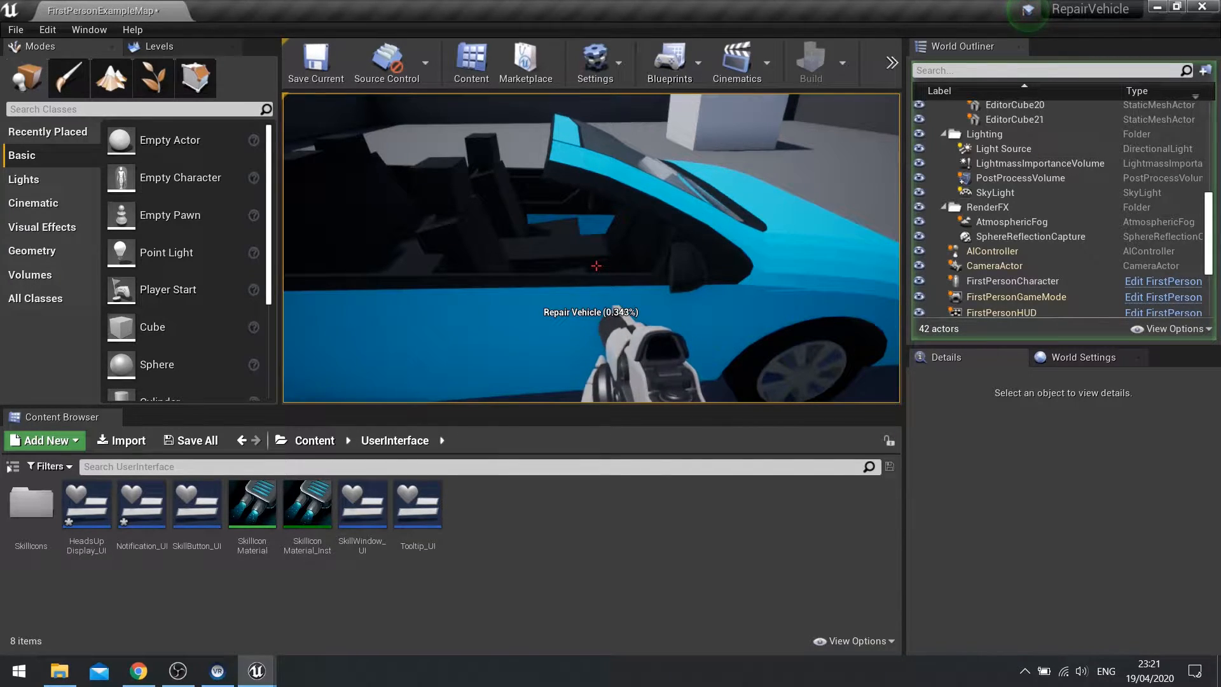
Step: End the test play session after checking the repair percentage notification
key("Escape")
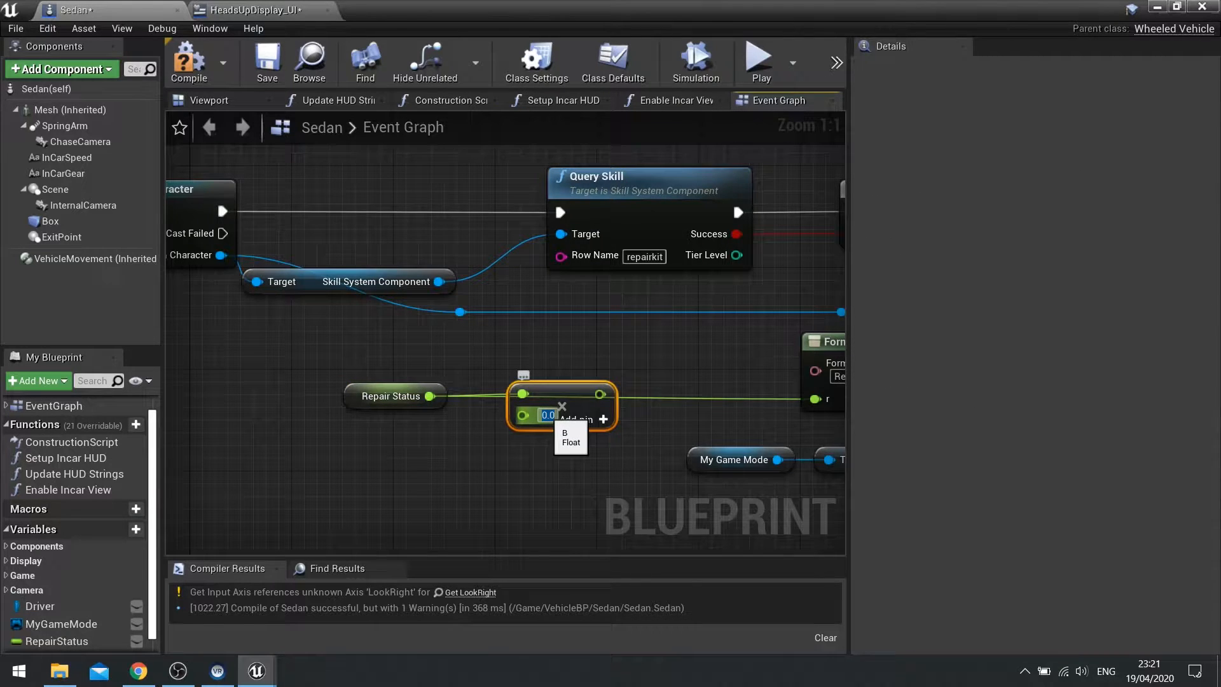
Step: Multiply RepairStatus by 100.0 and convert it with ToText using Maximum Fractional Digits 1
type("100.0")
type("to text")
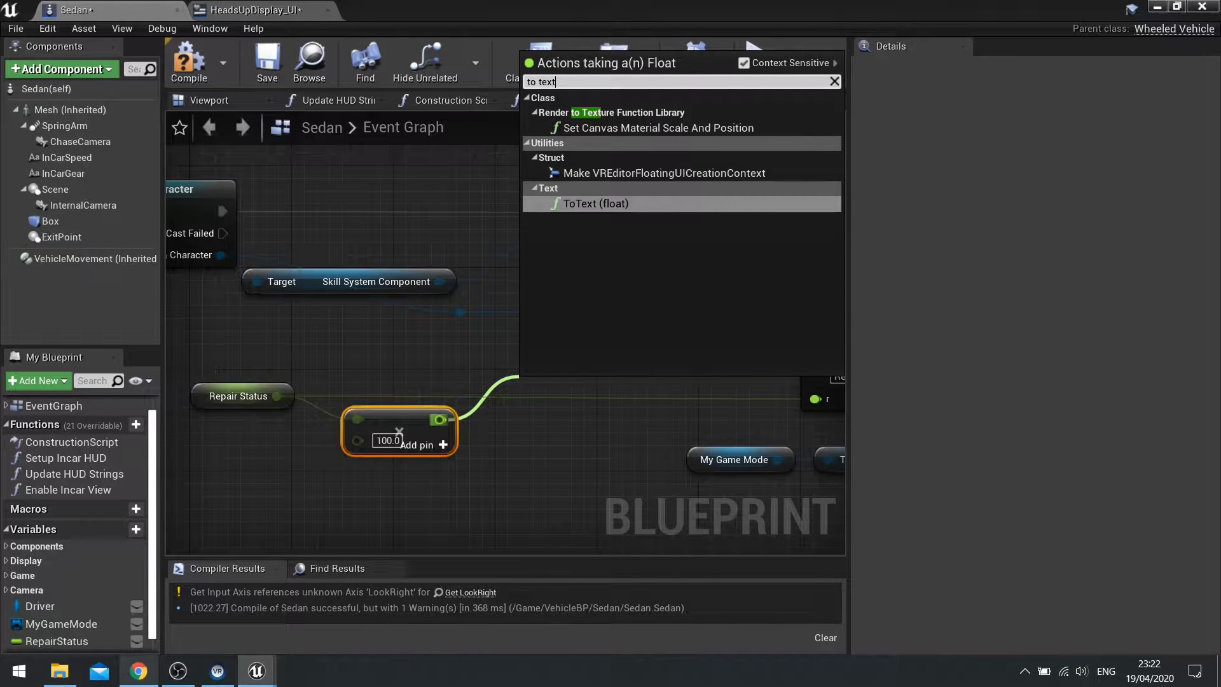
left_click(596, 203)
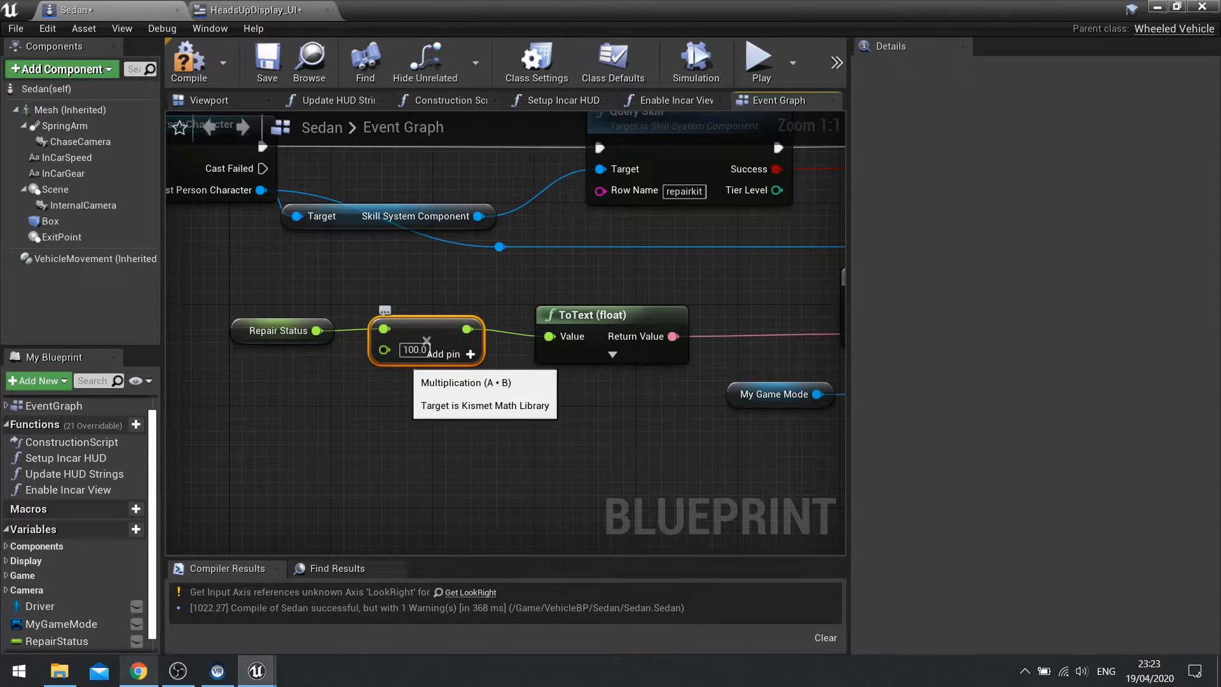
mouse_move(278, 330)
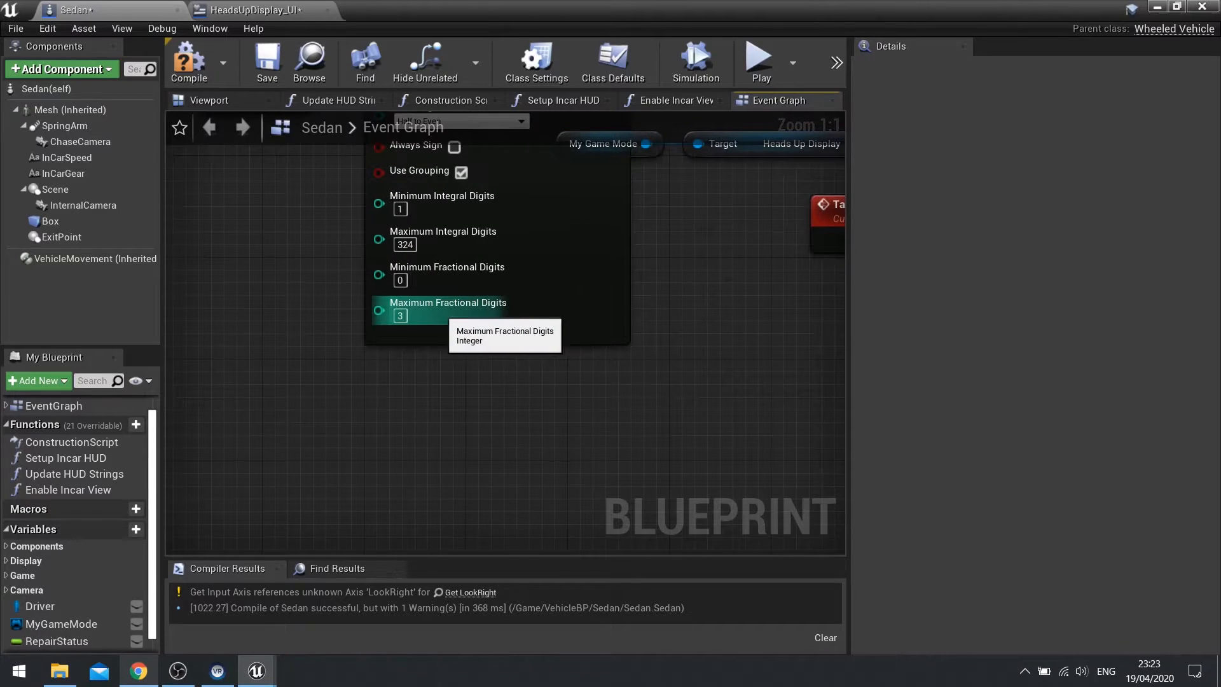
left_click(400, 316)
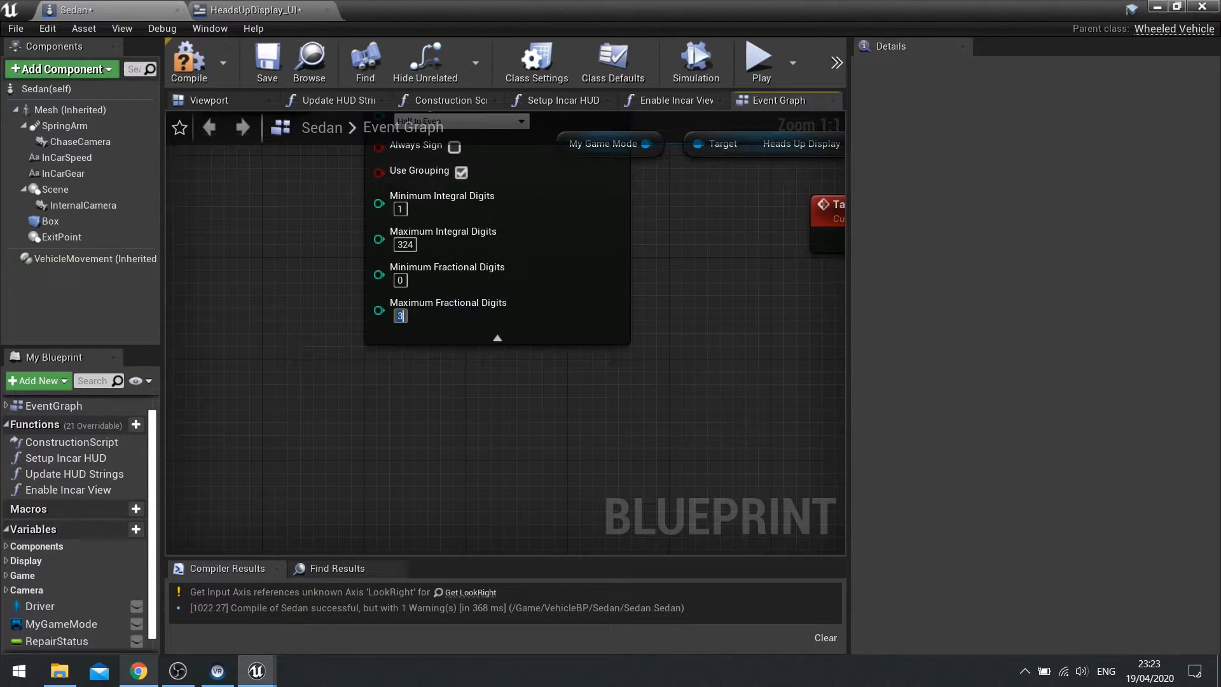
type("1")
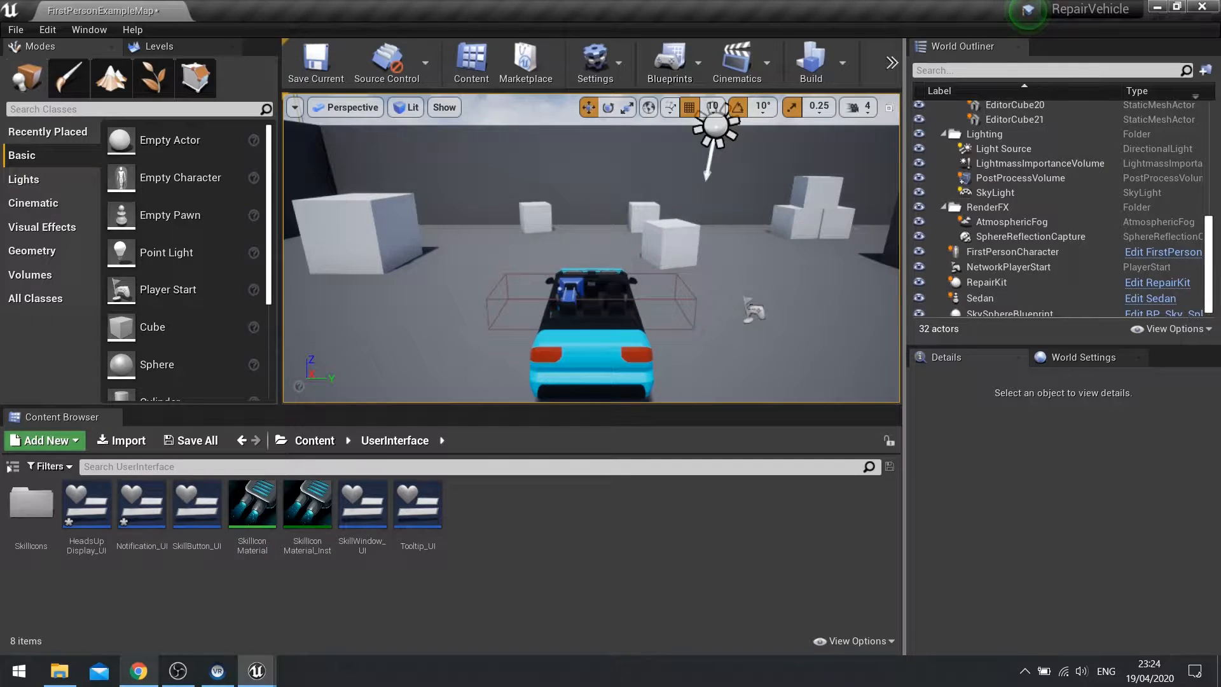
mouse_move(86, 502)
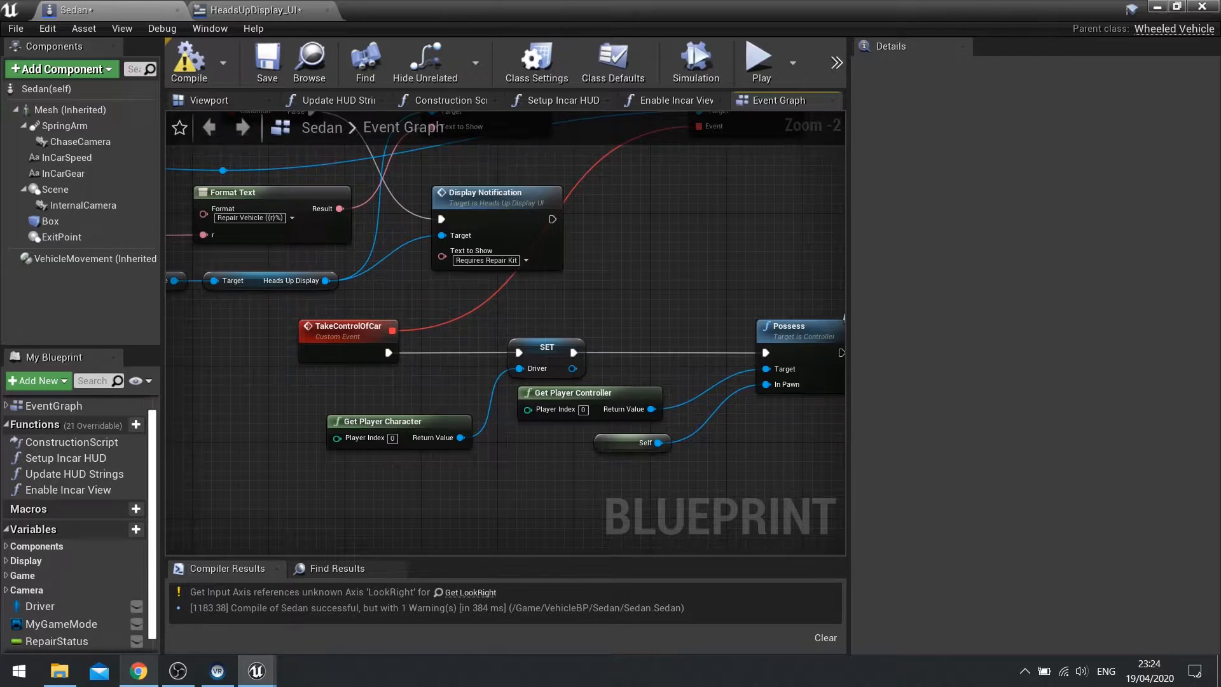
Step: Scroll the Sedan event graph to the TakeControlOfCar event area
scroll("down", 3)
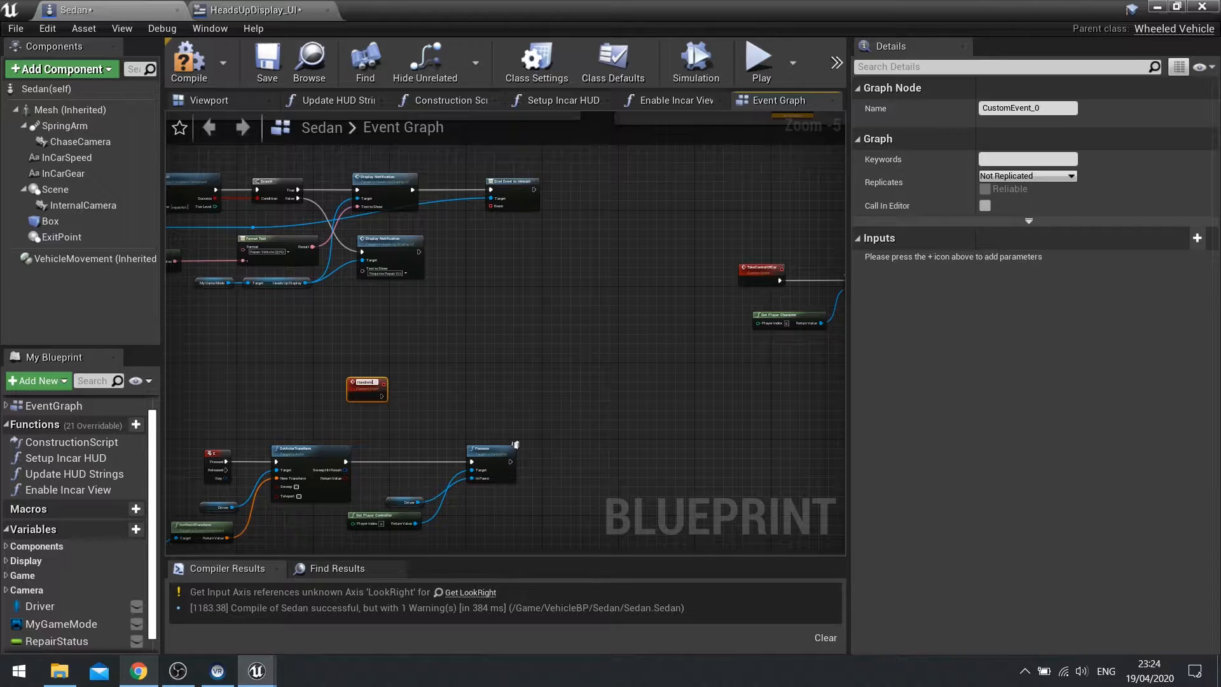
Step: Name the new custom event HandleInteract and pick up the RepairStatus variable
type("HandleInteract")
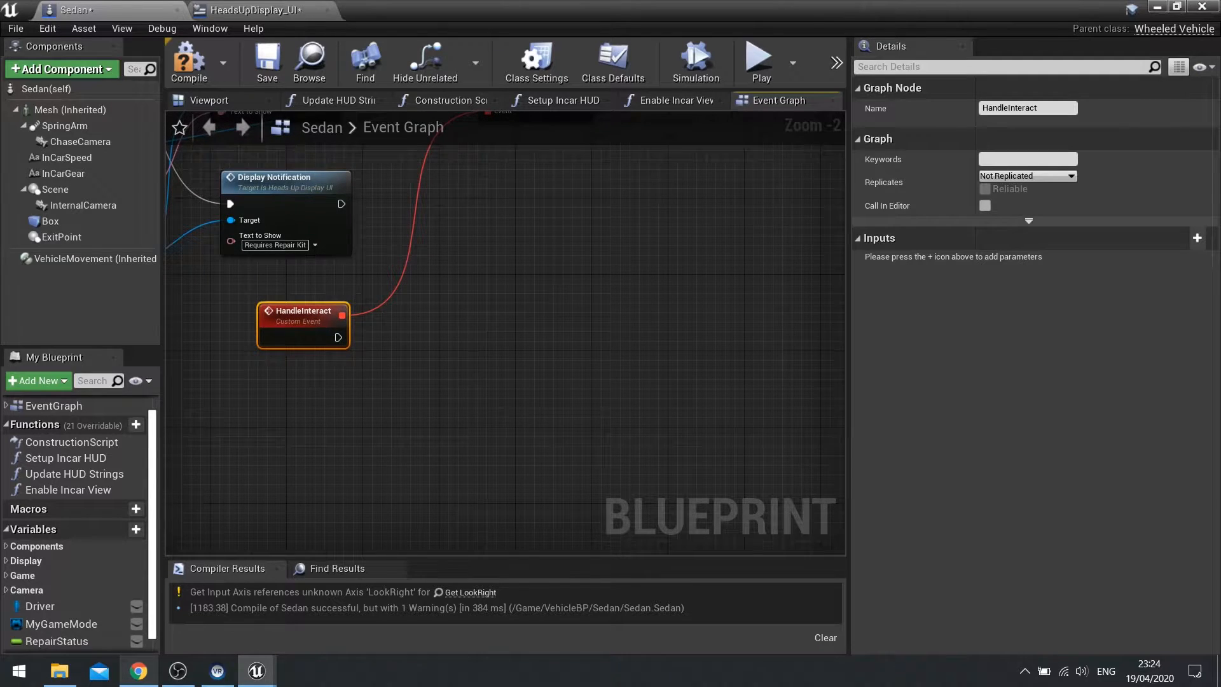
left_click(52, 641)
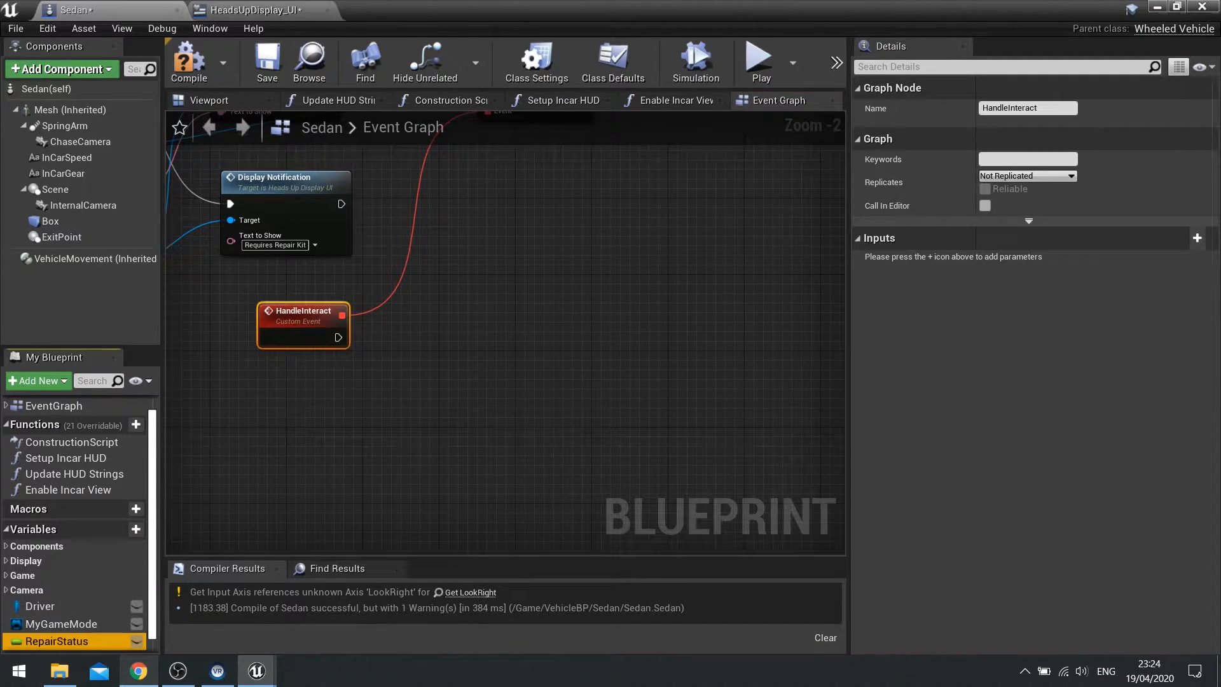
Step: Place a RepairStatus getter below HandleInteract and compare it with >= 1.0 for the Branch
left_click_drag(53, 641, 450, 391)
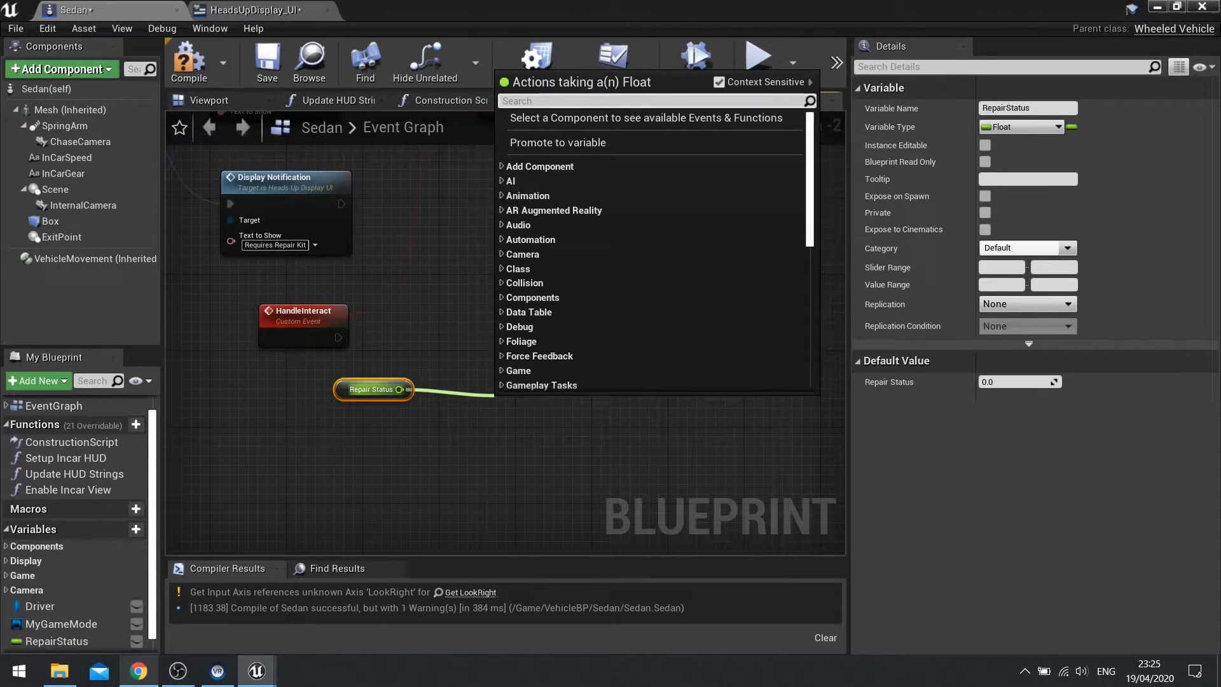
type(">=")
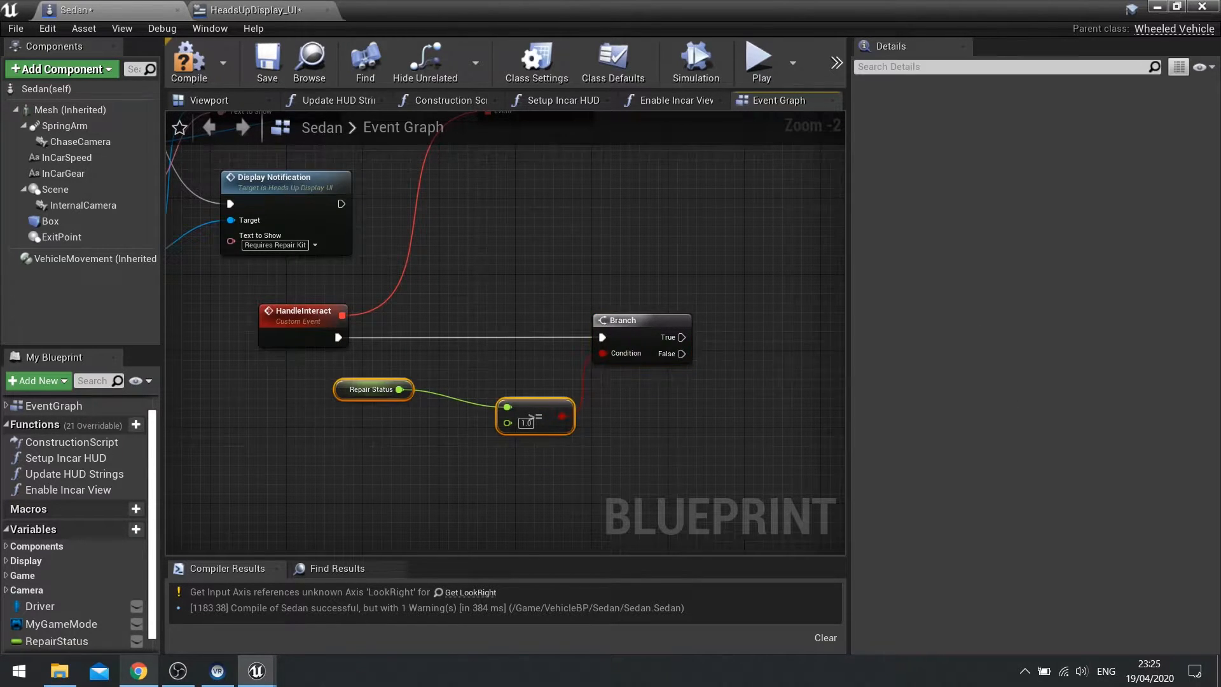
scroll("down", 3)
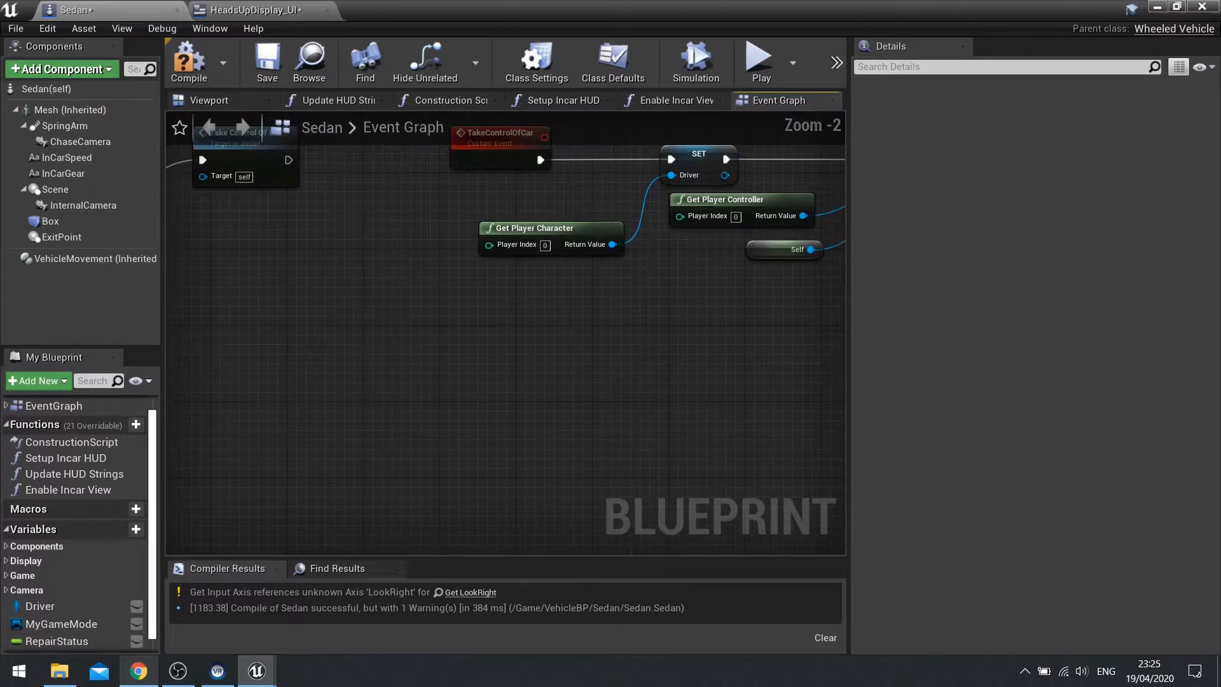
Step: Add custom event StartRepair, a looping Set Timer by Event at 0.1 s, and a float addition on RepairStatus
type("custom")
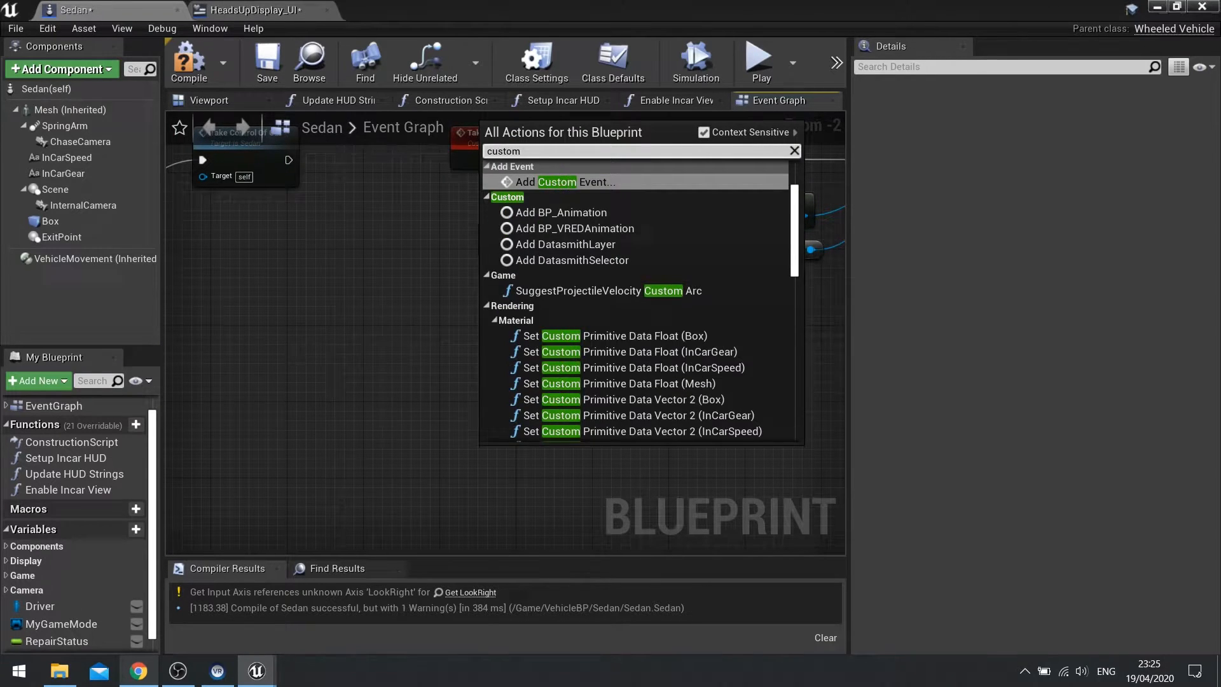
left_click(566, 181)
type("s")
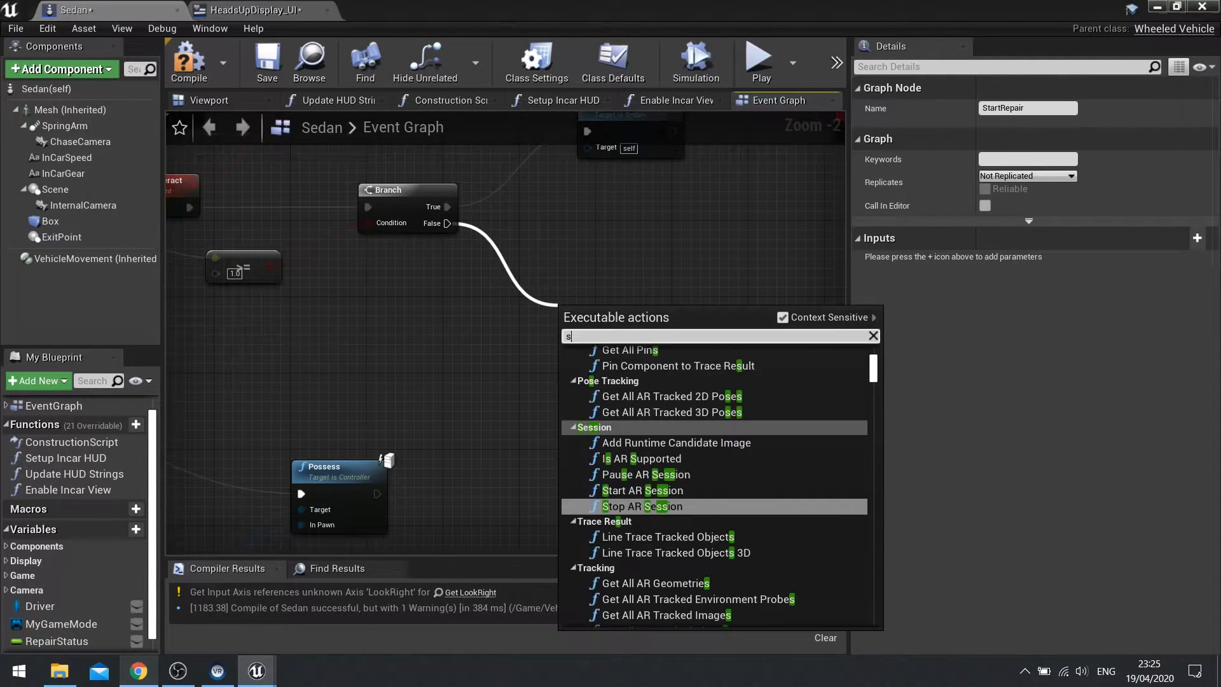
type("et timer")
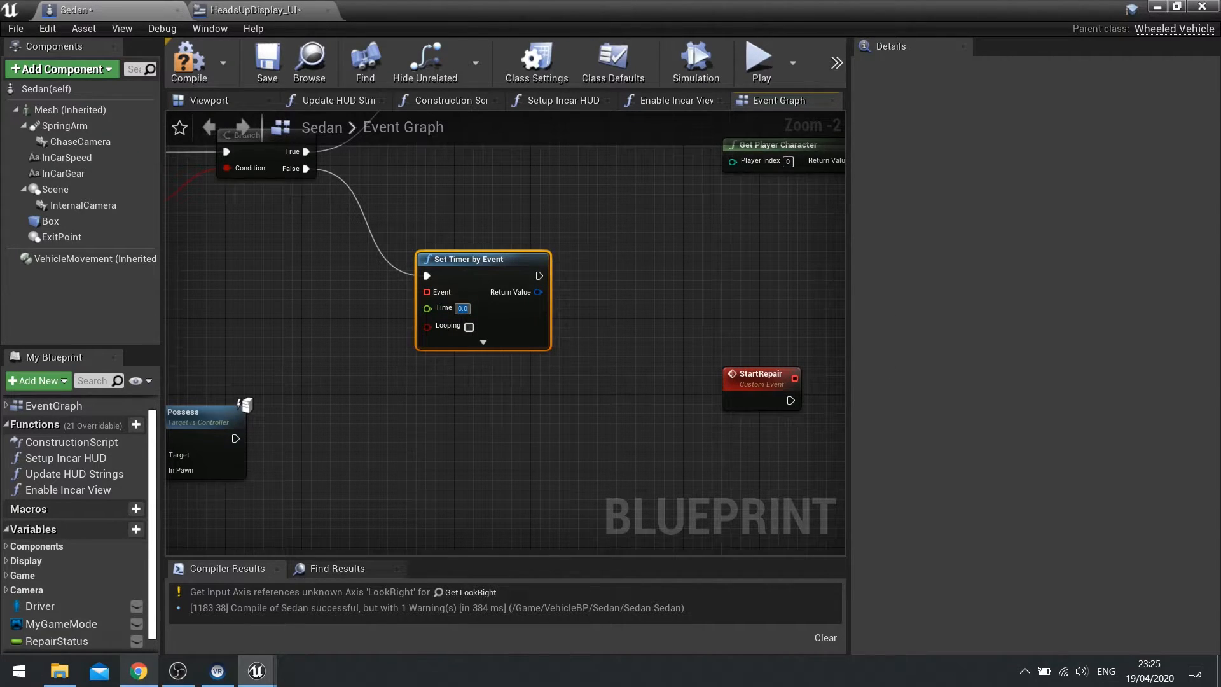
type("0.1")
type("+")
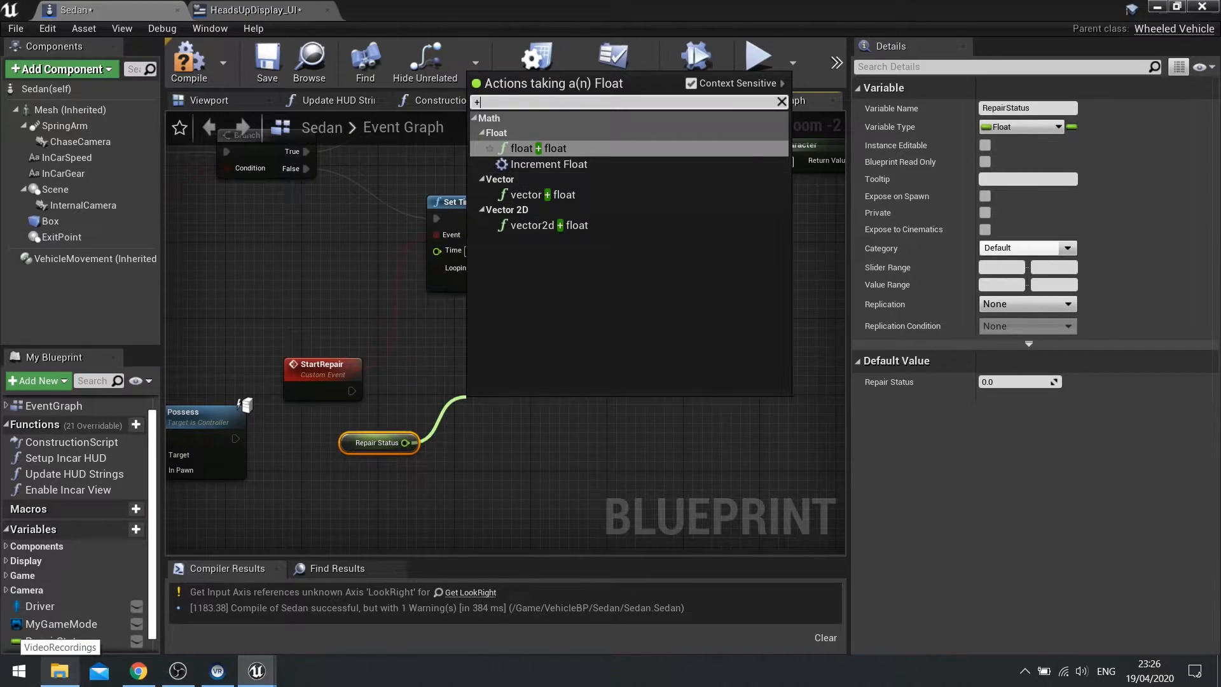
left_click(537, 148)
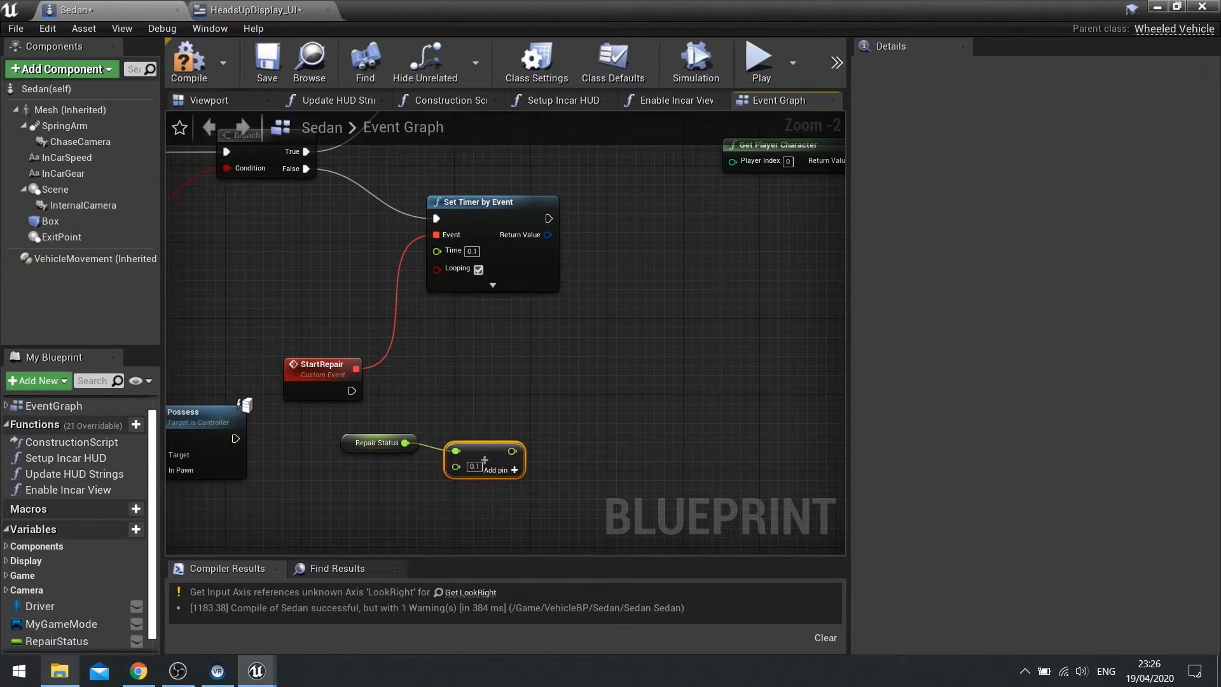
mouse_move(513, 469)
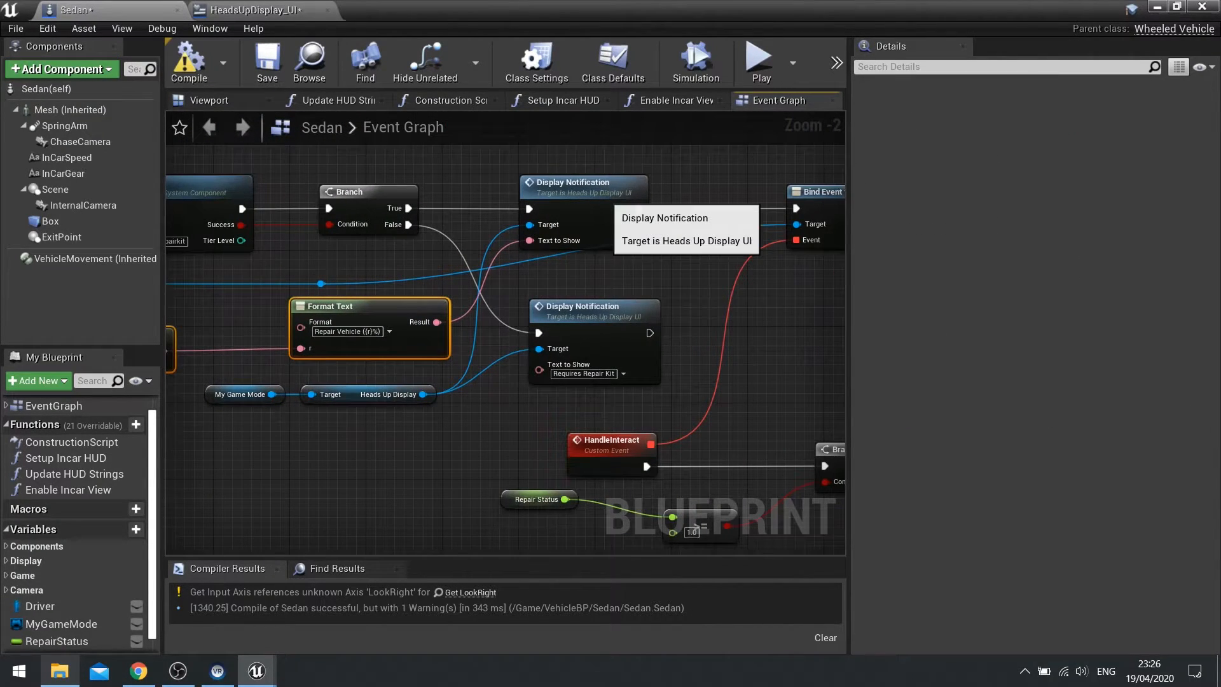
Step: Switch to the FirstPersonExampleMap level editor window showing the sedan in the viewport
left_click(582, 182)
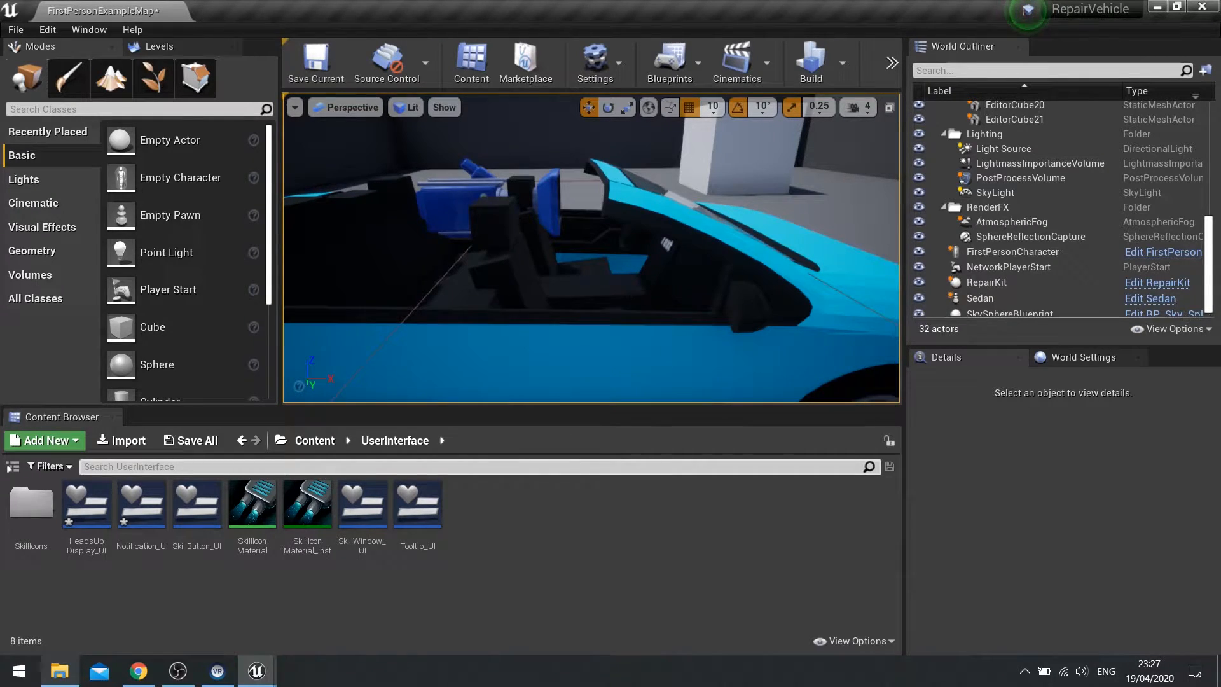
Step: Add a StopRepair custom event in the Sedan blueprint graph with room around it
left_click(979, 298)
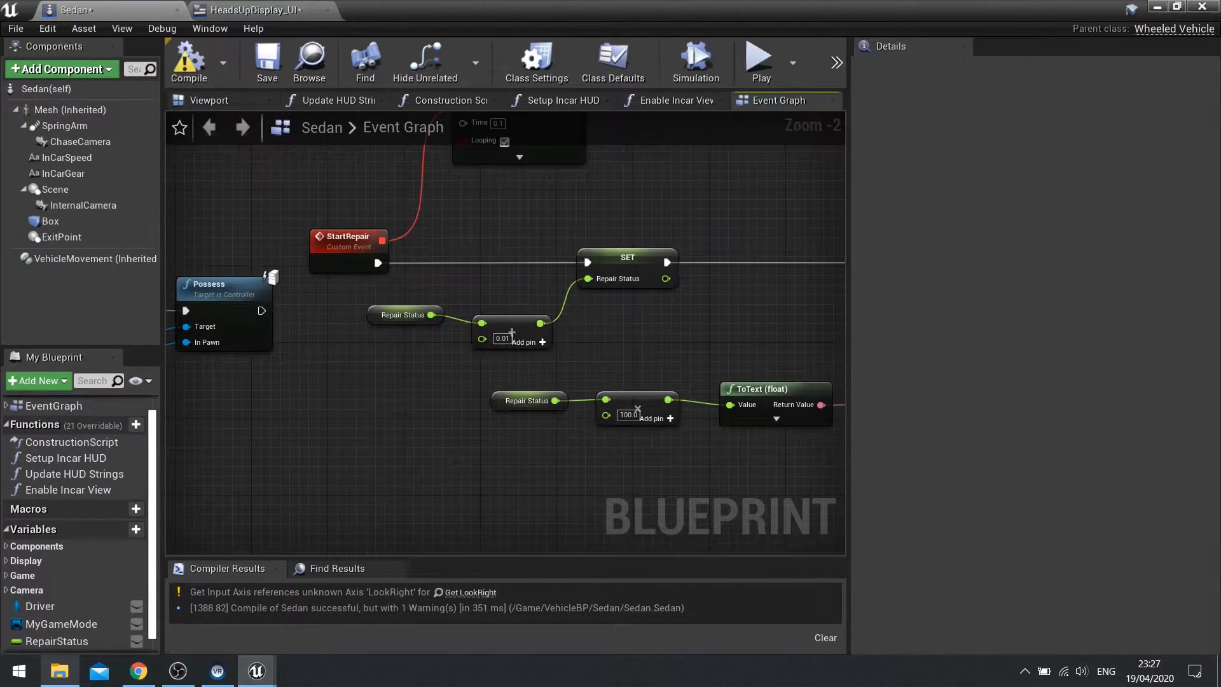
type("custo")
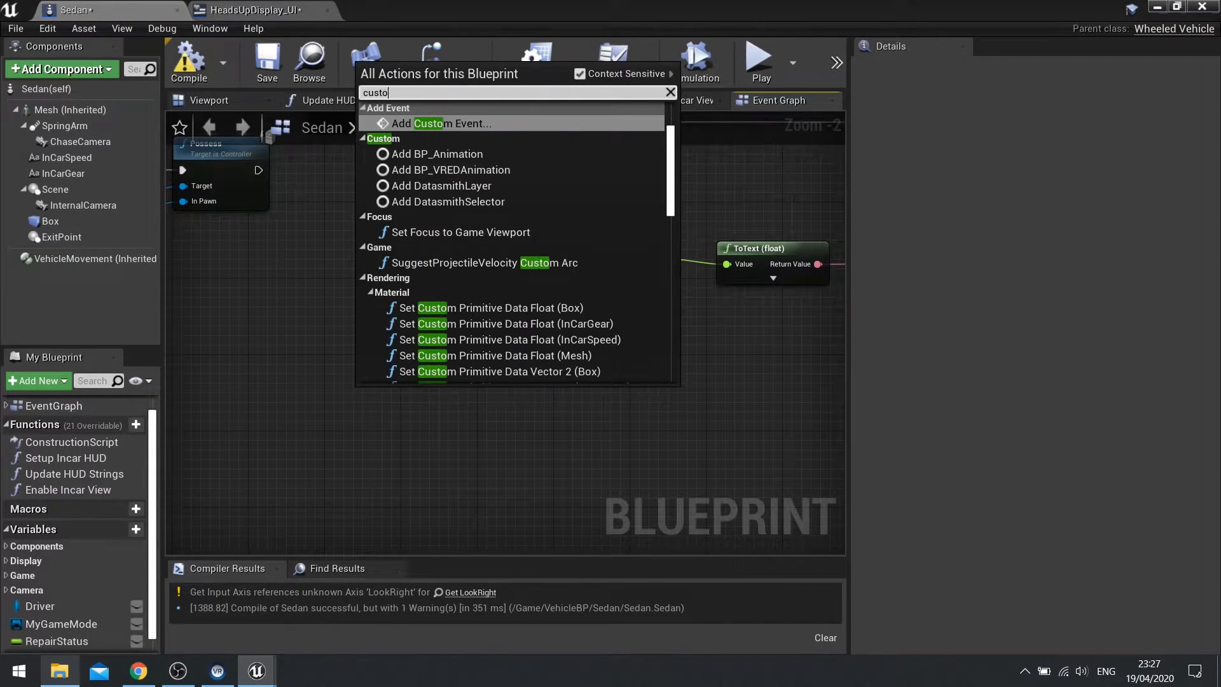
left_click(446, 123)
type("StopRepair")
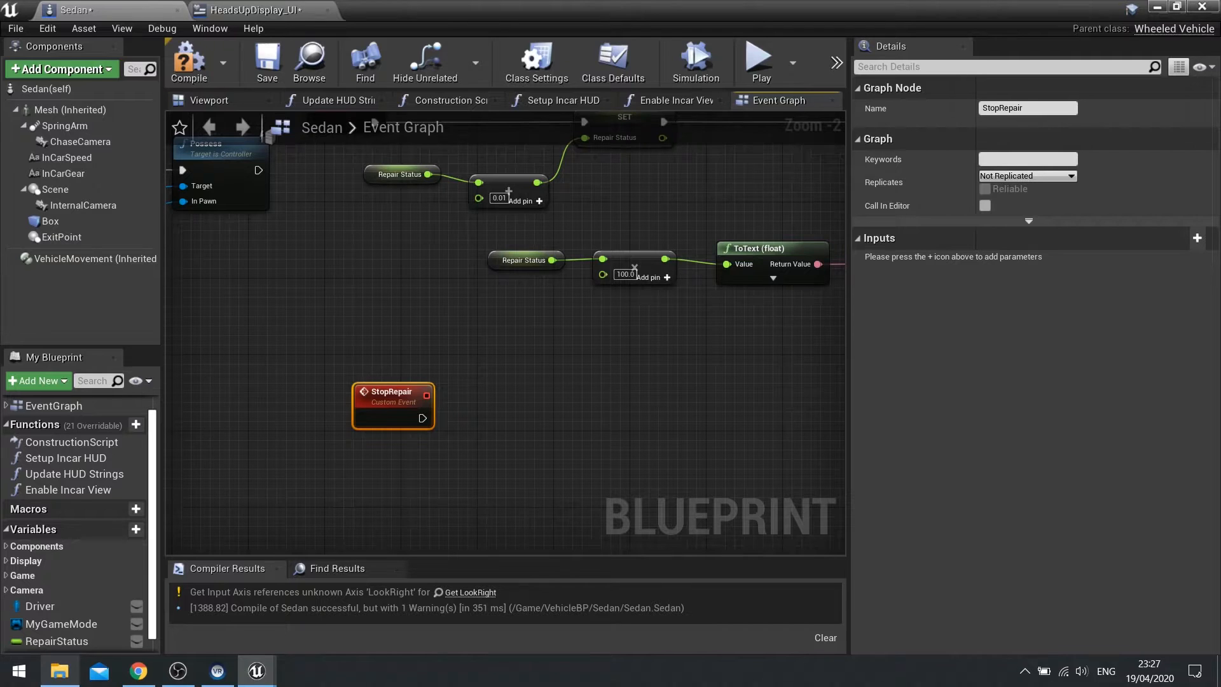
left_click_drag(393, 405, 344, 424)
type("RepairTimer")
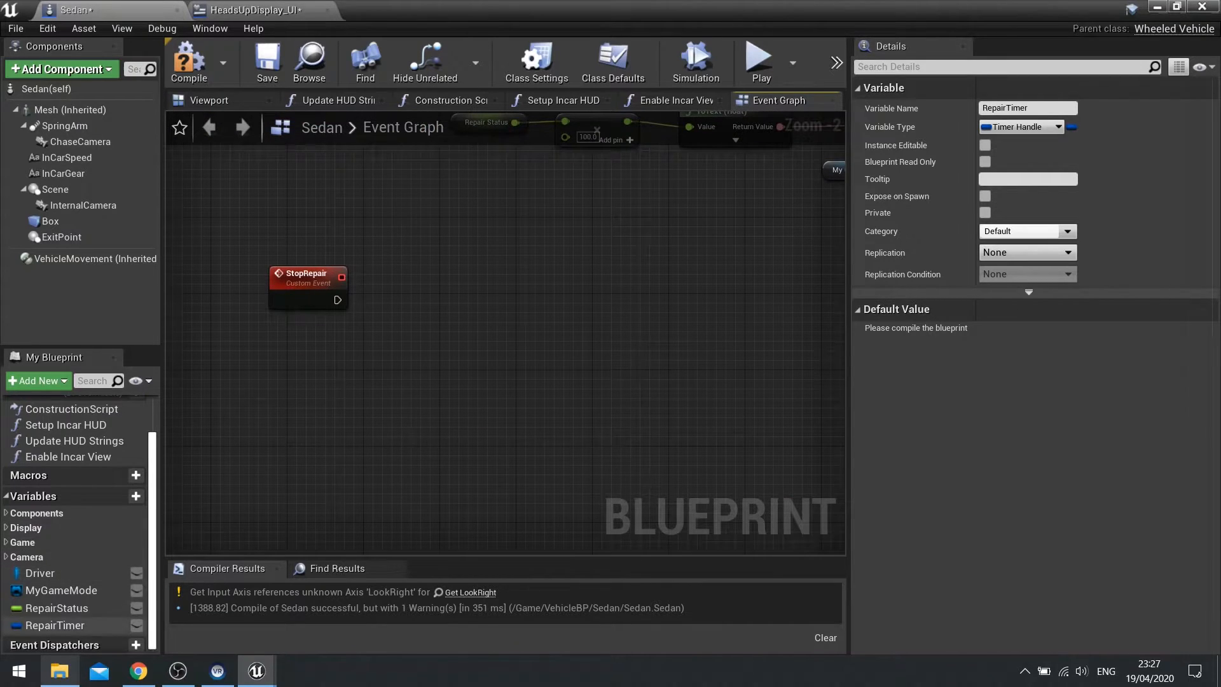
Step: Feed a RepairTimer getter into Clear and Invalidate Timer by Handle, run from StopRepair
left_click_drag(55, 625, 325, 341)
type("clear a")
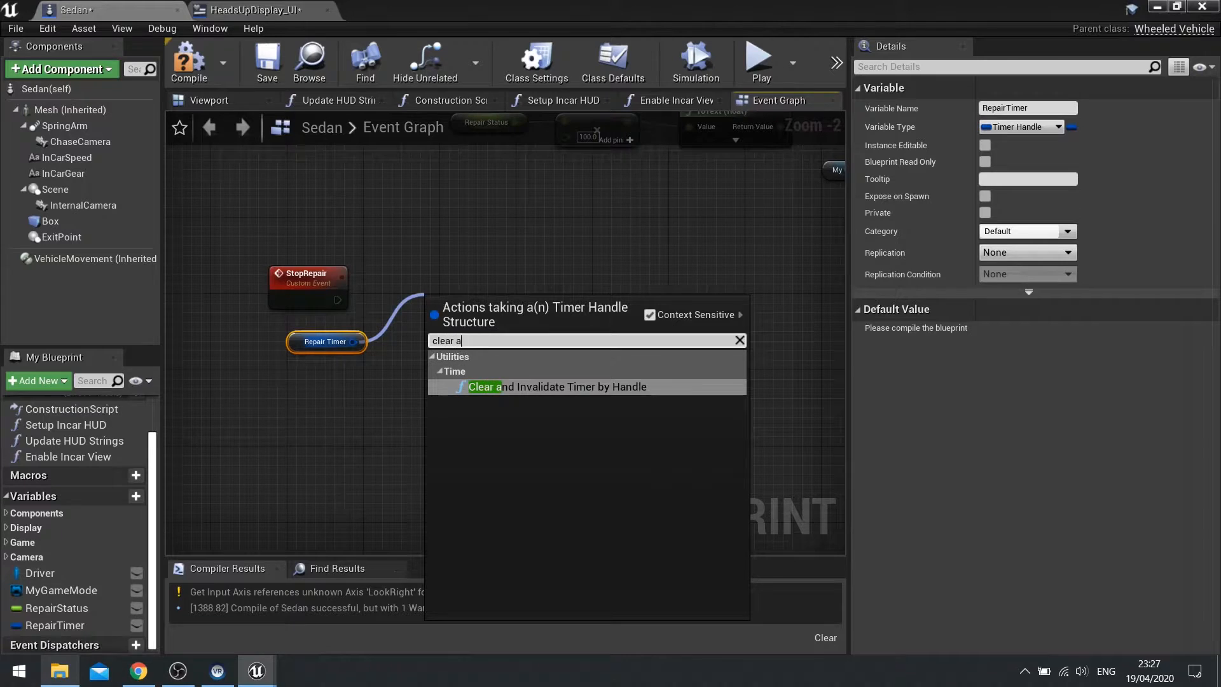
left_click(558, 386)
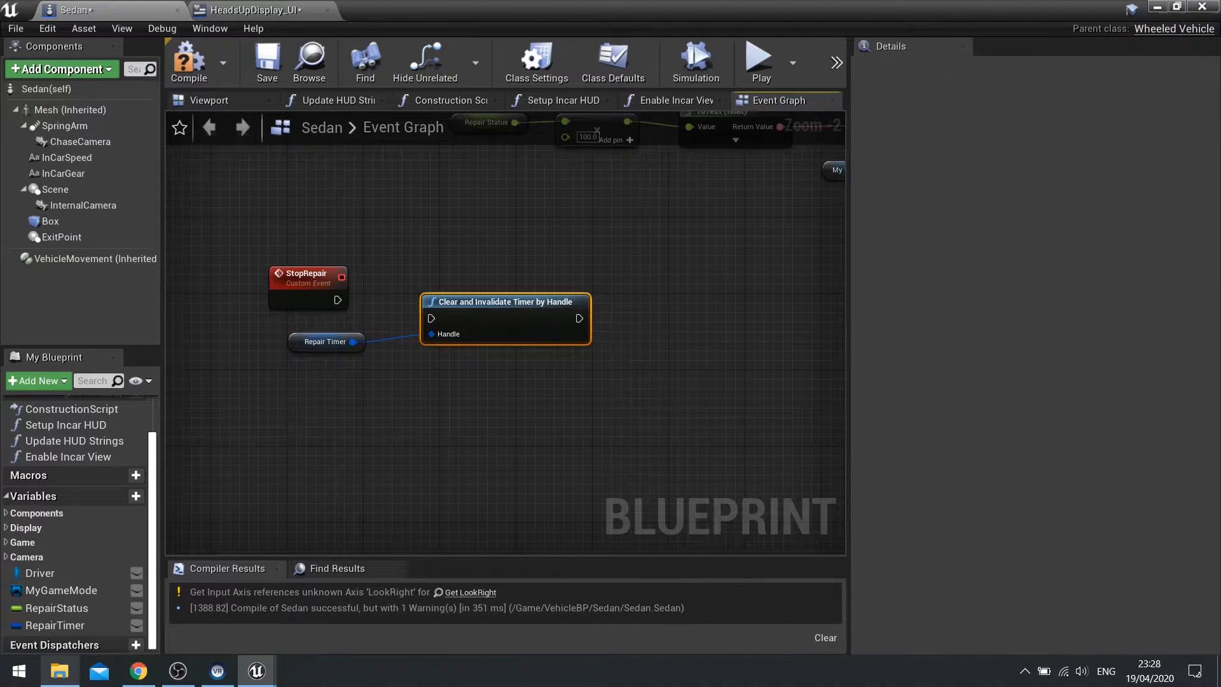
left_click_drag(504, 302, 486, 282)
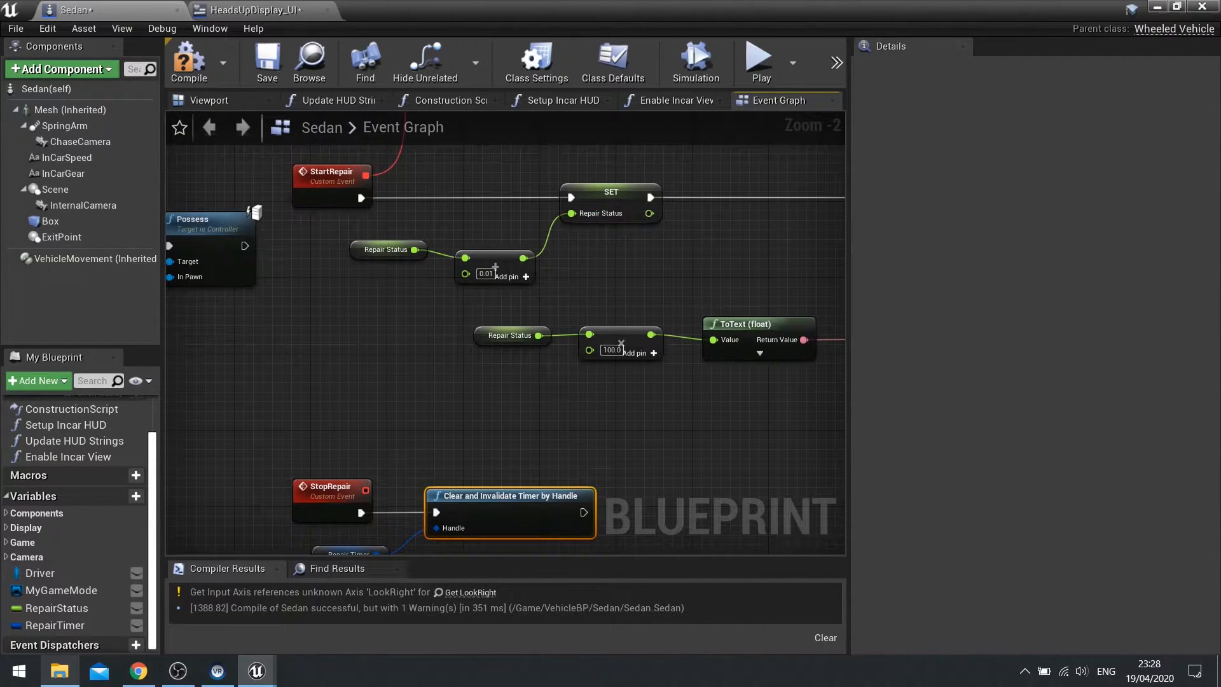
Step: Insert a Clamp (float) on the increased RepairStatus value before SET RepairStatus
left_click(70, 607)
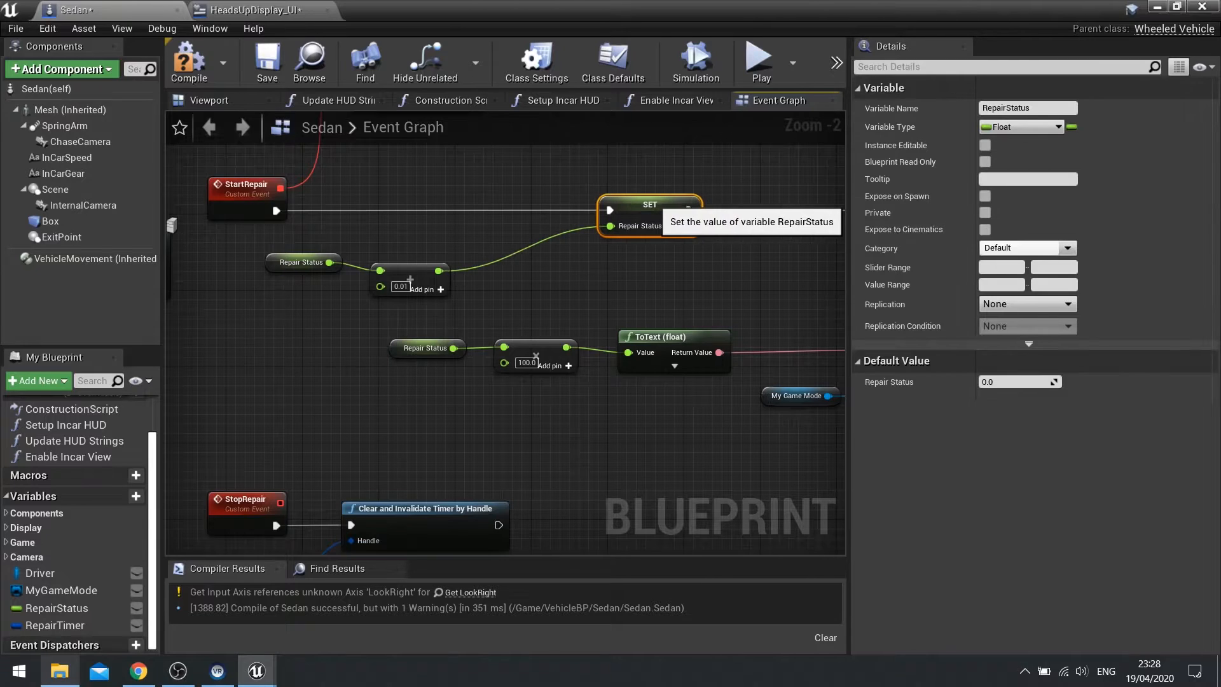
type("cl")
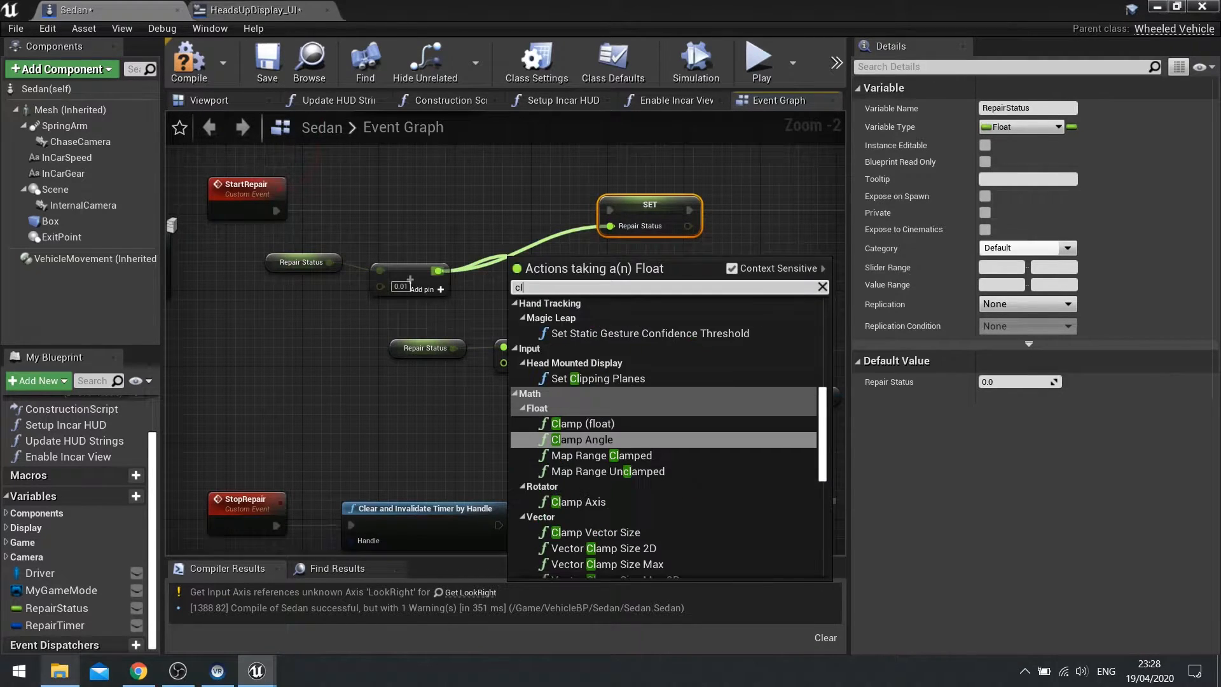
left_click(580, 423)
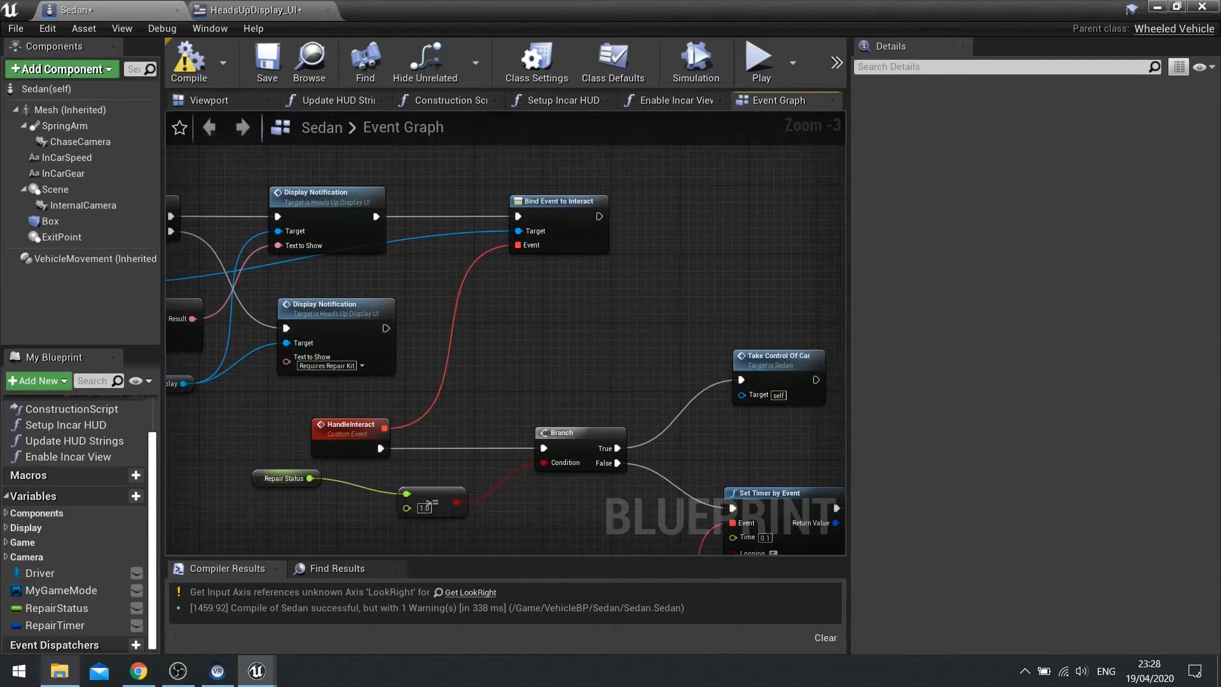
Step: Compile the Sedan blueprint and review the HandleInteract branch
left_click(557, 201)
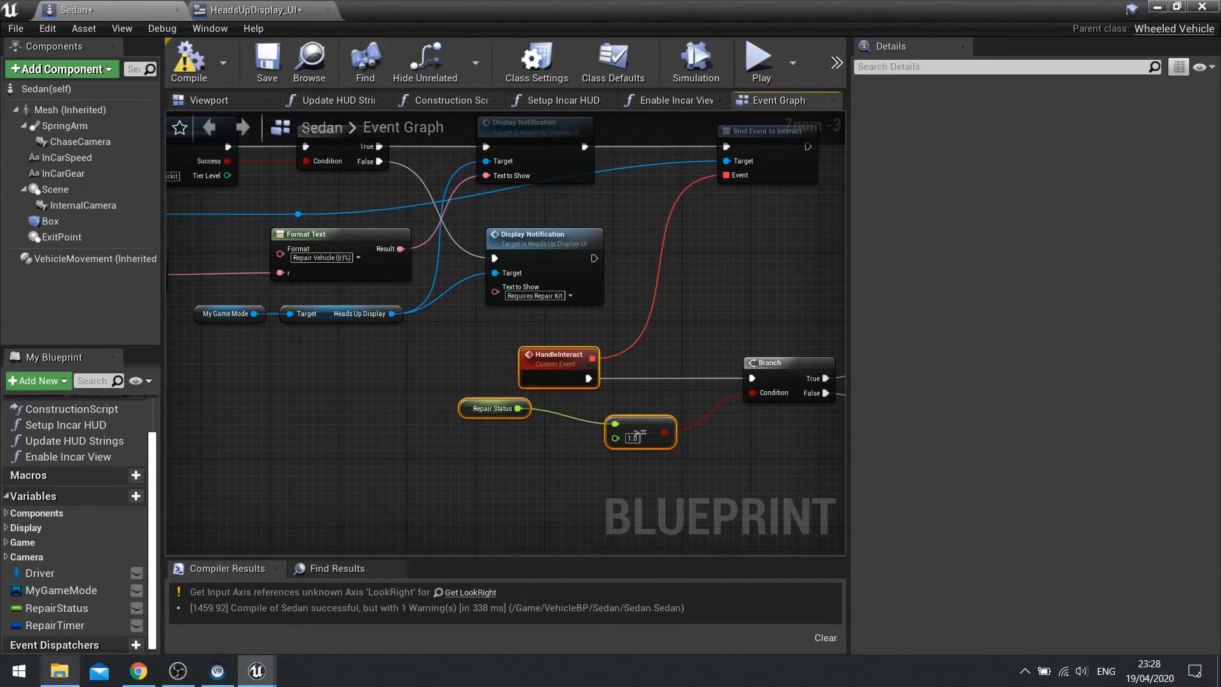
mouse_move(763, 131)
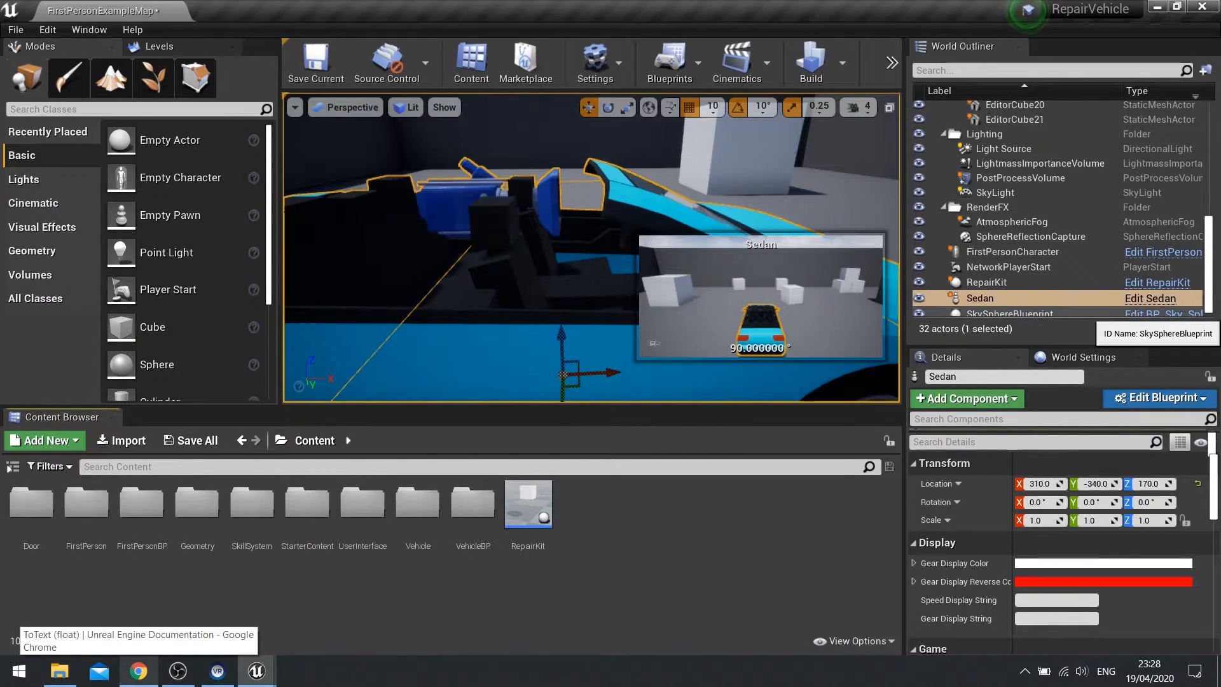
mouse_move(141, 502)
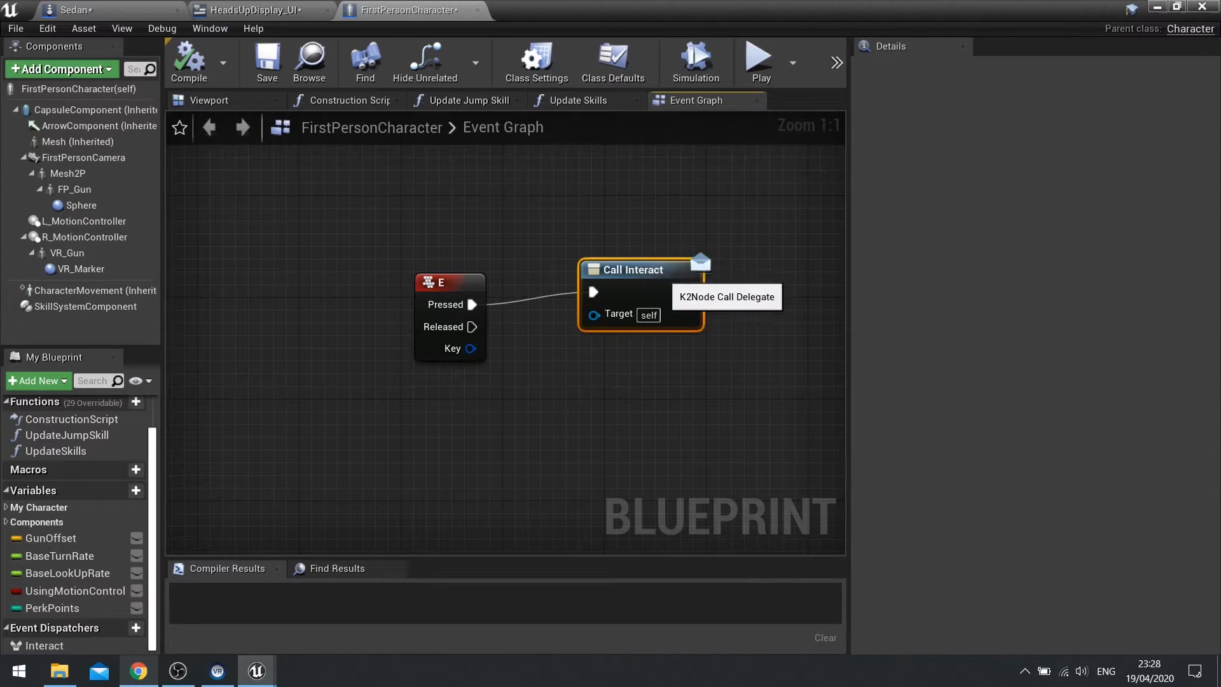
Step: Add a Boolean input named IsPressed to the Interact event dispatcher
left_click(637, 281)
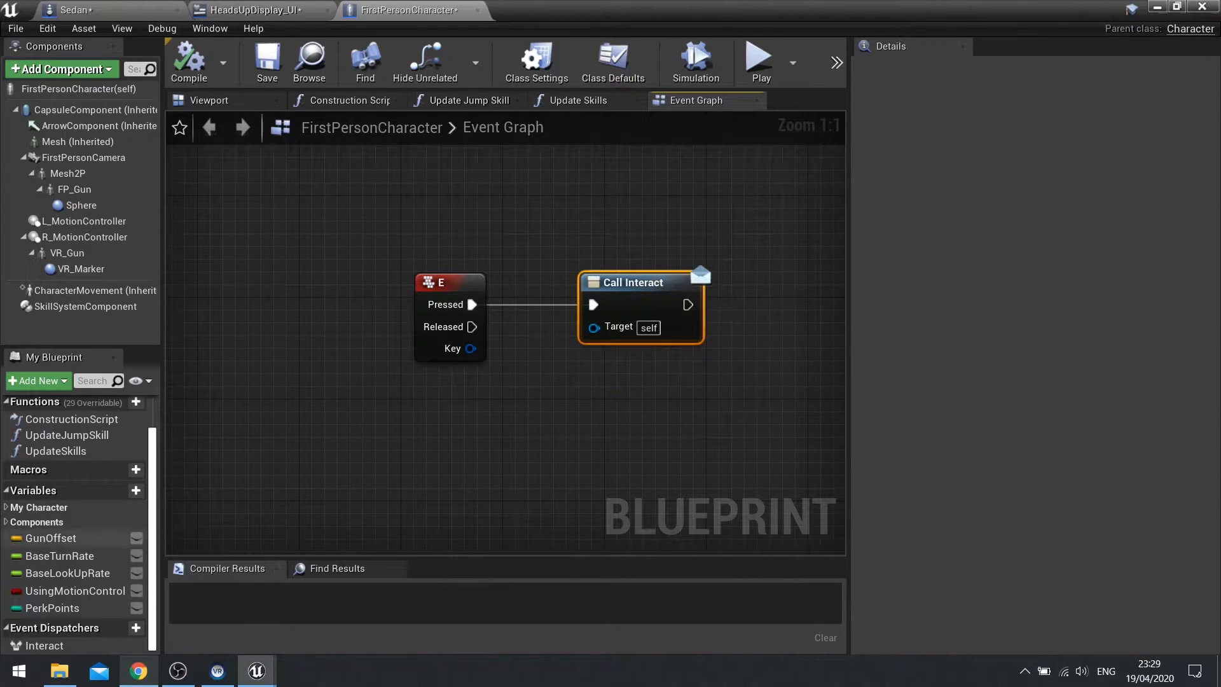
left_click(45, 645)
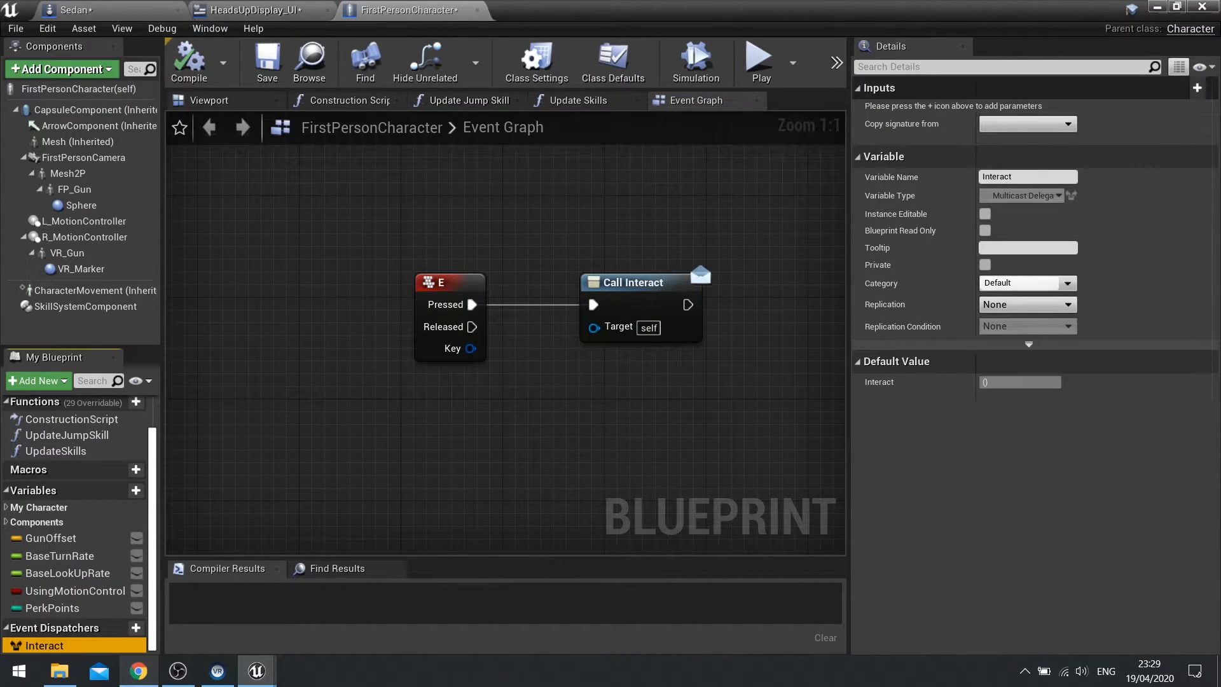
mouse_move(1197, 87)
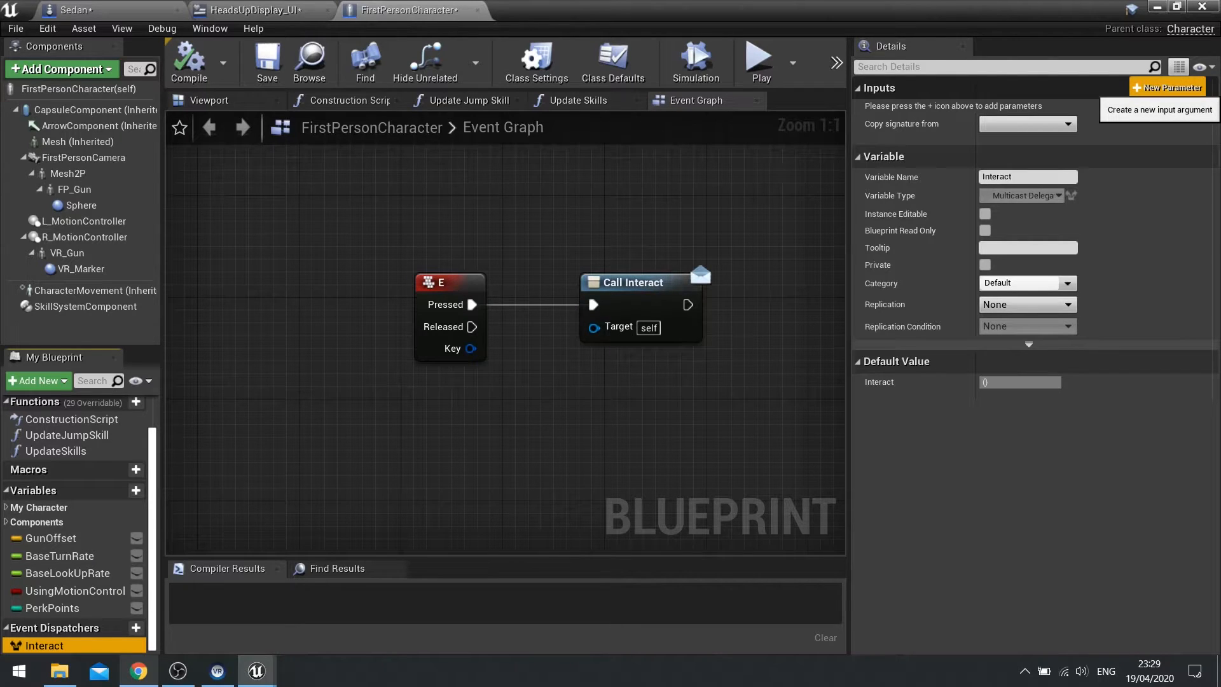
left_click(1166, 87)
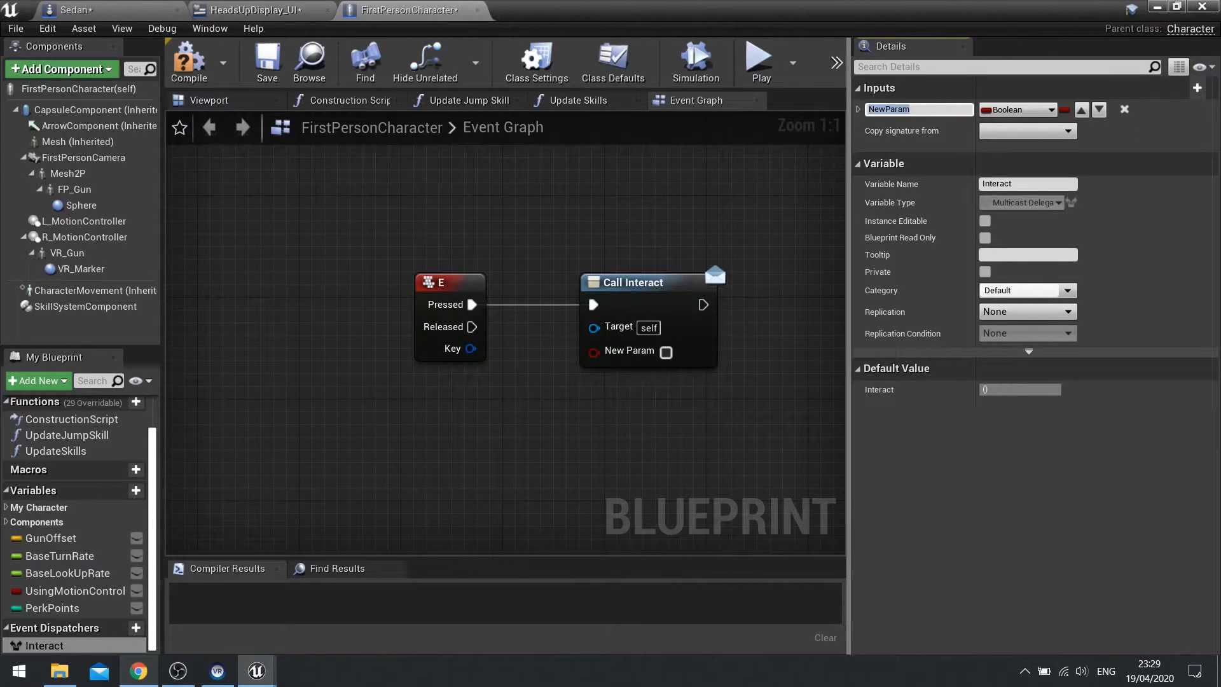
type("IsPre")
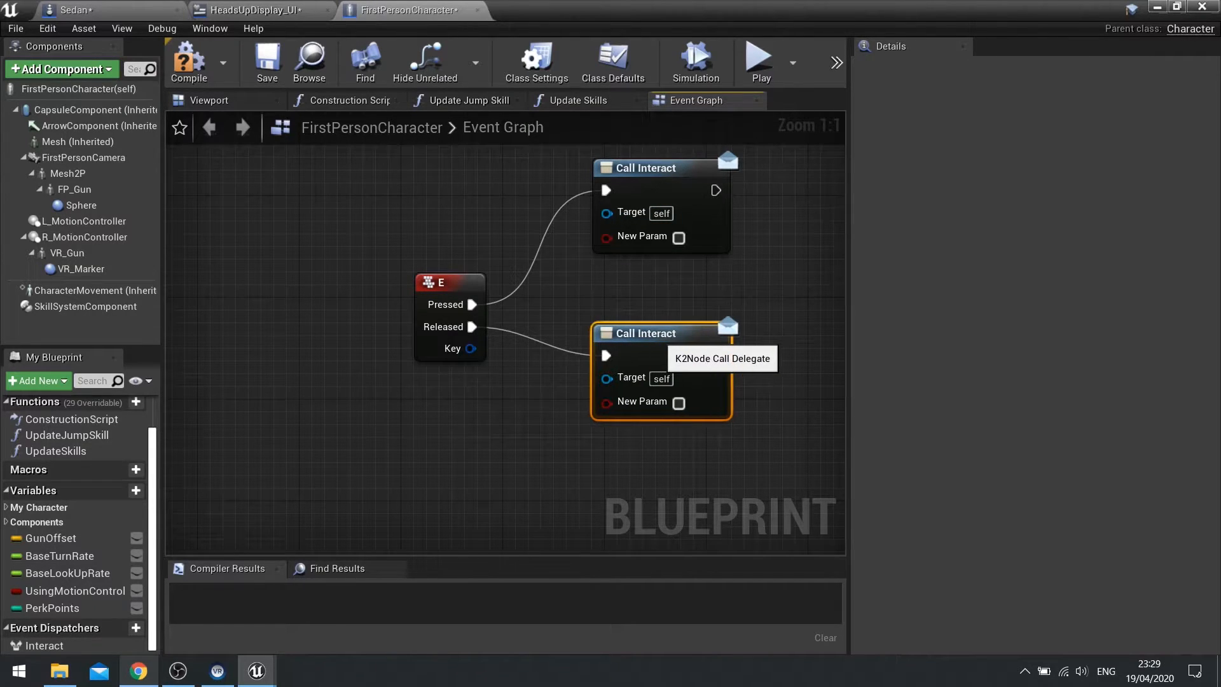
left_click(677, 237)
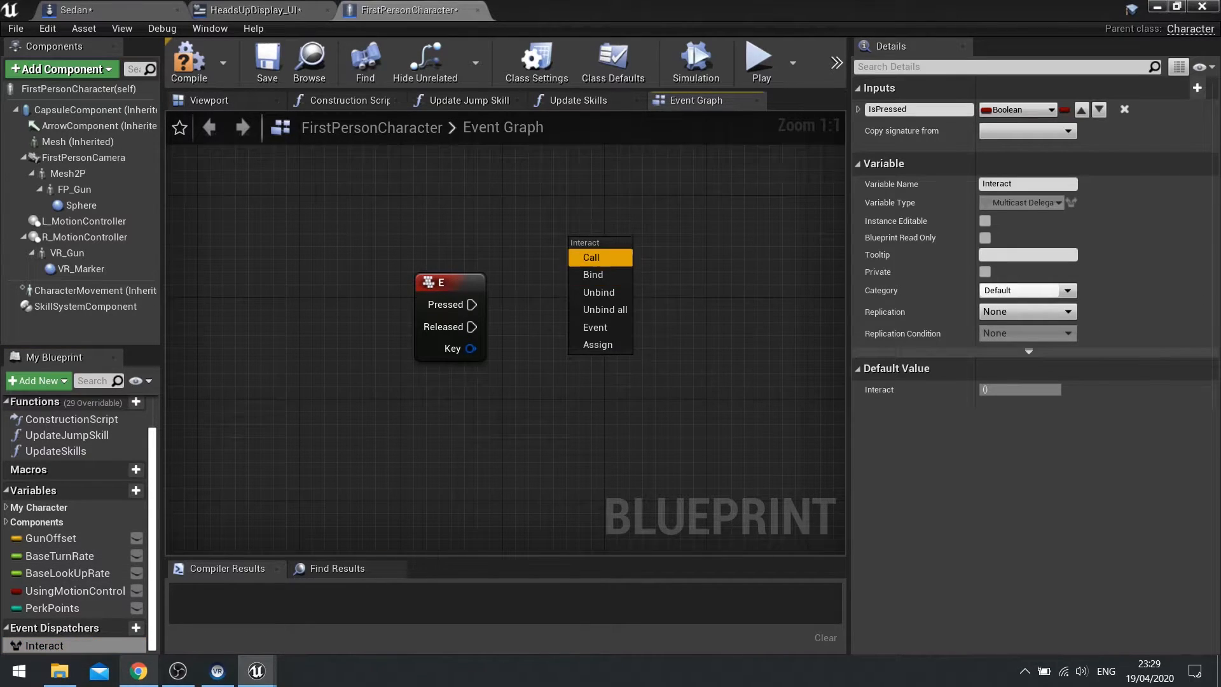
Step: Compile so the Interact calls gain Is Pressed and realign the released-key call
left_click(590, 257)
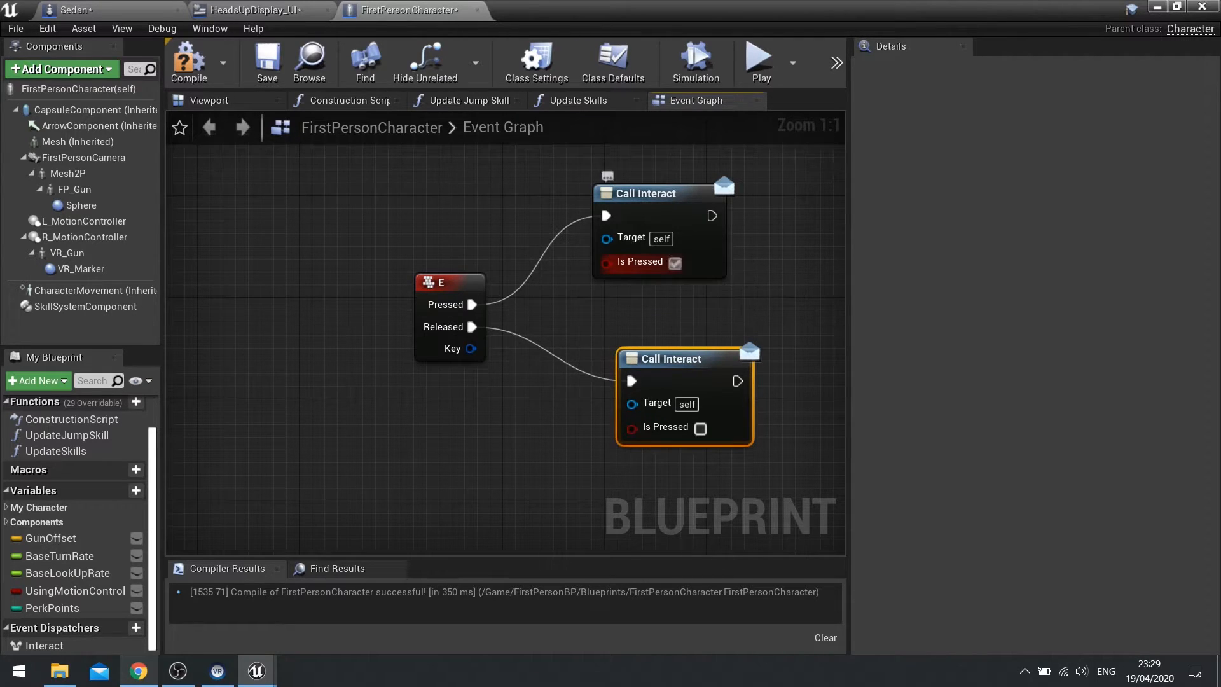
left_click_drag(671, 359, 658, 333)
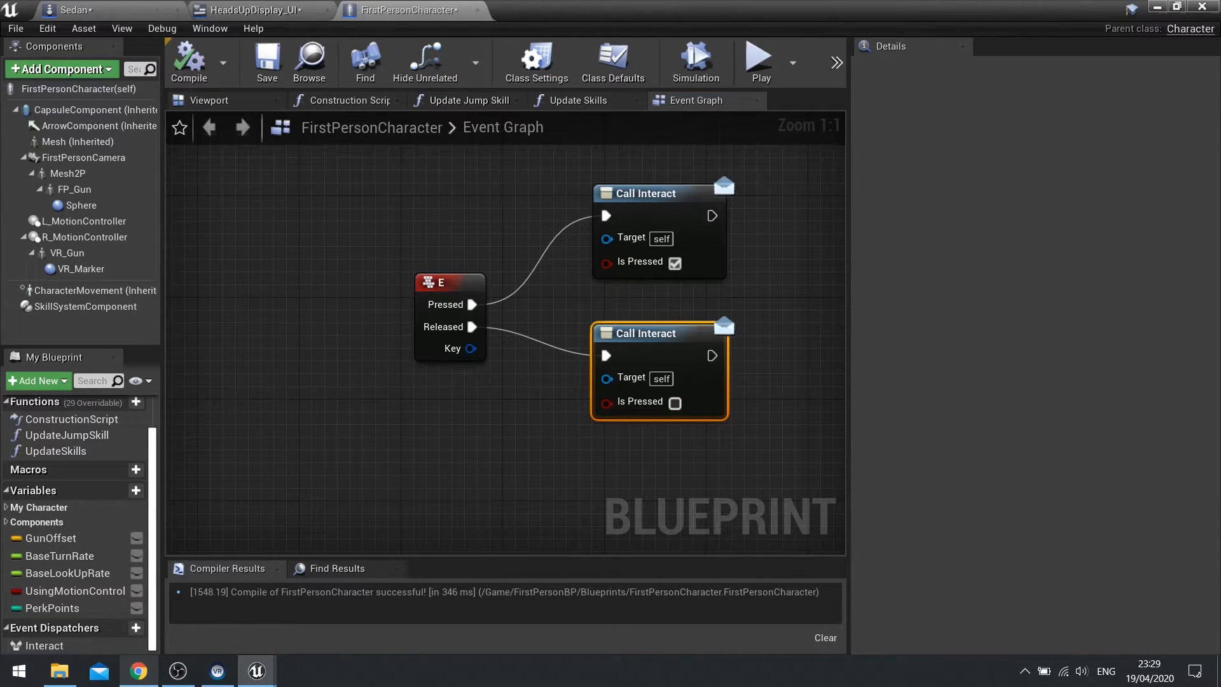
left_click(70, 10)
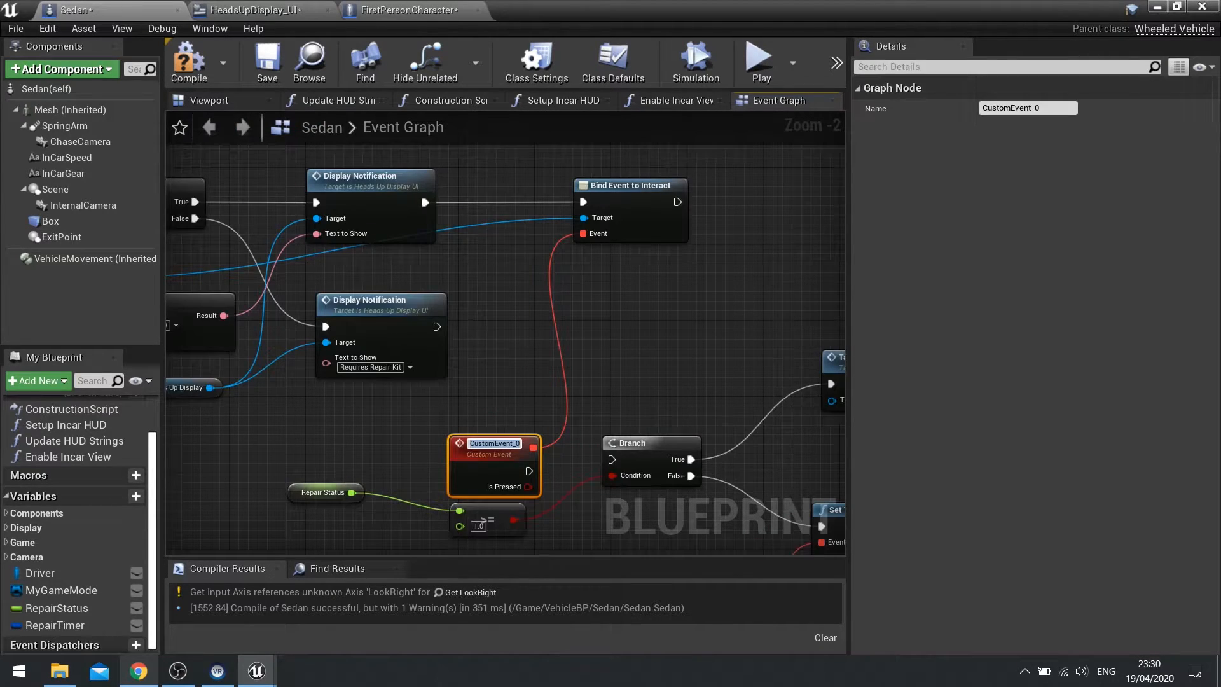
Step: Rename CustomEvent_0 to HandleInteract and add a Stop Repair call for the released branch
type("Handle")
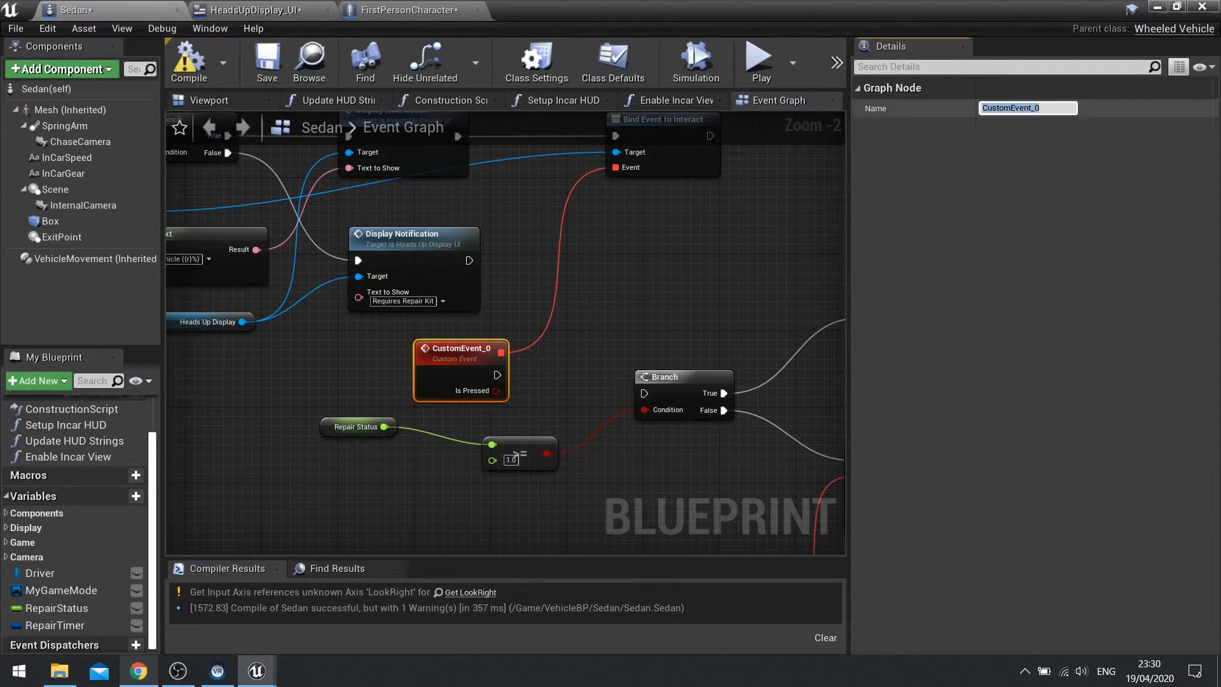
type("HandleInteract")
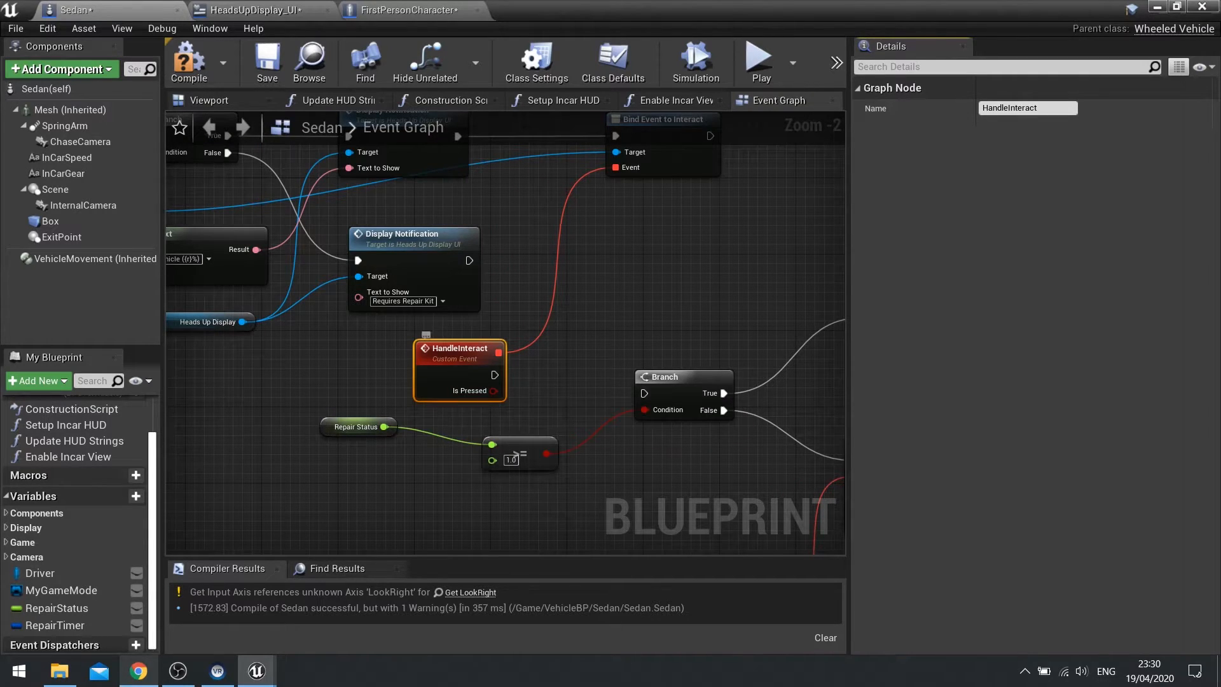
mouse_move(493, 389)
type("stop")
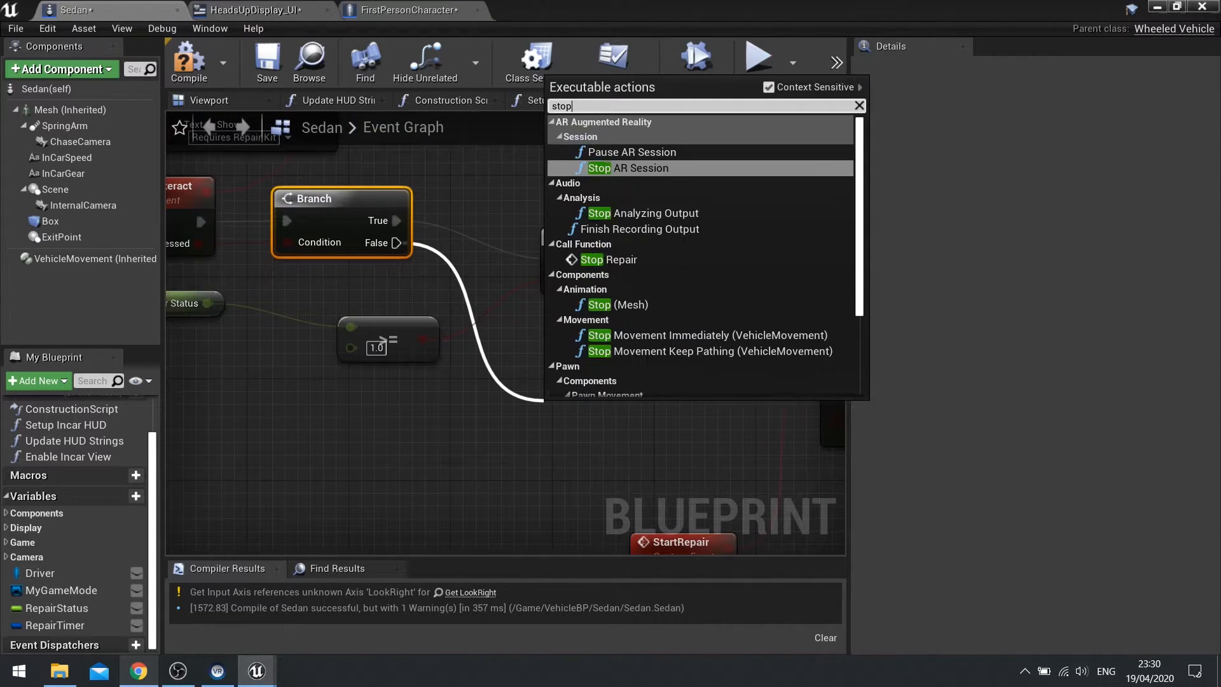
type("r")
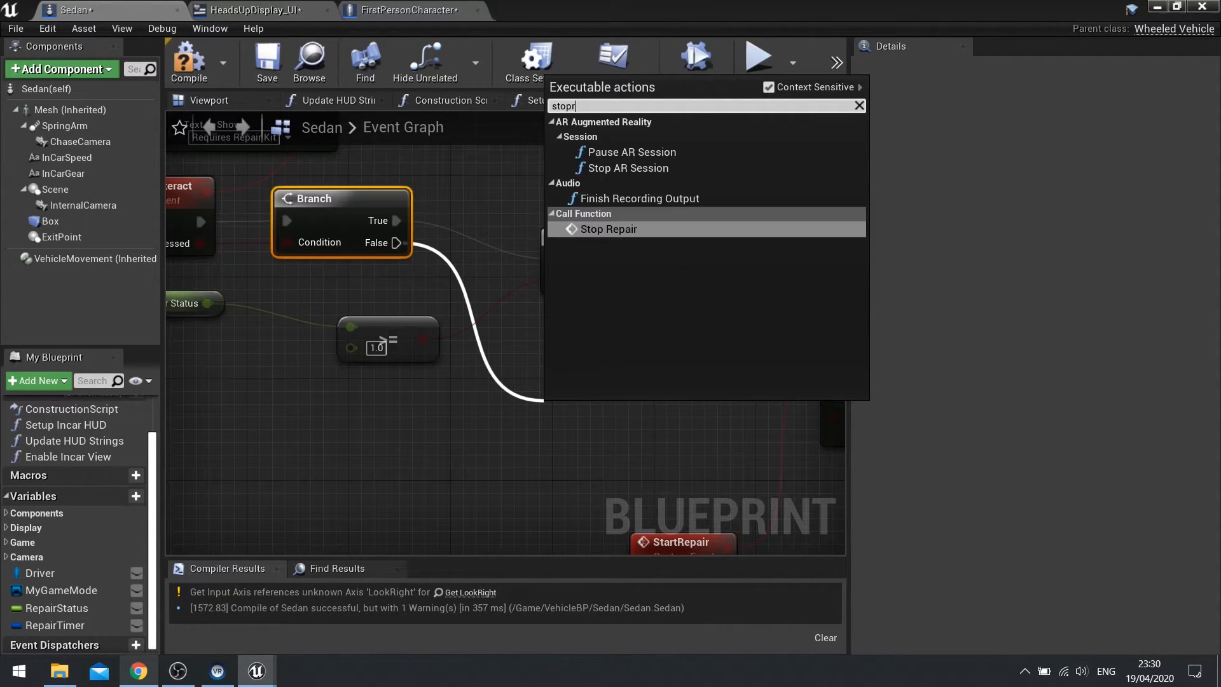
left_click(608, 228)
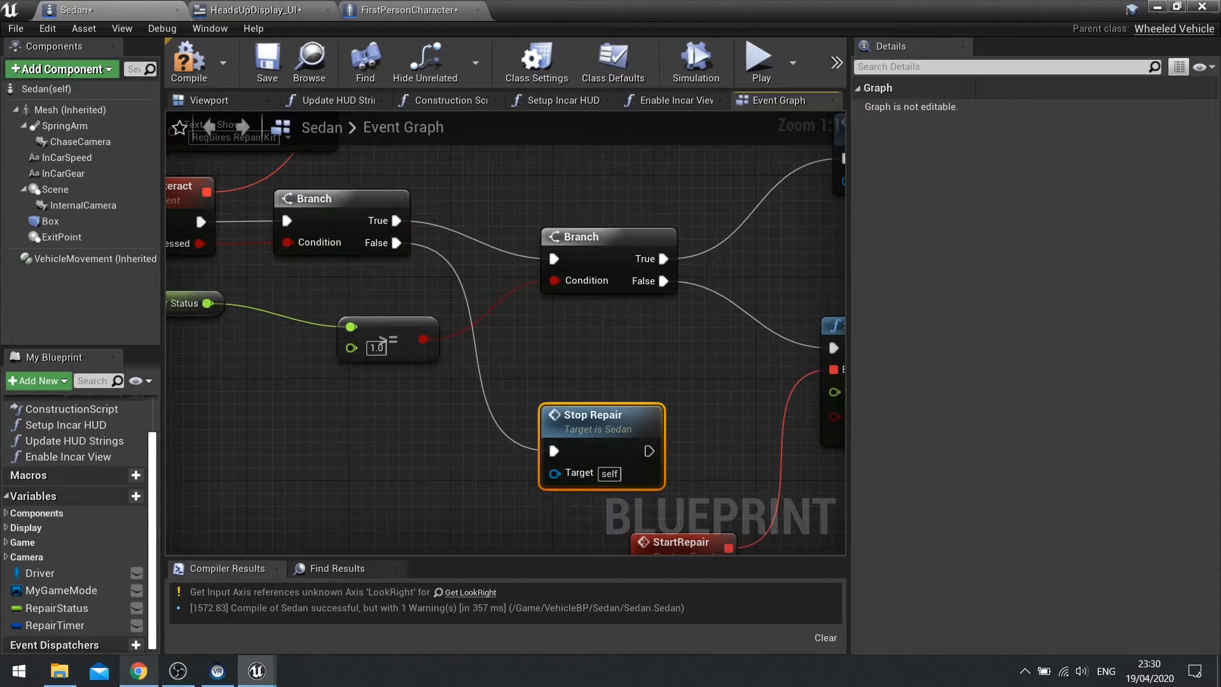
scroll("down", 3)
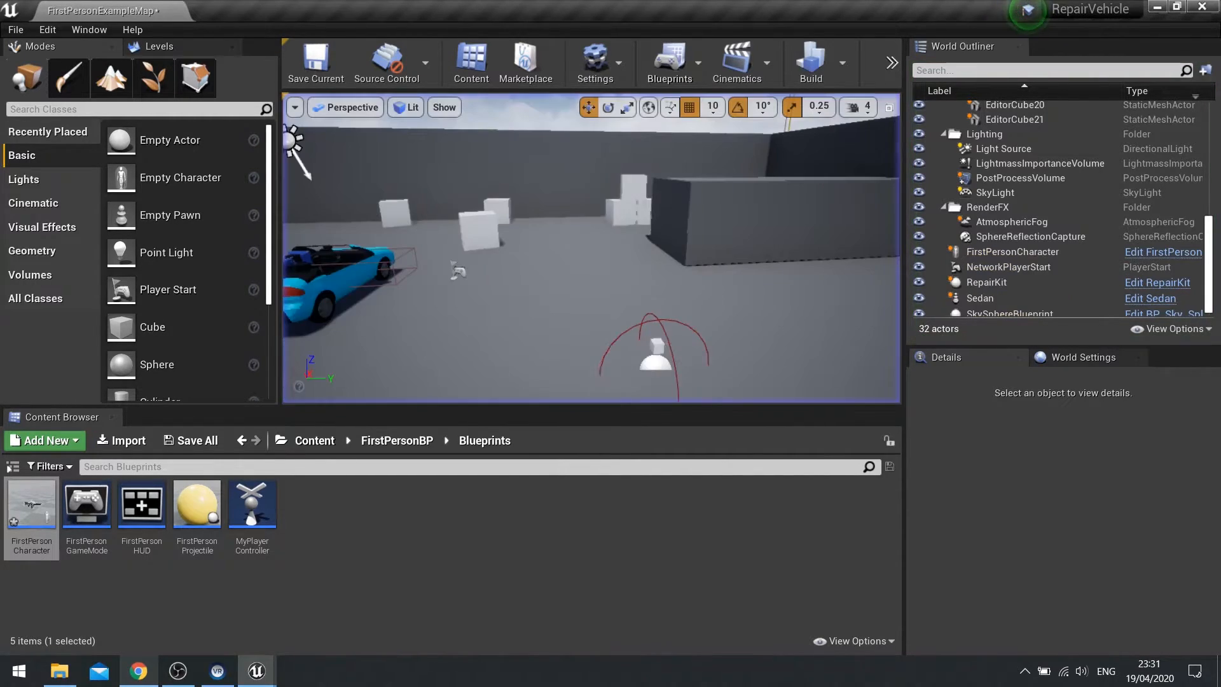
mouse_move(31, 502)
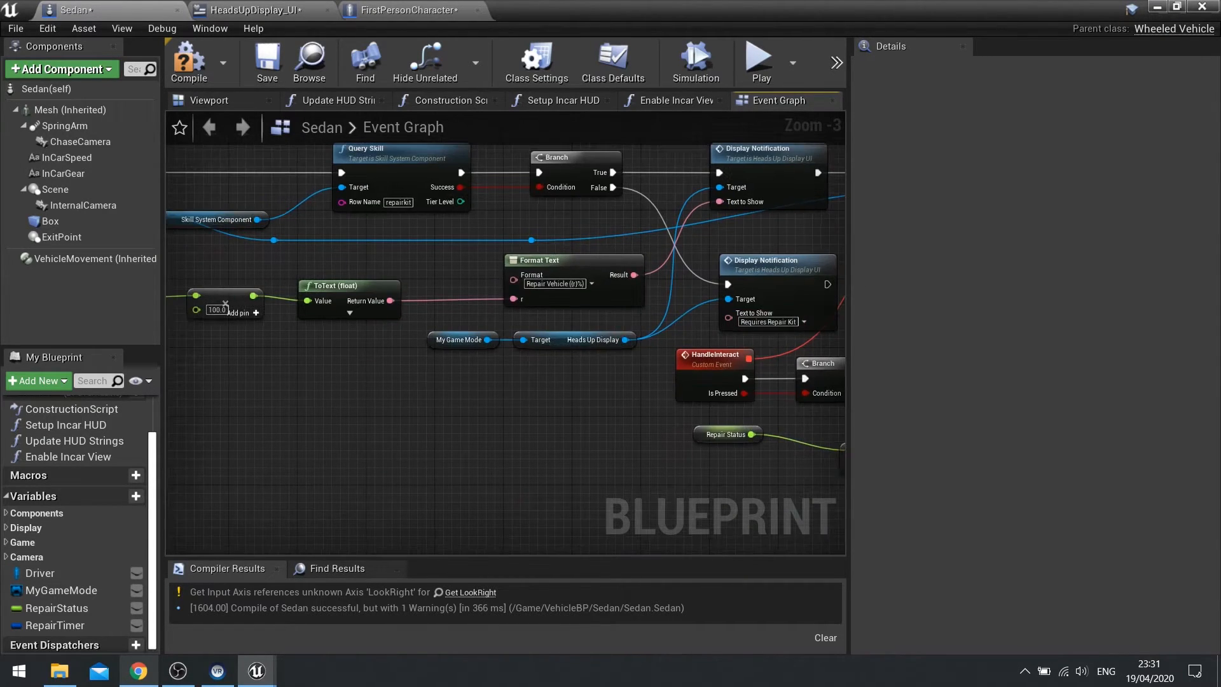
Step: Compare Repair Status < 1.0 and feed the result into a new Branch node
scroll("down", 3)
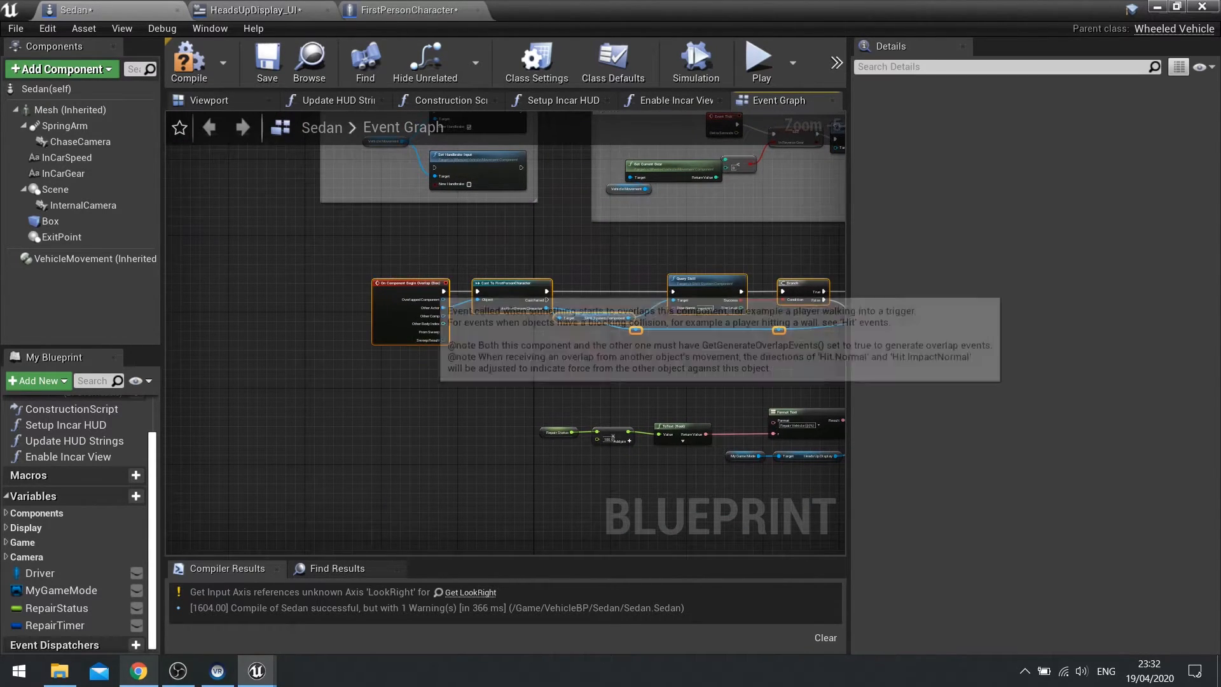
left_click(58, 607)
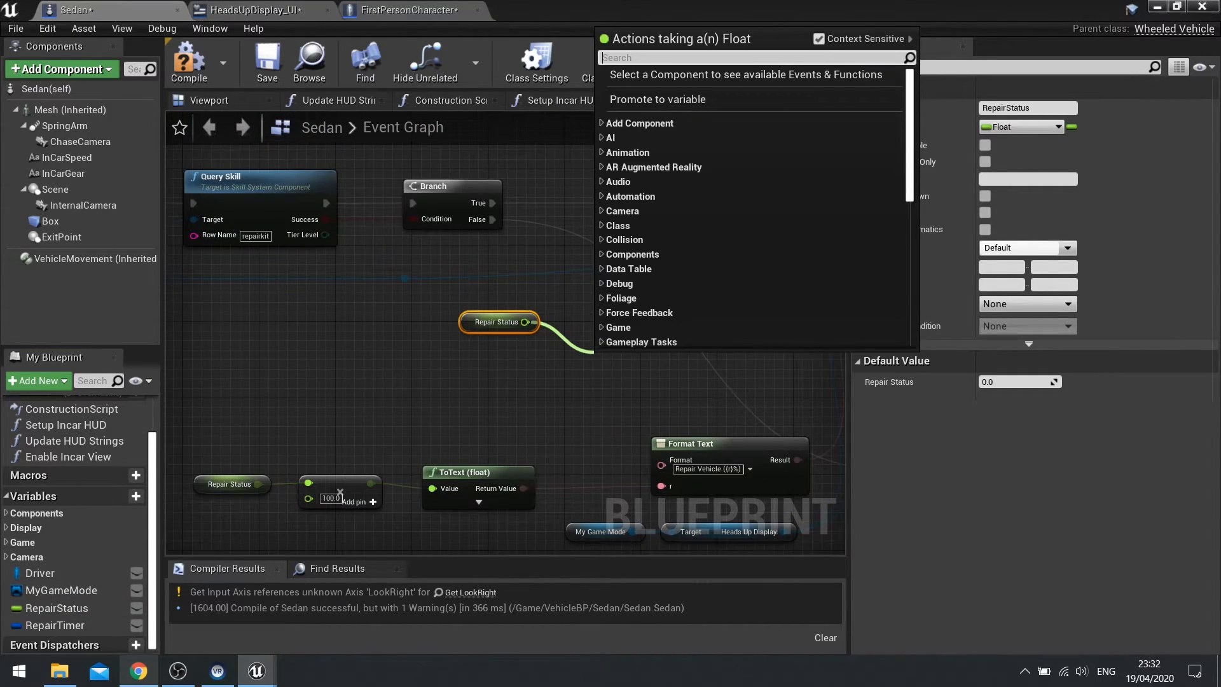
type("<")
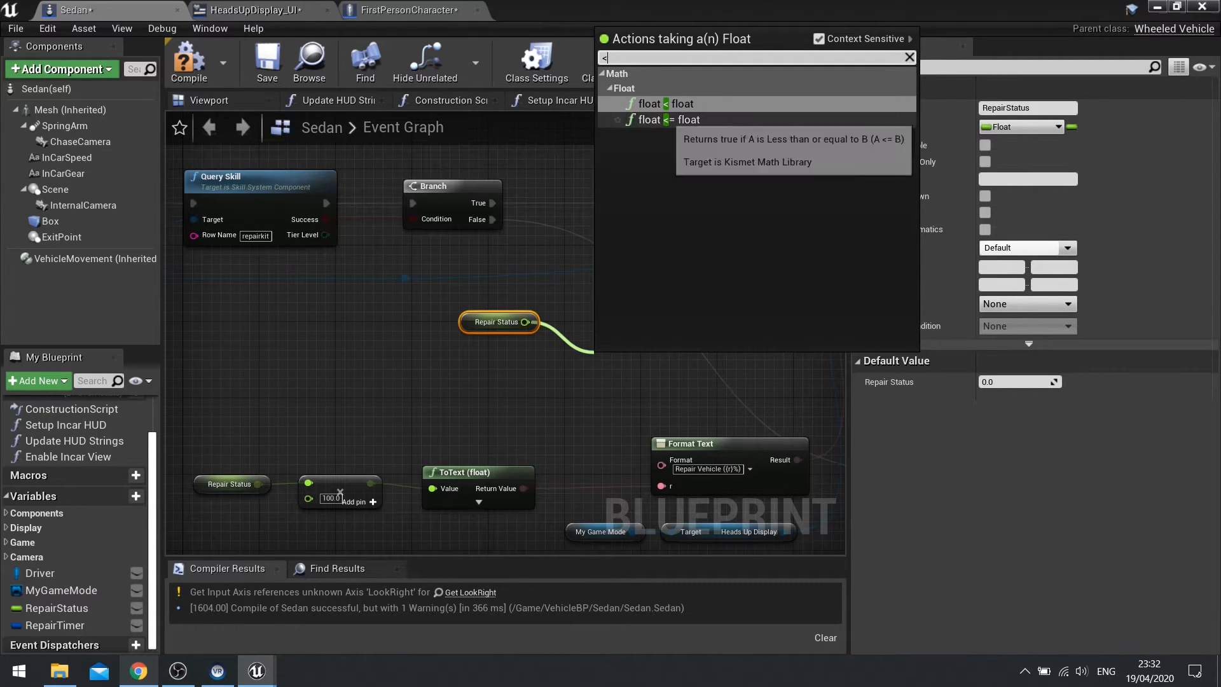
left_click(661, 103)
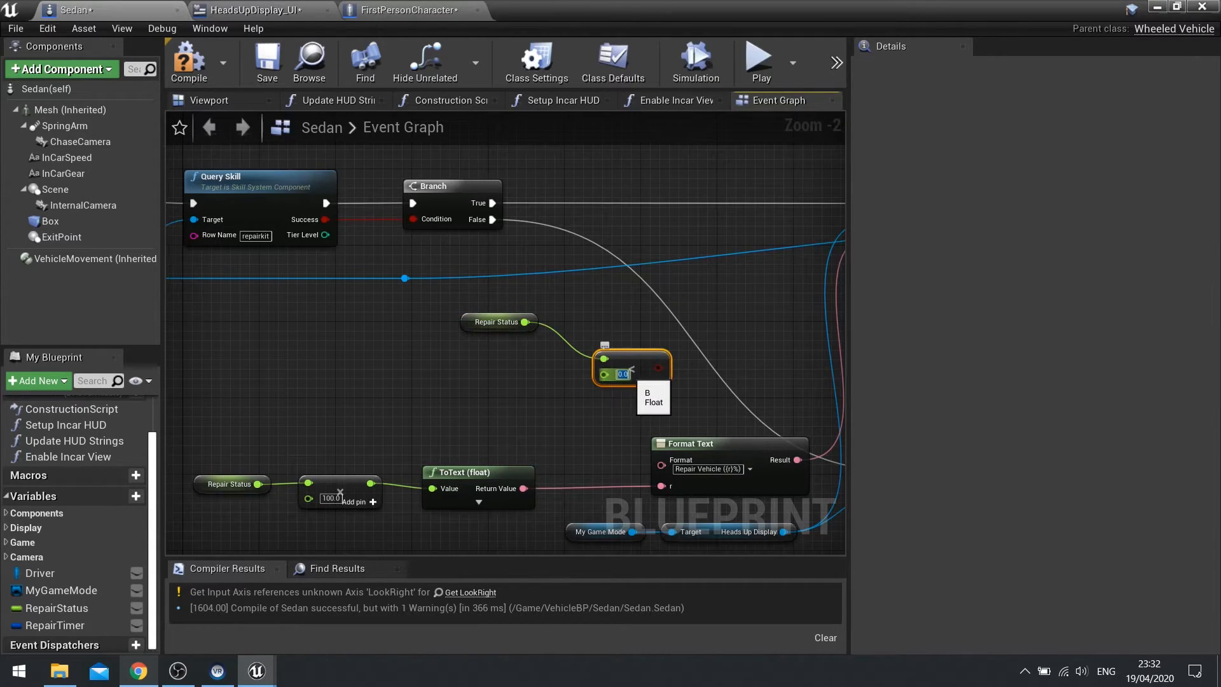
type("1.0")
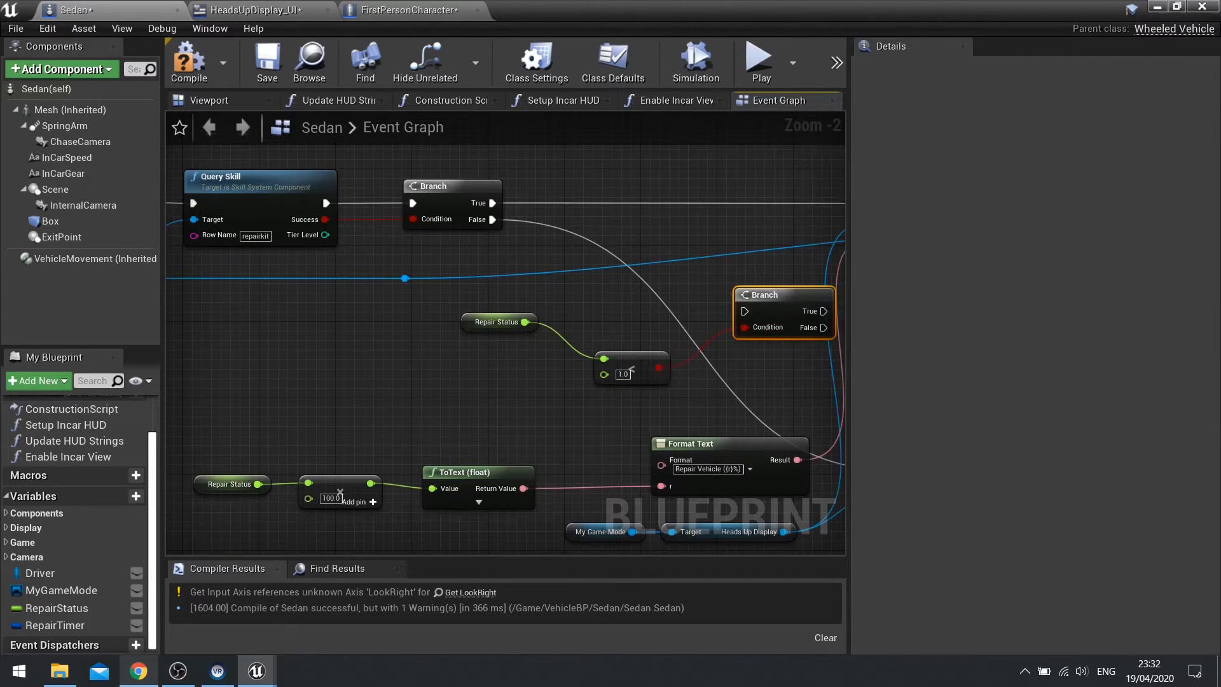
left_click_drag(783, 295, 663, 185)
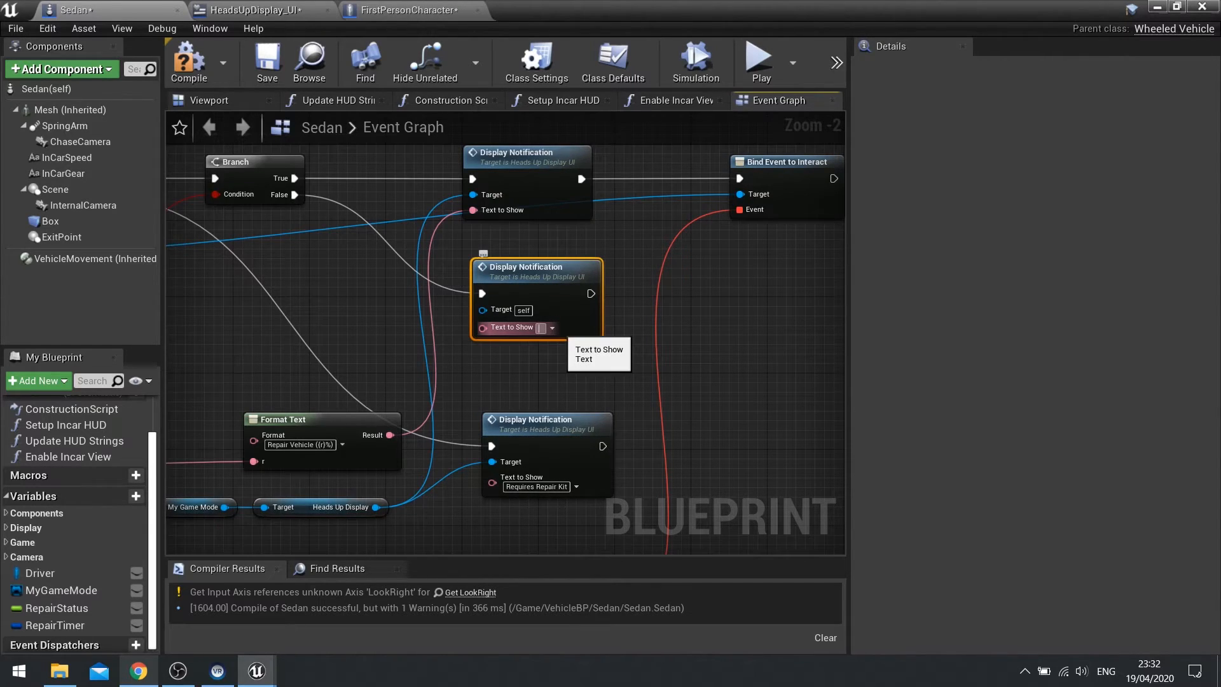
Step: Set the duplicated Display Notification's Text to Show to Press 'E' To Drive
type("Press")
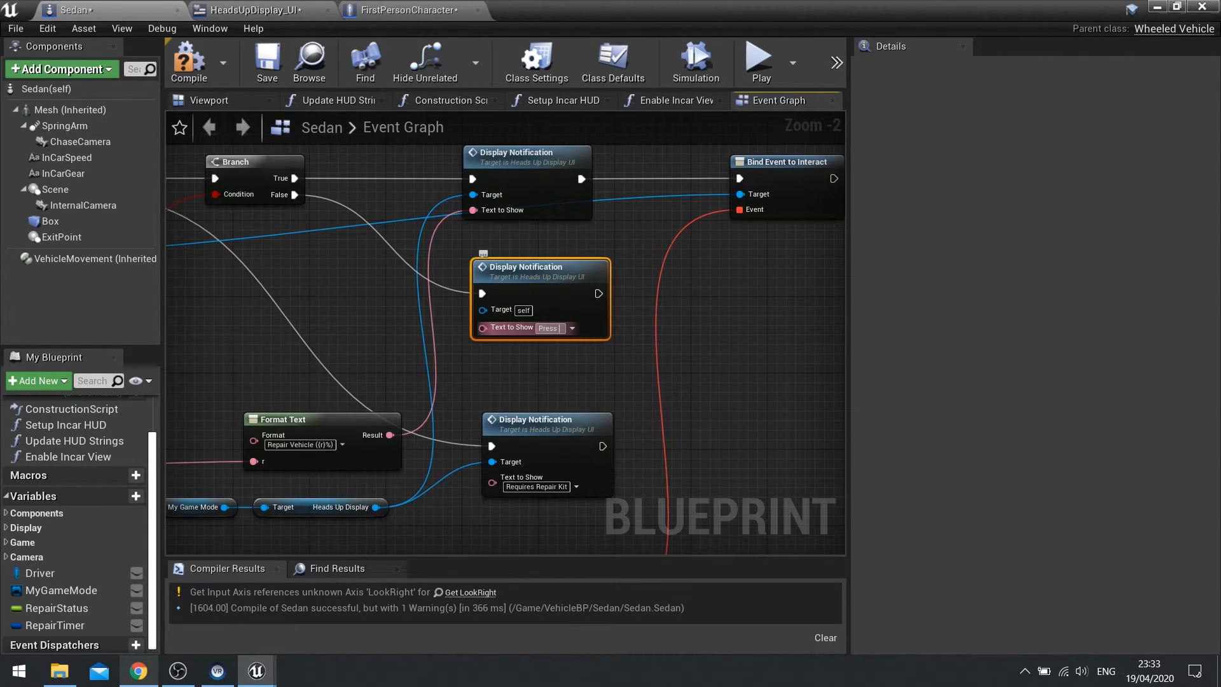
type("Press 'E' To Drive")
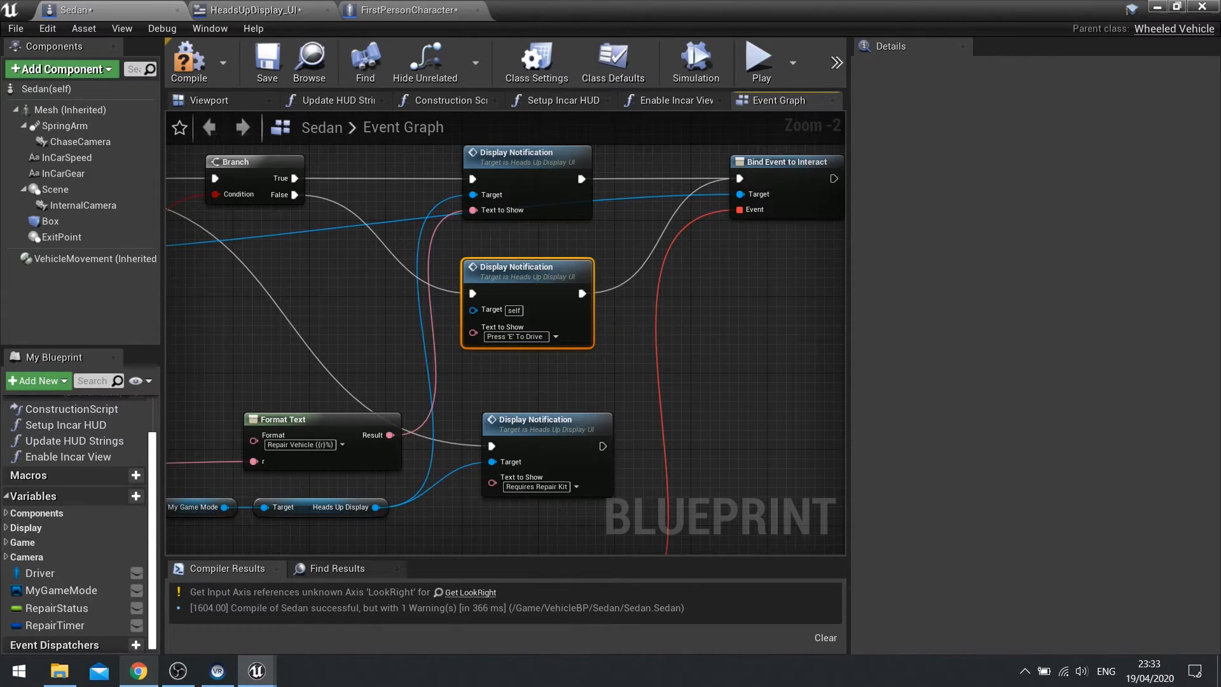
scroll("down", 3)
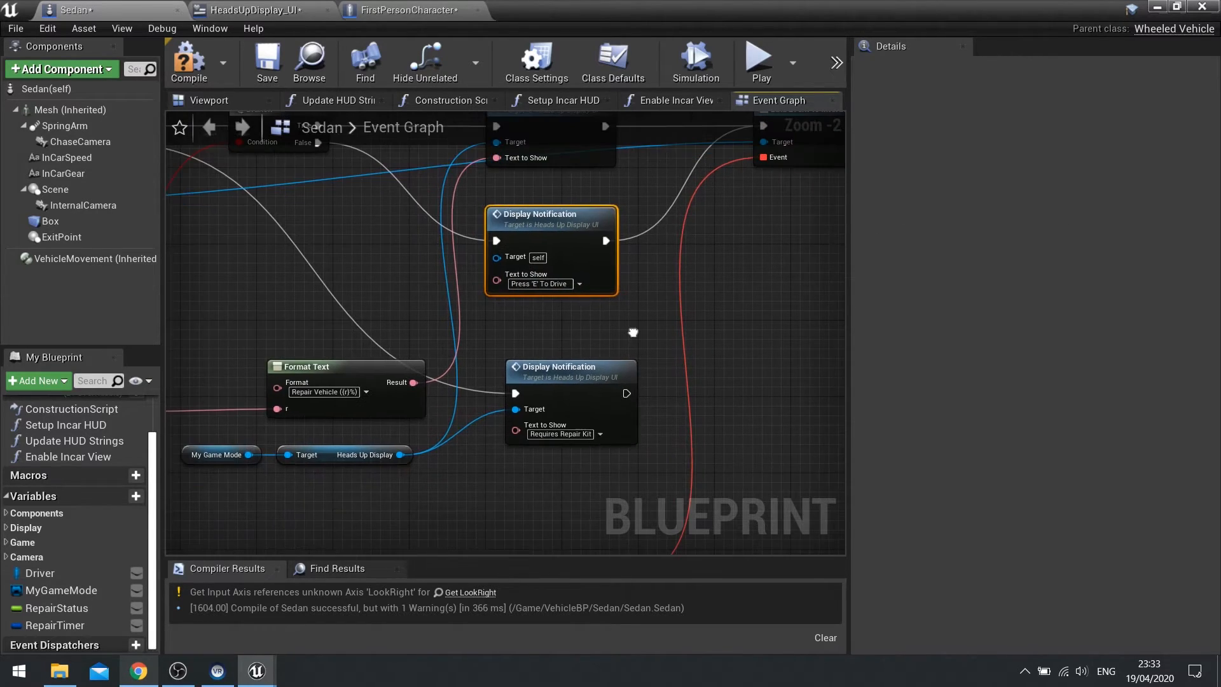
scroll("down", 3)
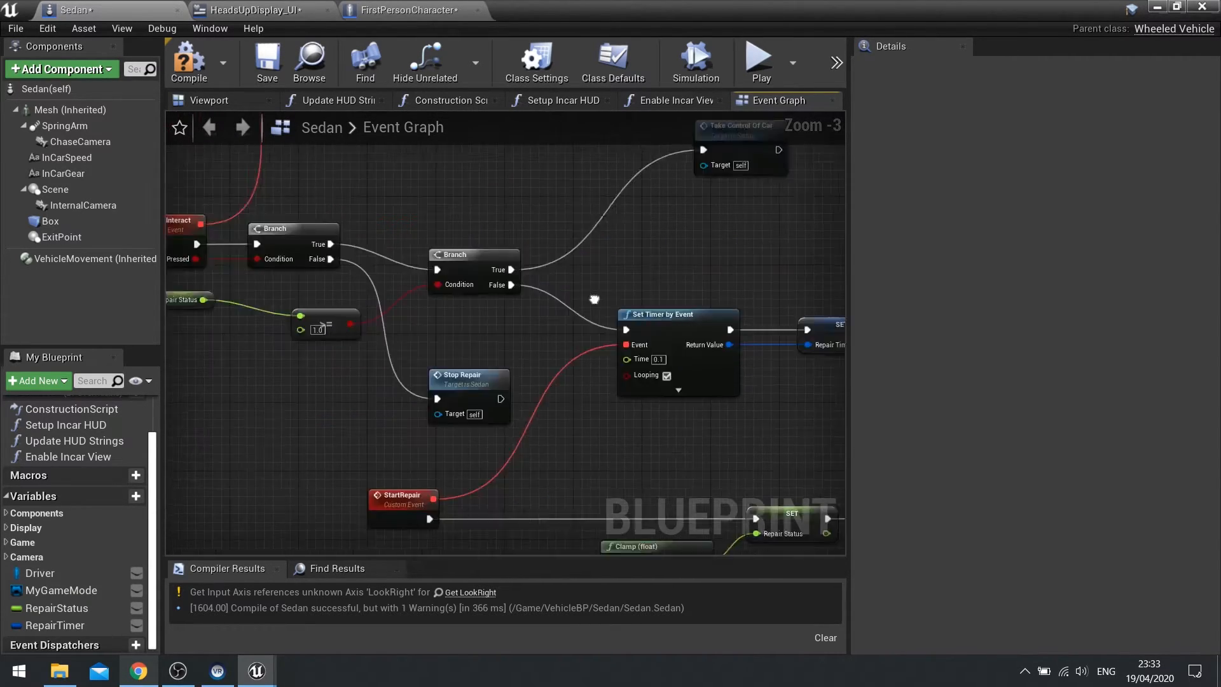
Step: Place the < 1.0 comparison beside the final Branch and feed it the updated Repair Status
scroll("down", 3)
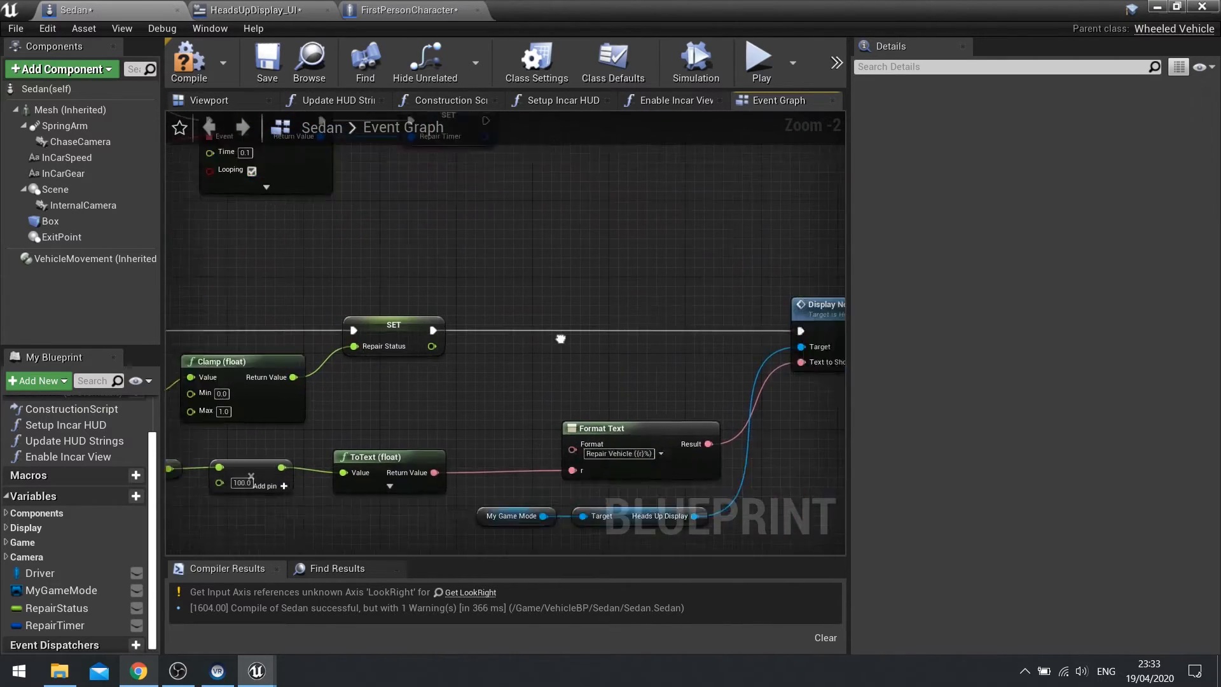
scroll("down", 3)
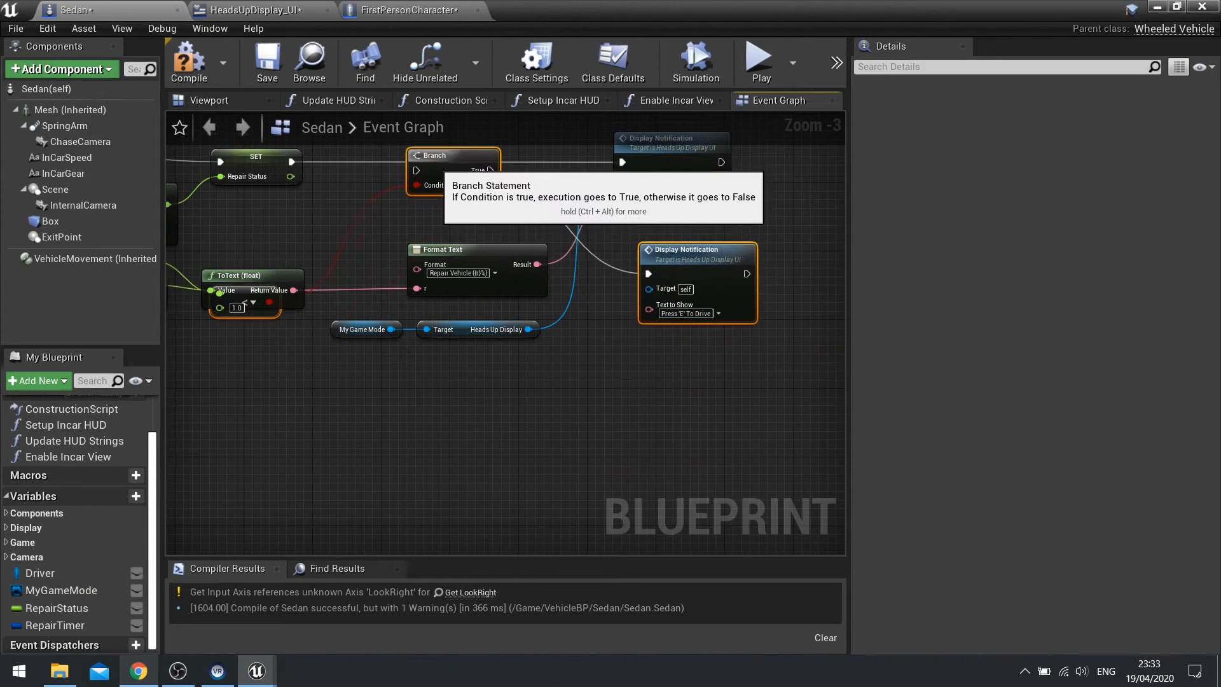
left_click_drag(292, 161, 407, 160)
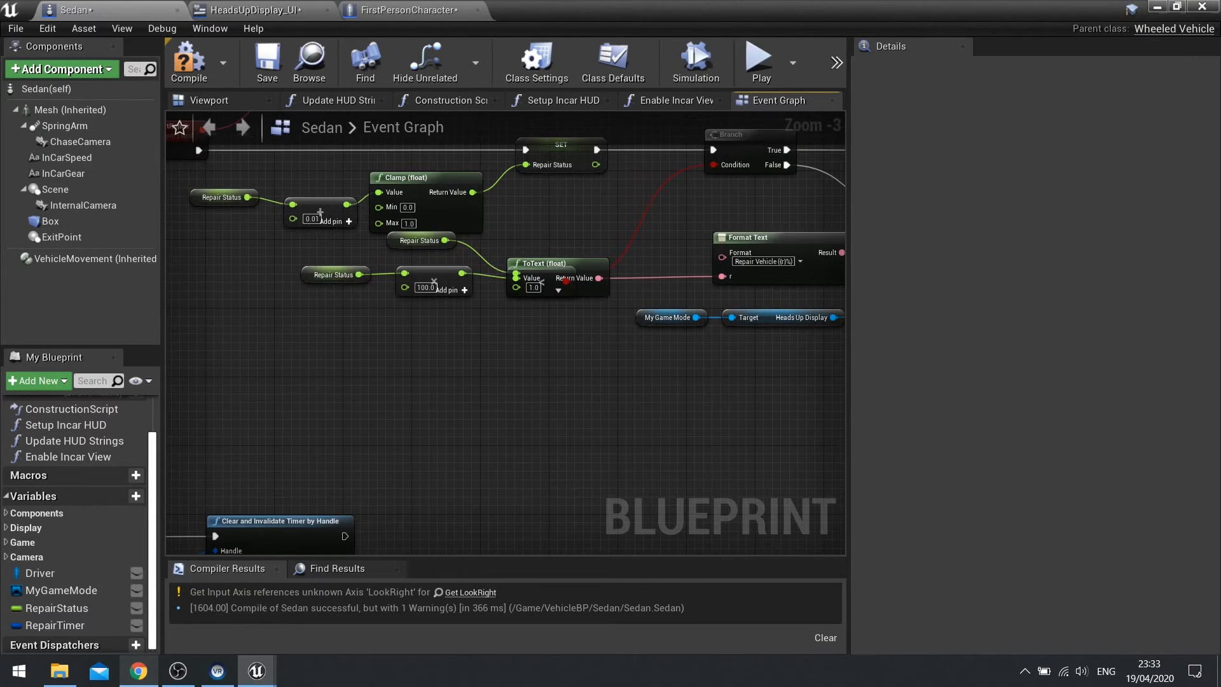
left_click(524, 214)
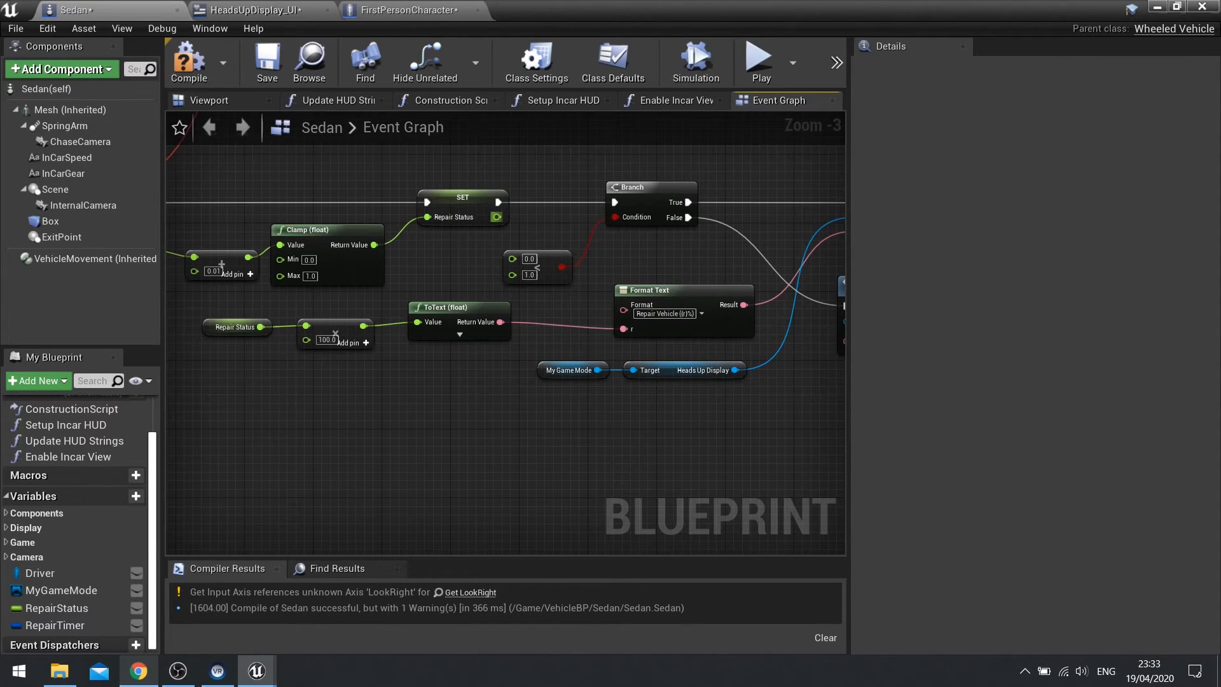
left_click(537, 260)
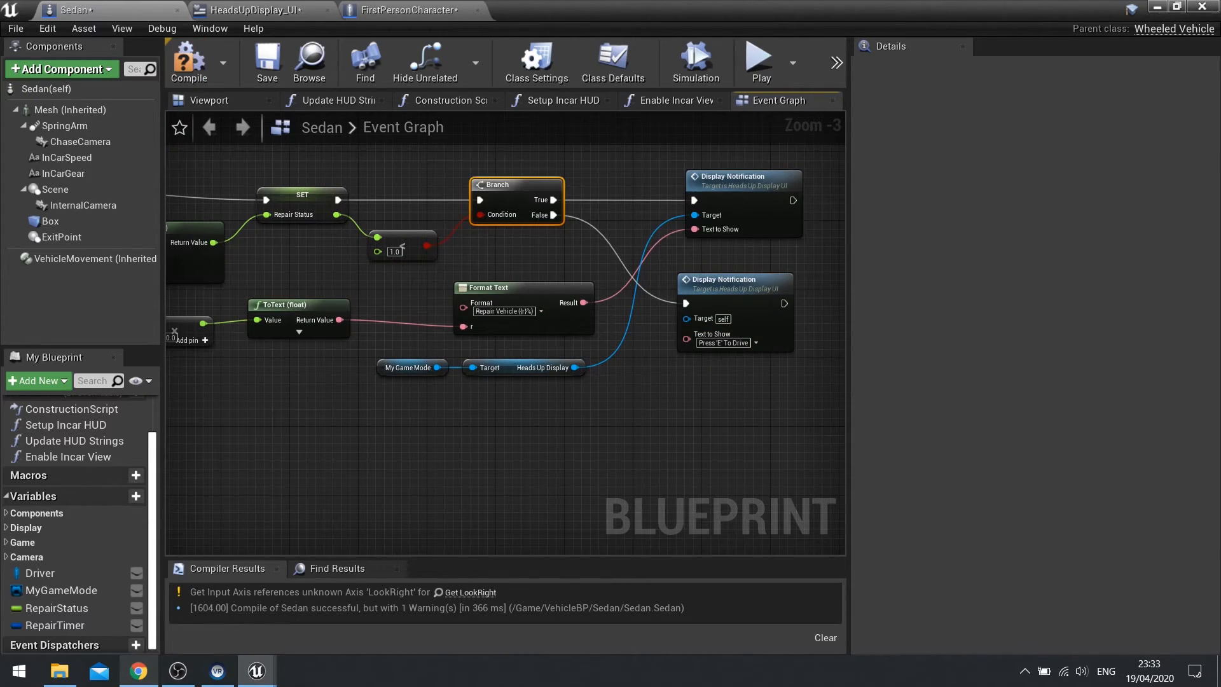
Step: Compile the Sedan blueprint, recompiling after the notification targets the Heads Up Display
left_click(186, 63)
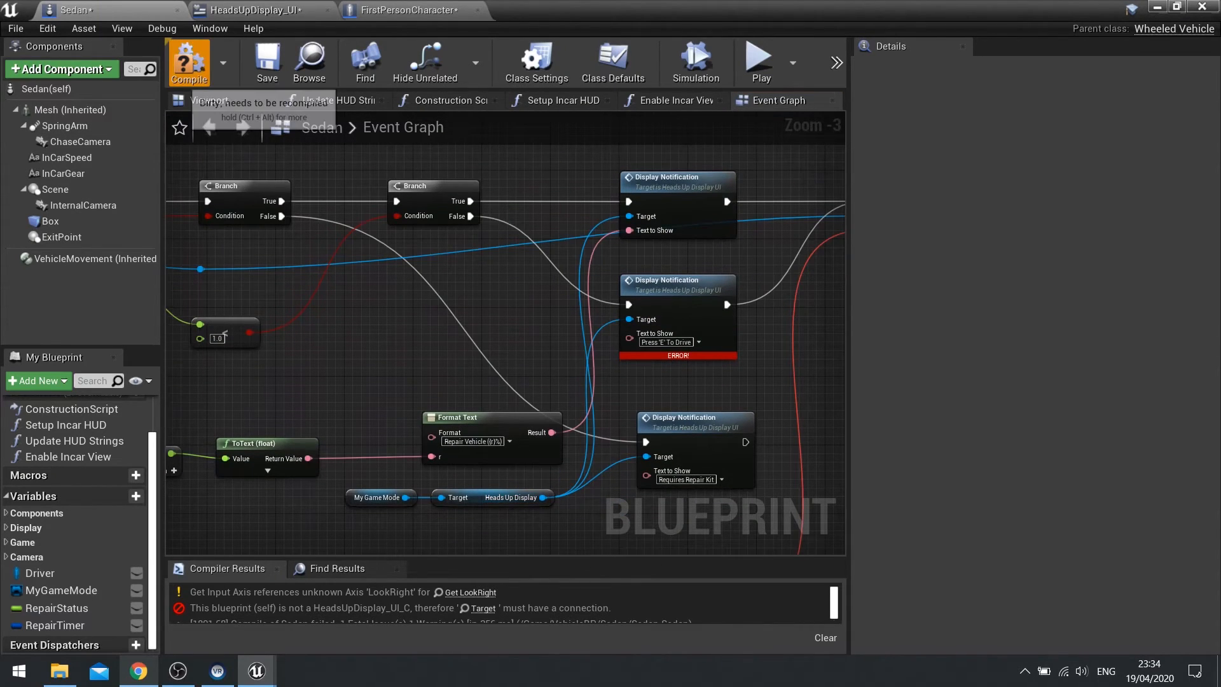
left_click(188, 62)
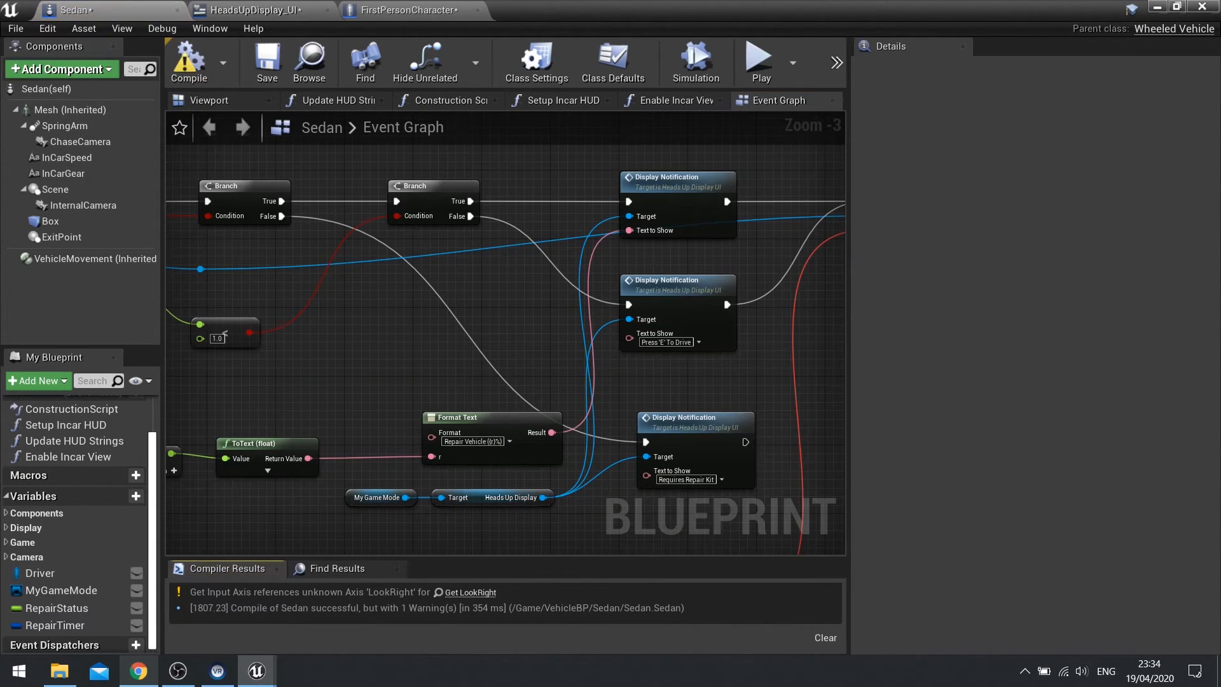